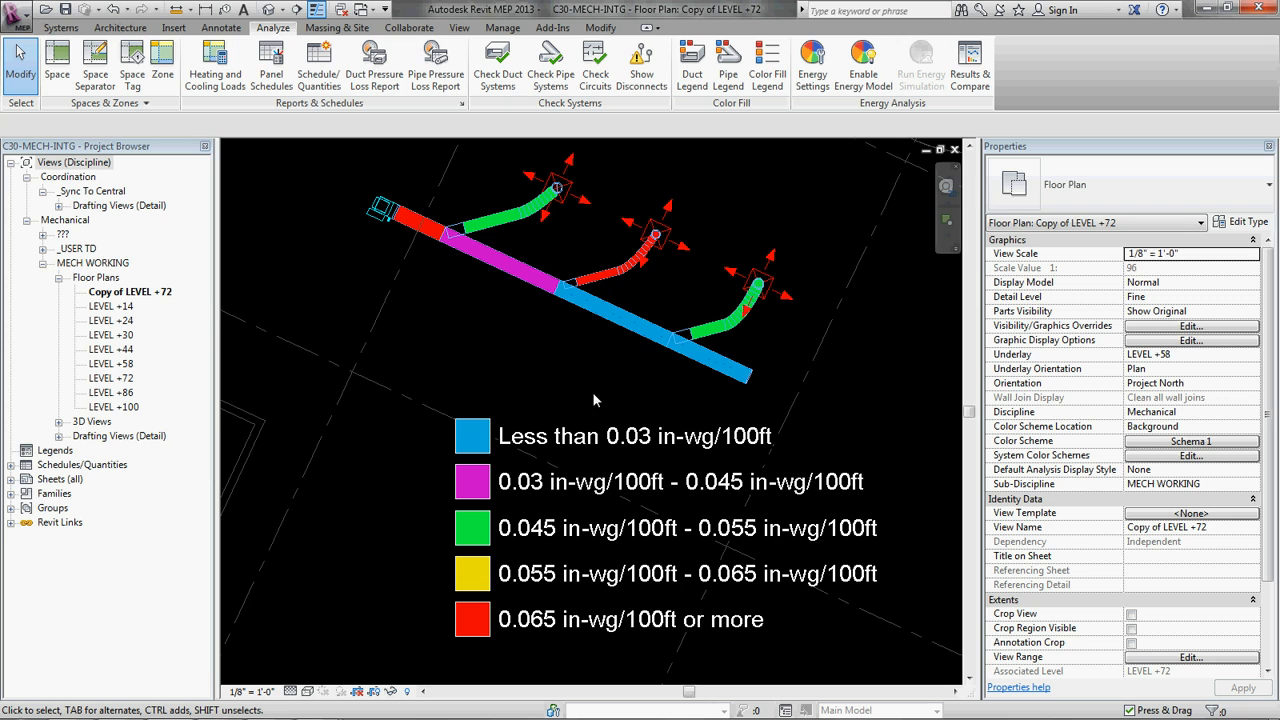
{"action": "mouse_move", "coordinate": [570, 388]}
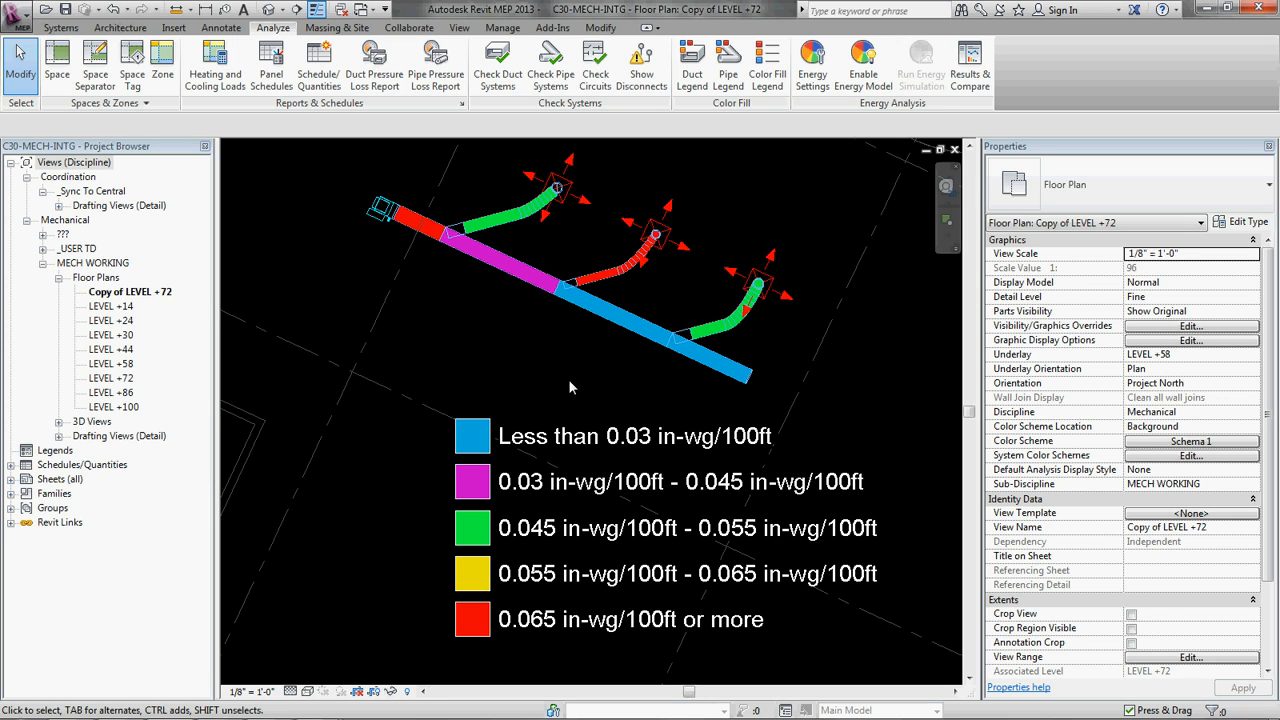
{"action": "mouse_move", "coordinate": [530, 381]}
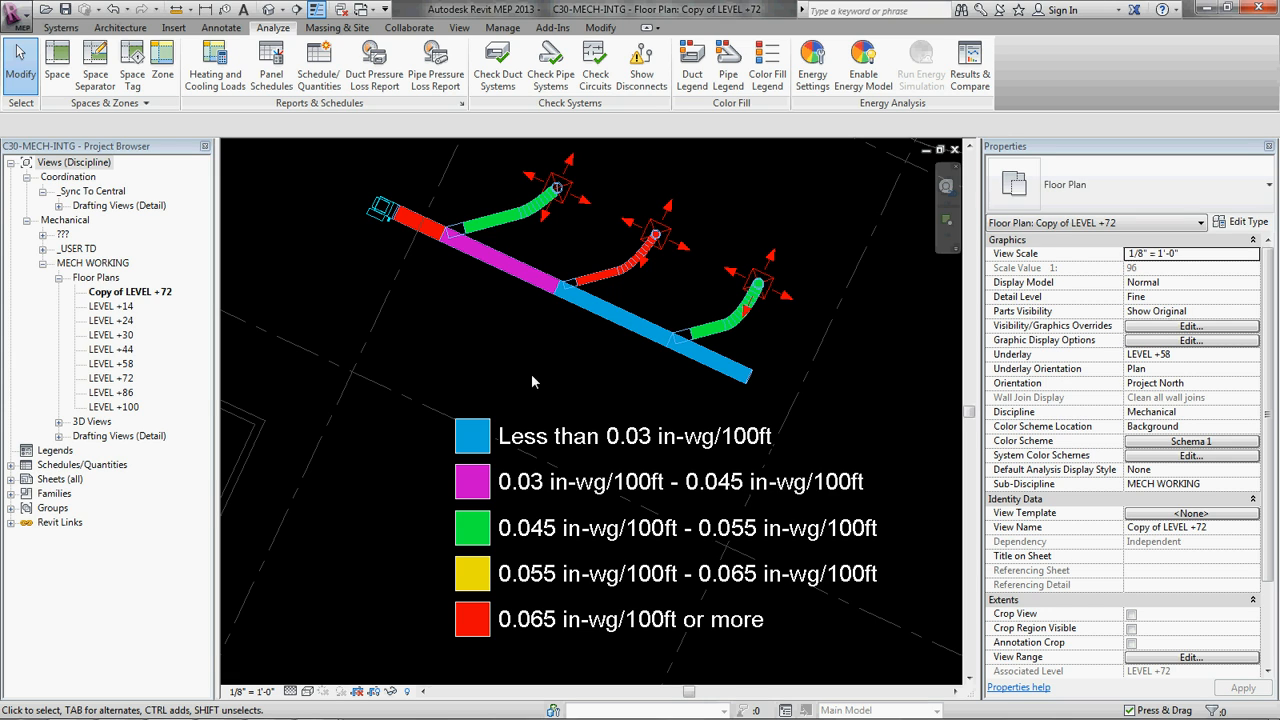
{"action": "mouse_move", "coordinate": [679, 382]}
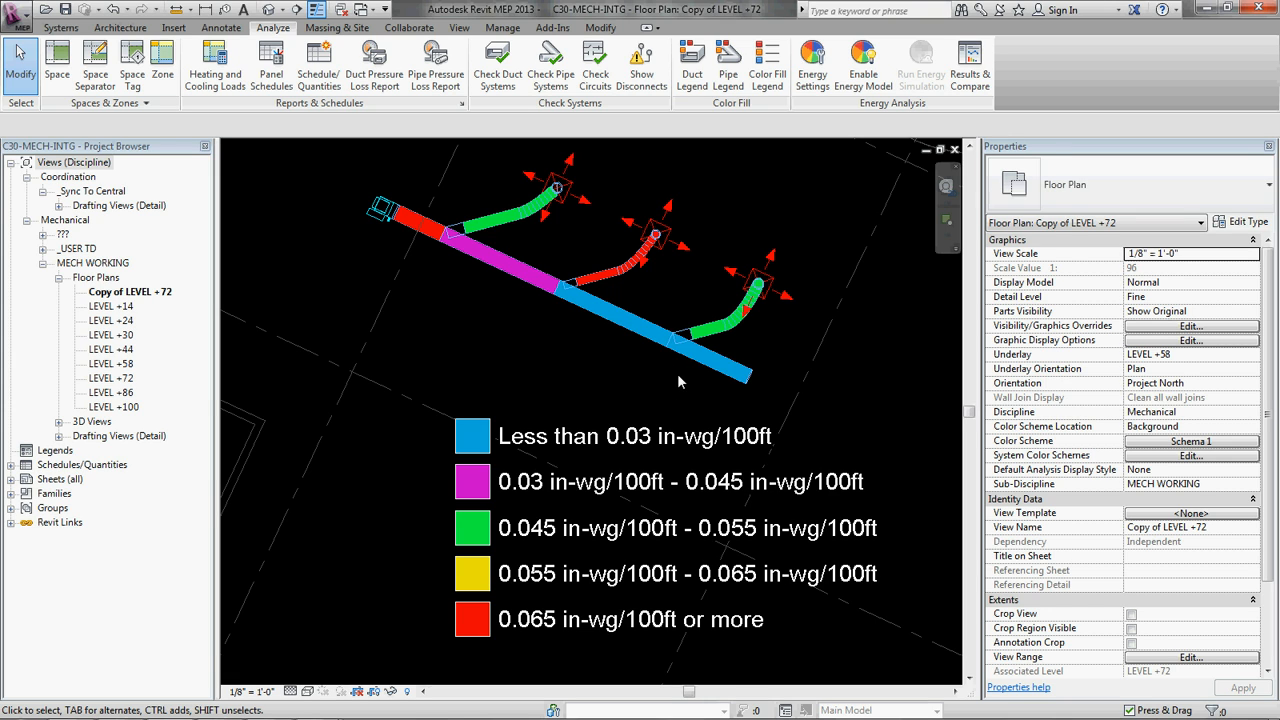
Step: Open the plan's system color scheme settings and view the Duct Color Fill - Flow scheme
{"action": "left_click", "coordinate": [475, 245]}
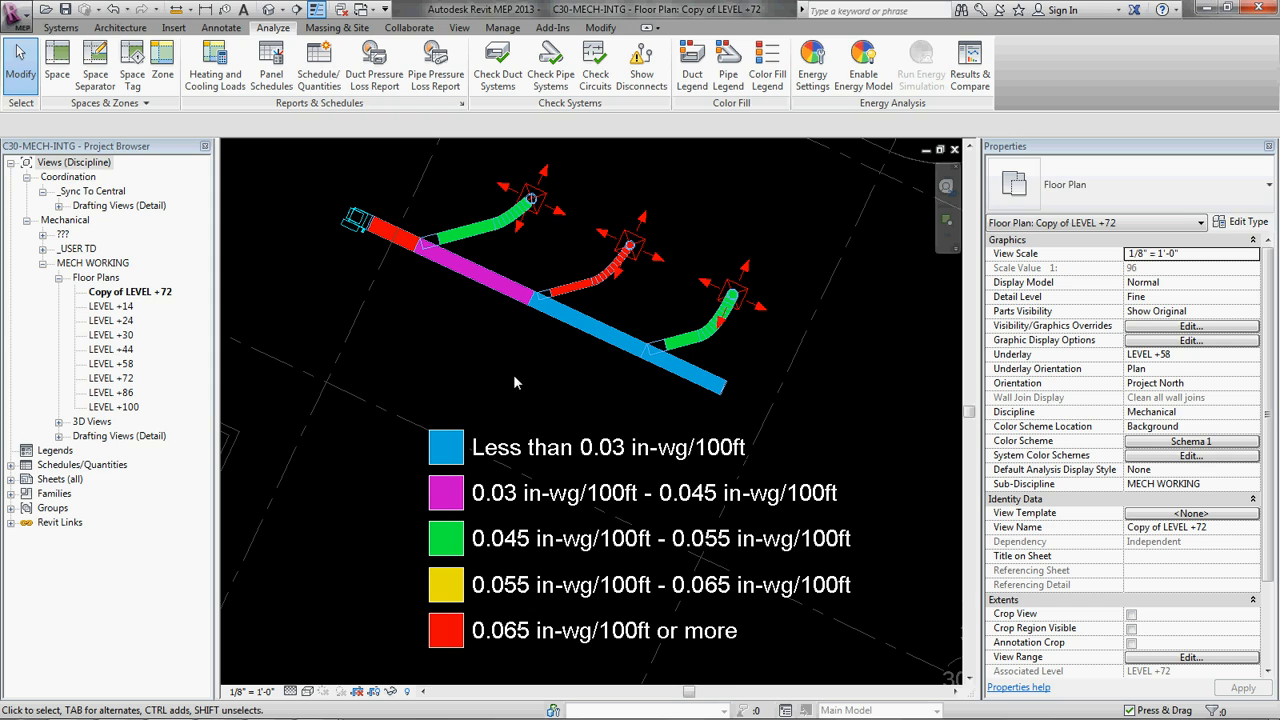
{"action": "mouse_move", "coordinate": [528, 345]}
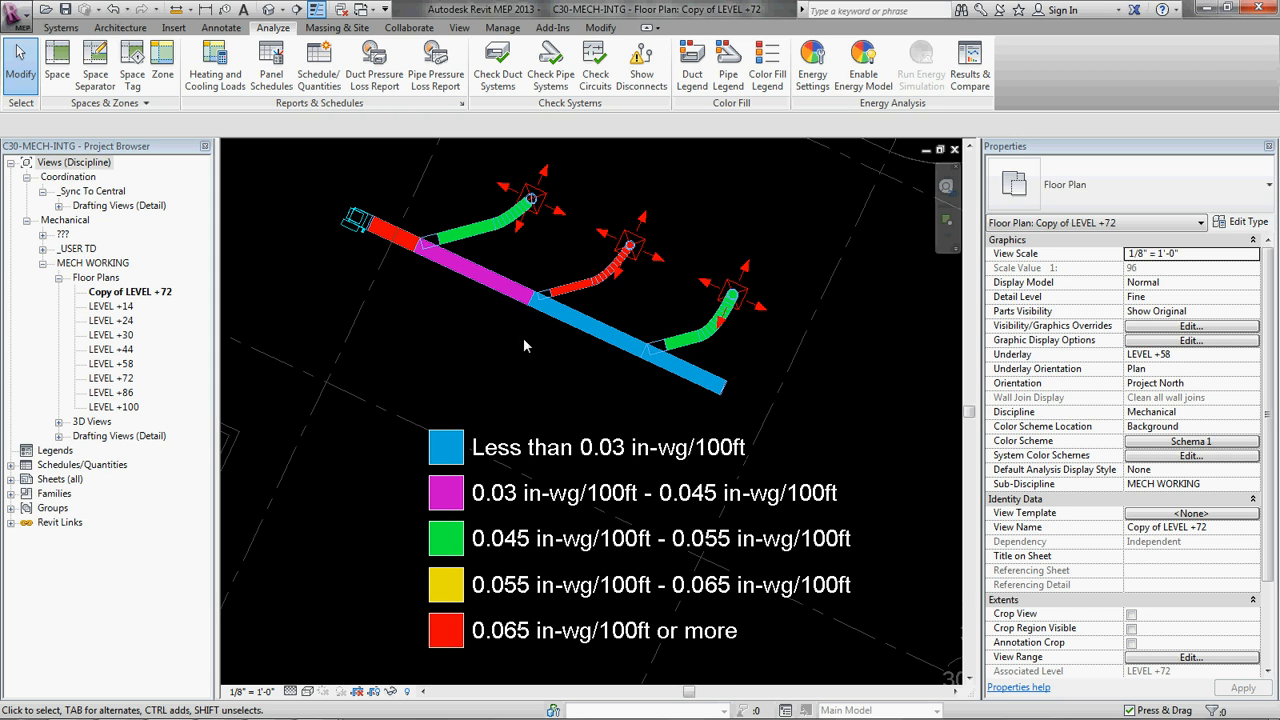
{"action": "mouse_move", "coordinate": [810, 375]}
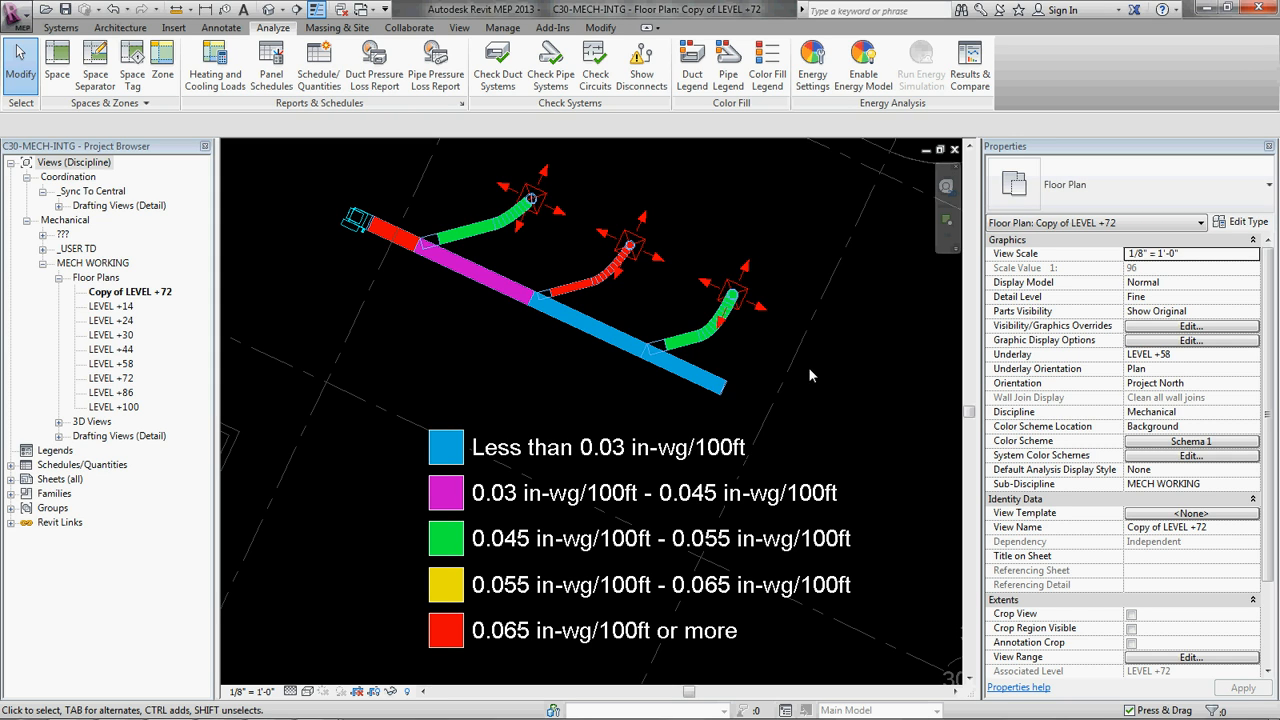
{"action": "mouse_move", "coordinate": [630, 250]}
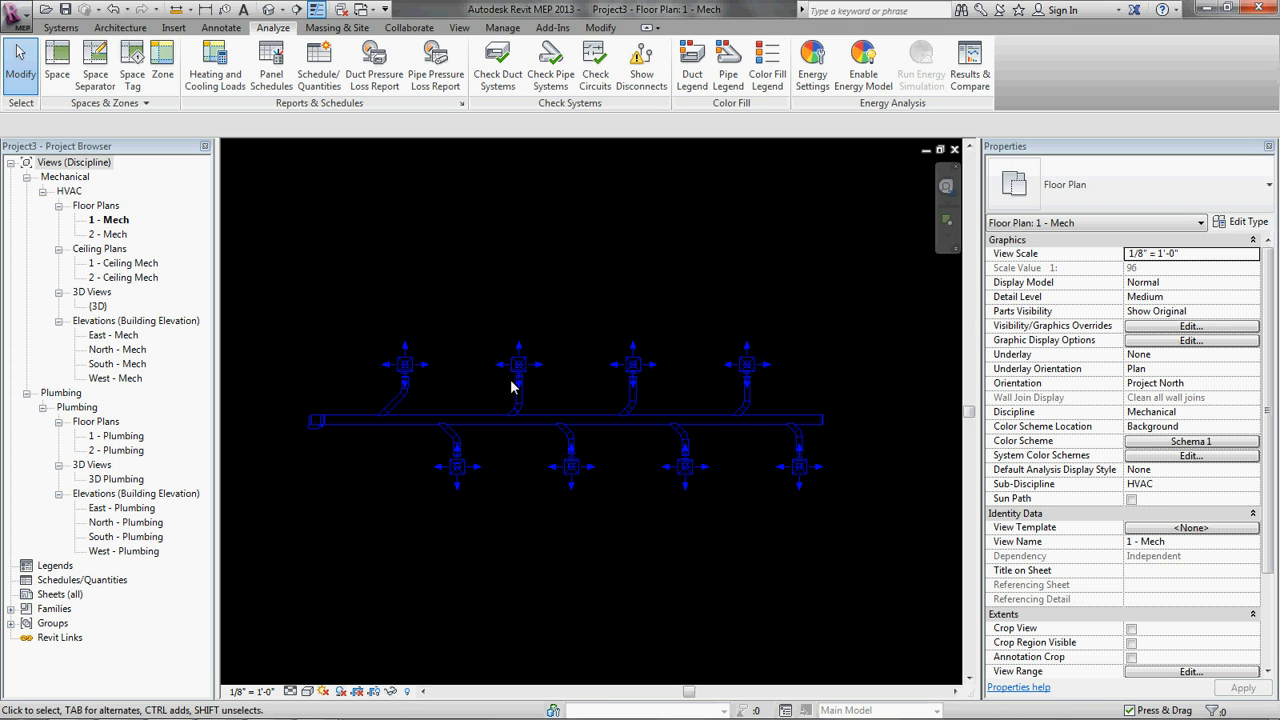
{"action": "mouse_move", "coordinate": [520, 390]}
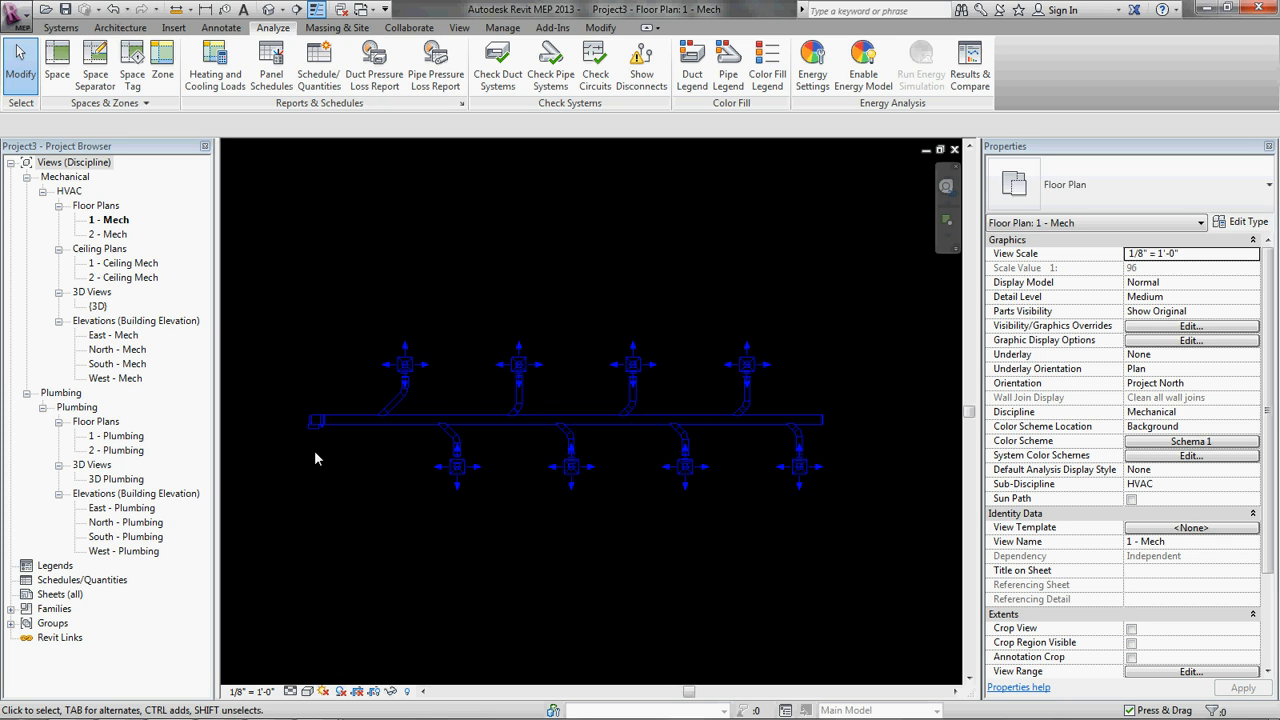
{"action": "left_click", "coordinate": [405, 364]}
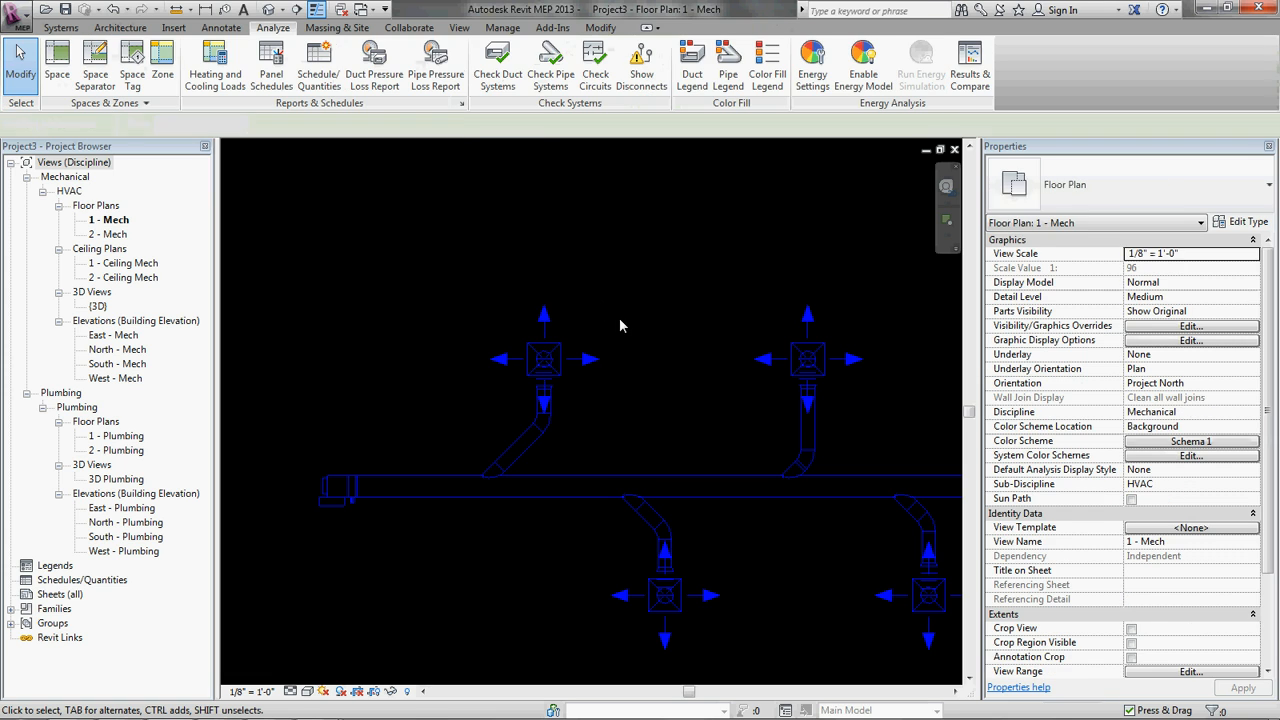
{"action": "left_click", "coordinate": [543, 359]}
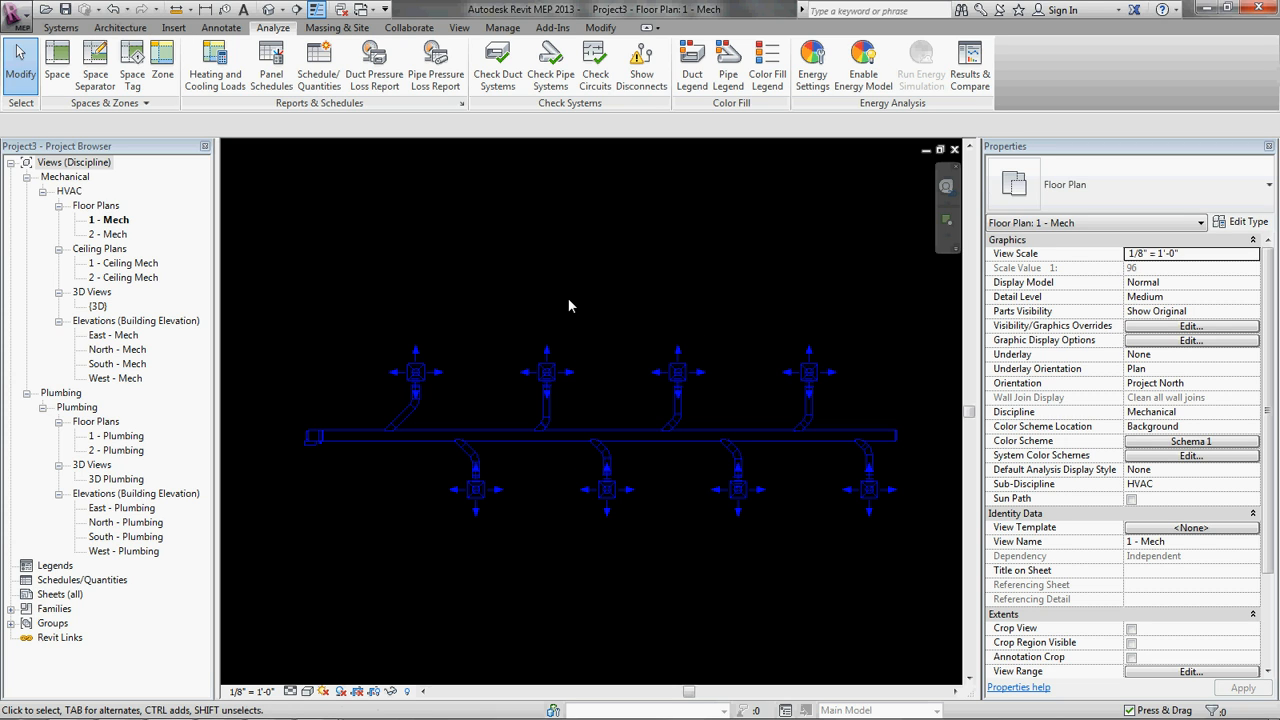
{"action": "mouse_move", "coordinate": [518, 489]}
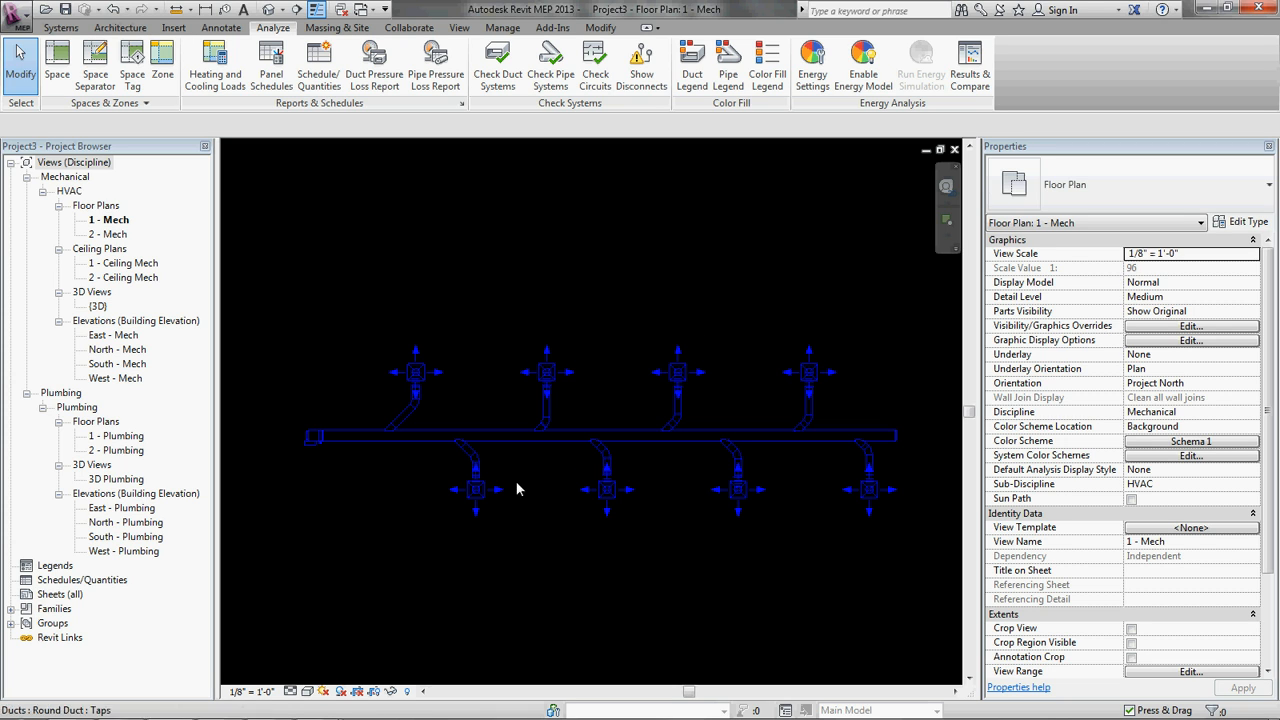
{"action": "mouse_move", "coordinate": [835, 488]}
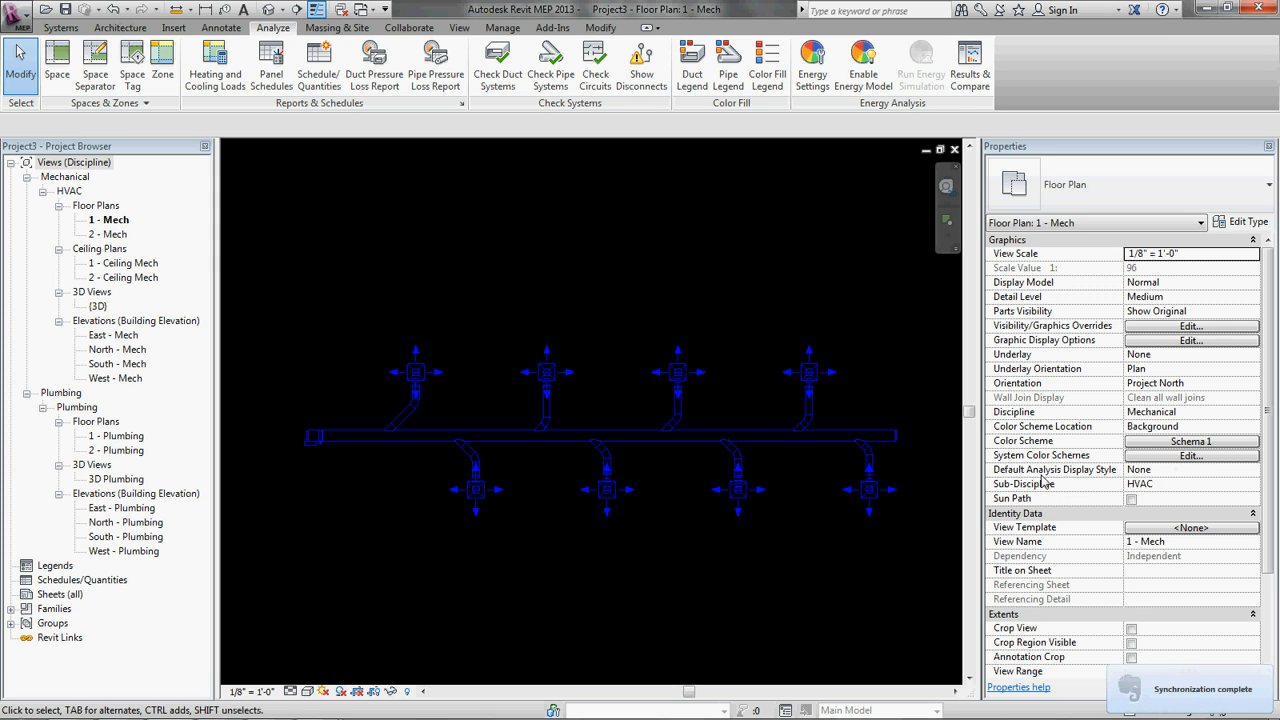
{"action": "mouse_move", "coordinate": [1197, 464]}
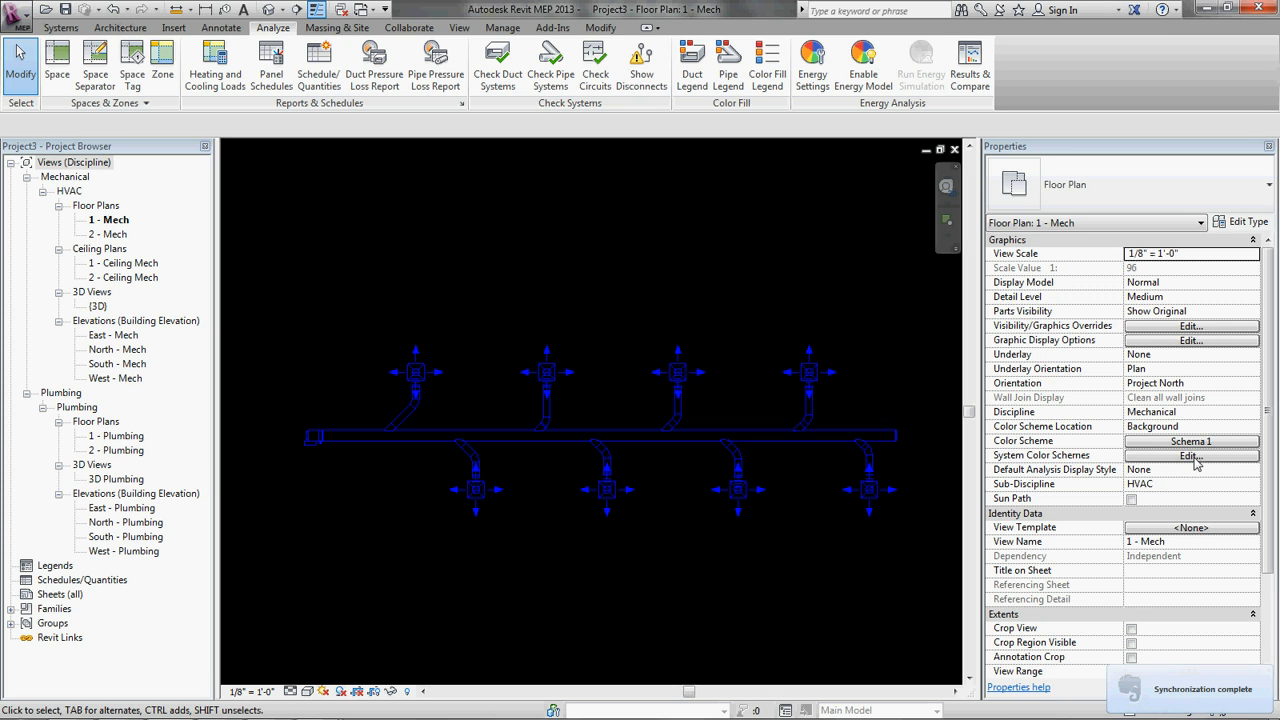
{"action": "left_click", "coordinate": [1190, 455]}
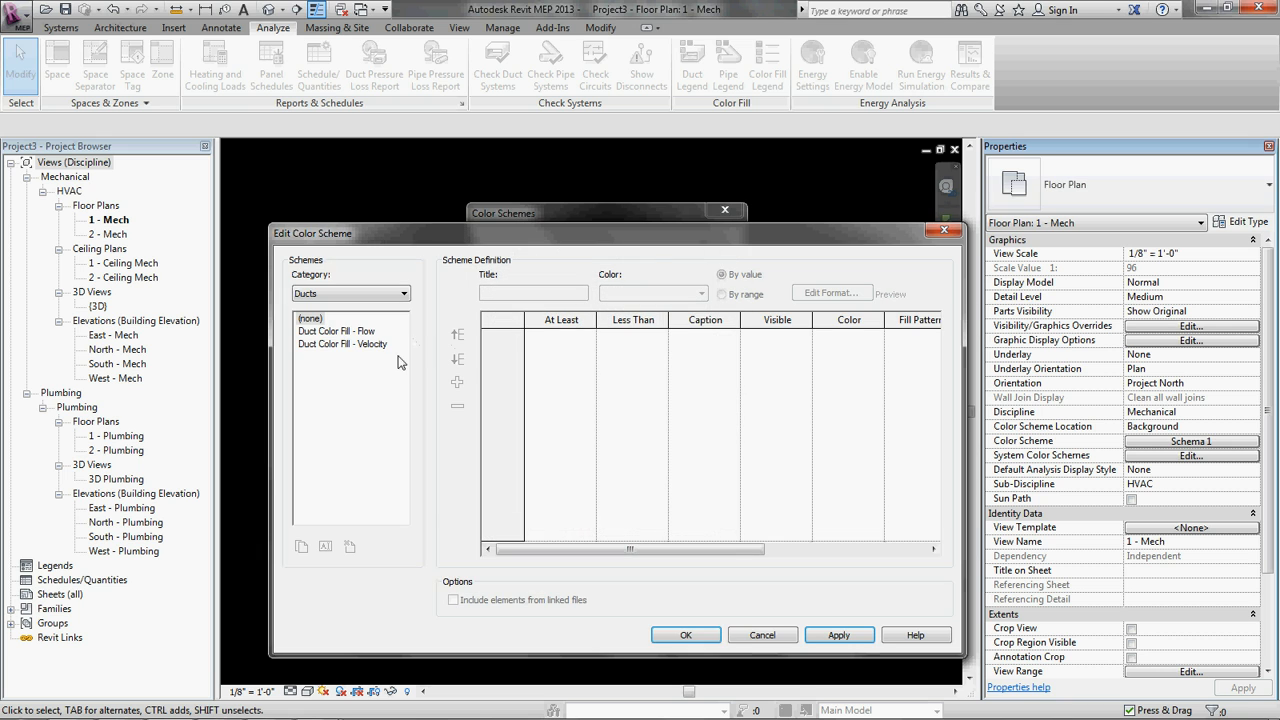
{"action": "left_click", "coordinate": [336, 330]}
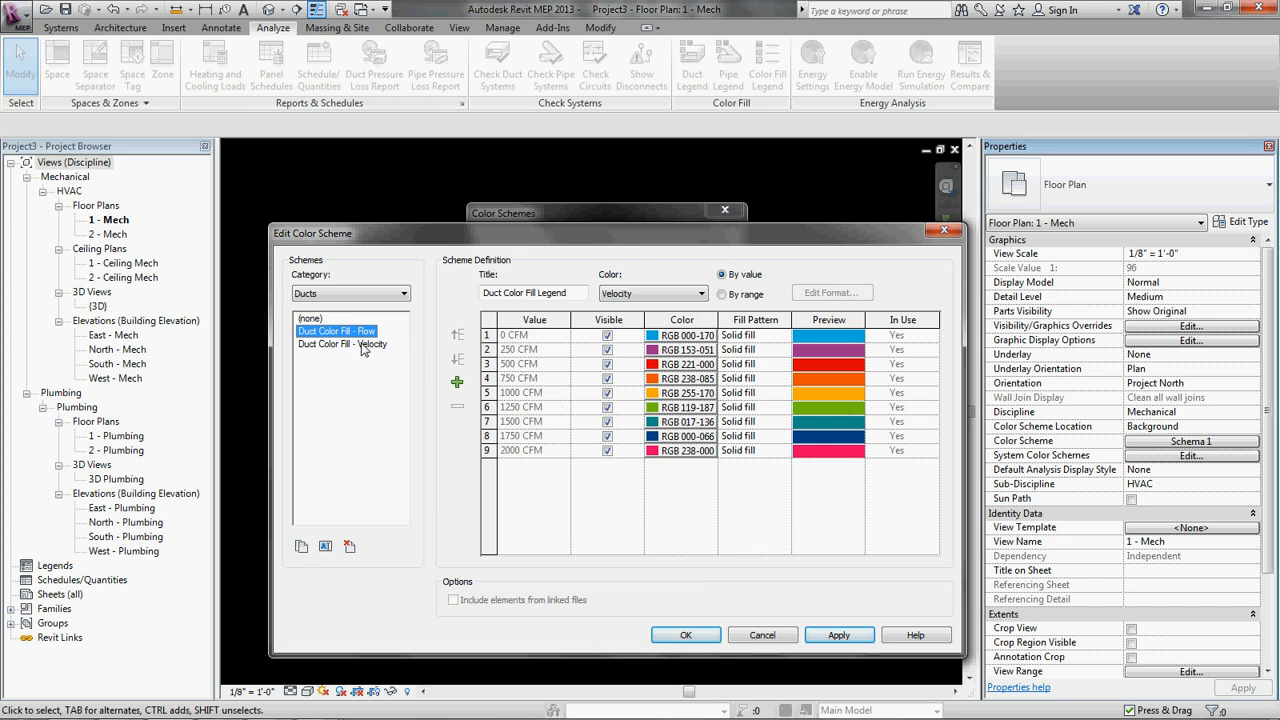
Step: Compare the Velocity scheme, then select the Flow scheme as the base for a copy
{"action": "left_click", "coordinate": [342, 343]}
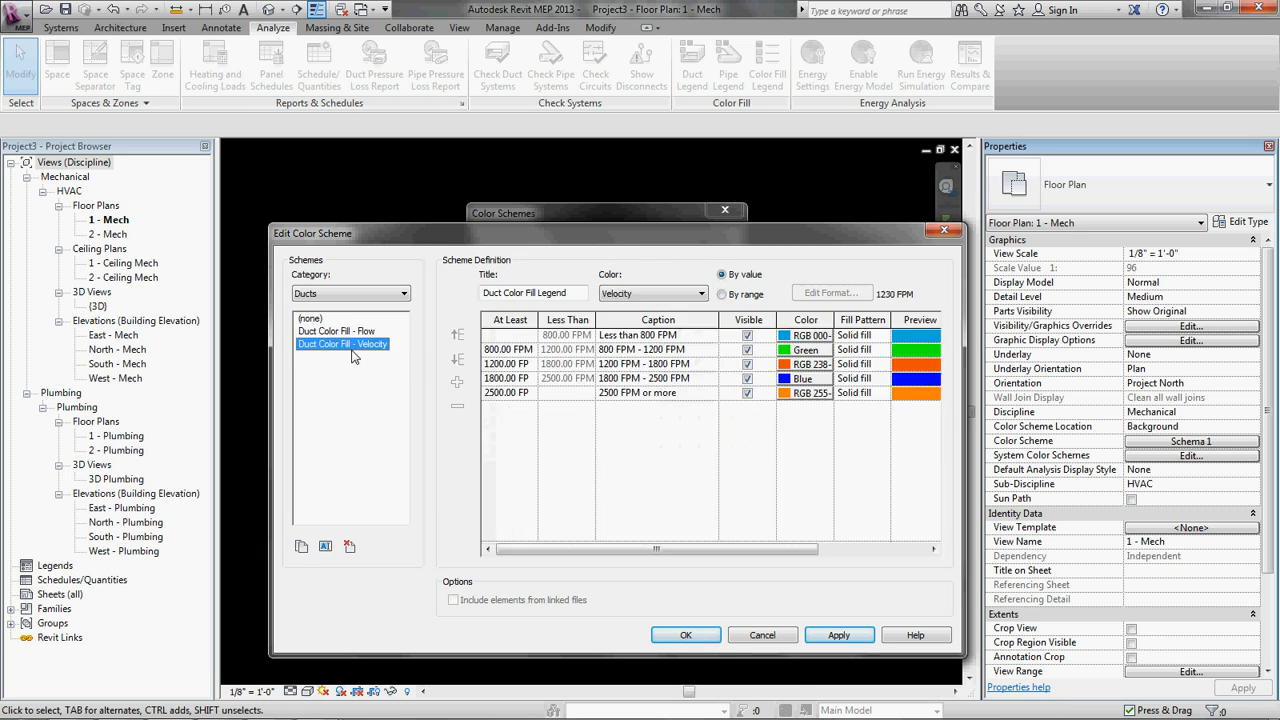
{"action": "left_click", "coordinate": [722, 294]}
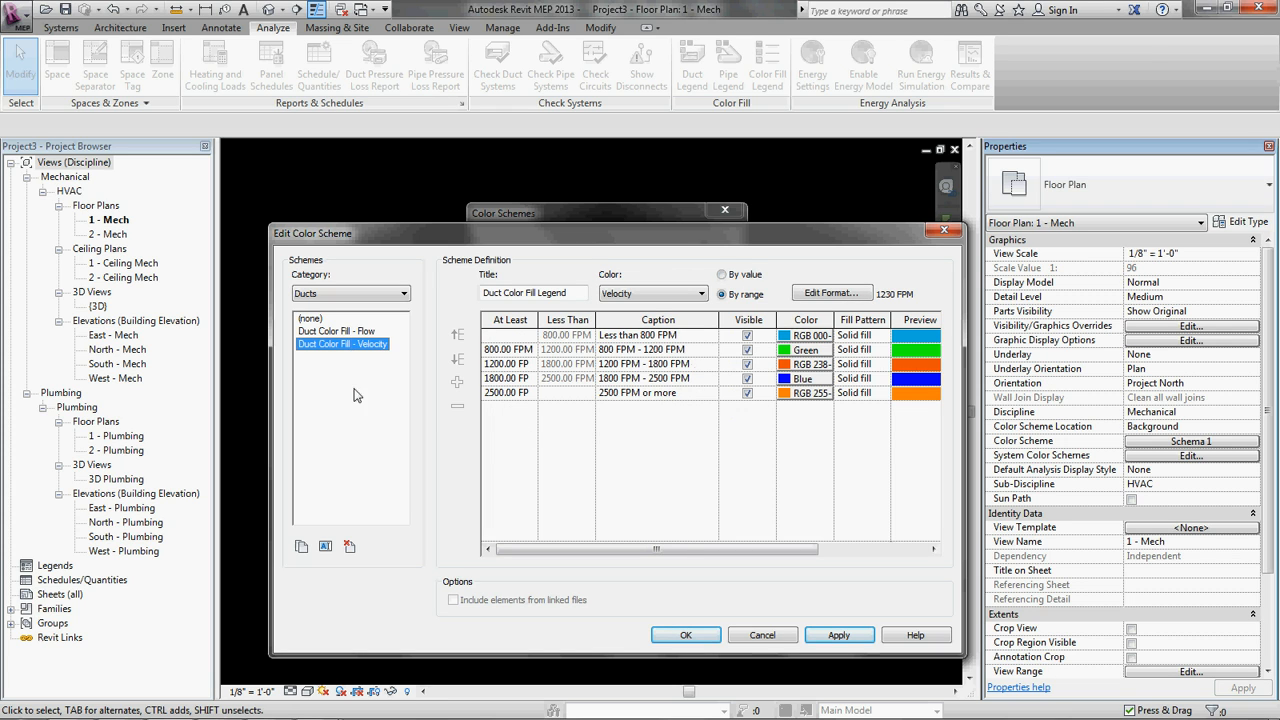
{"action": "left_click", "coordinate": [336, 330]}
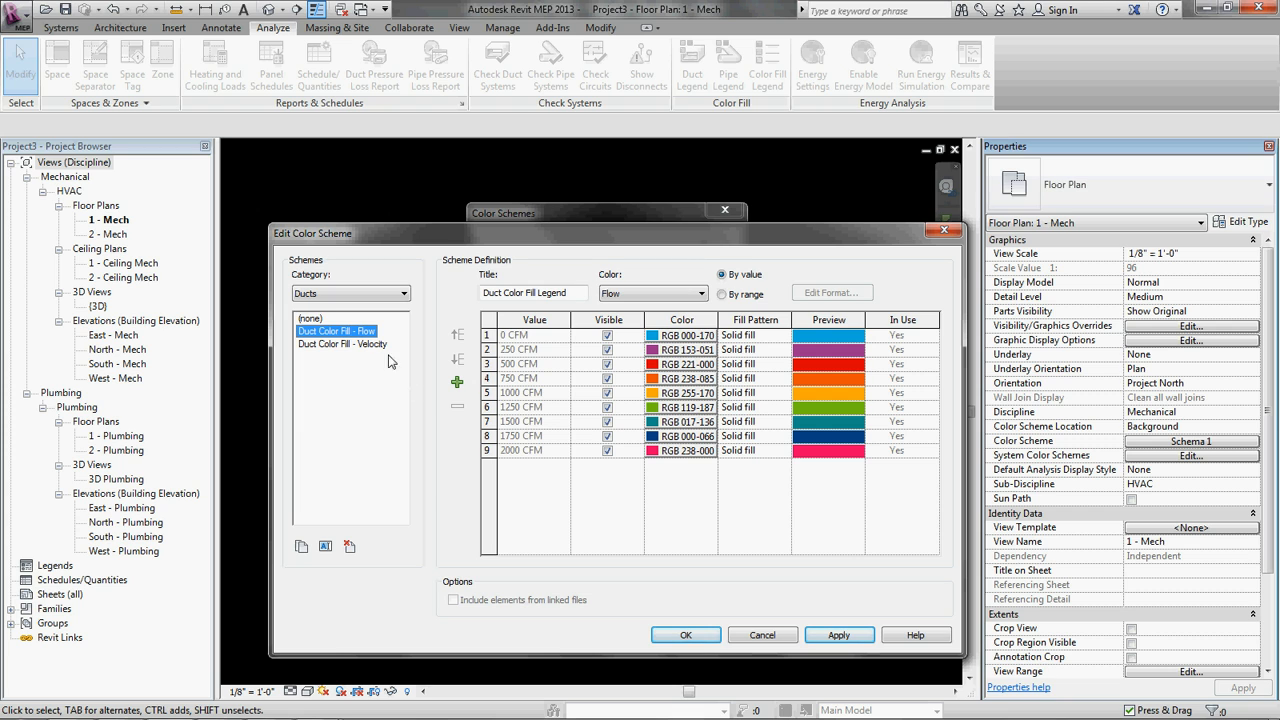
{"action": "mouse_move", "coordinate": [383, 357]}
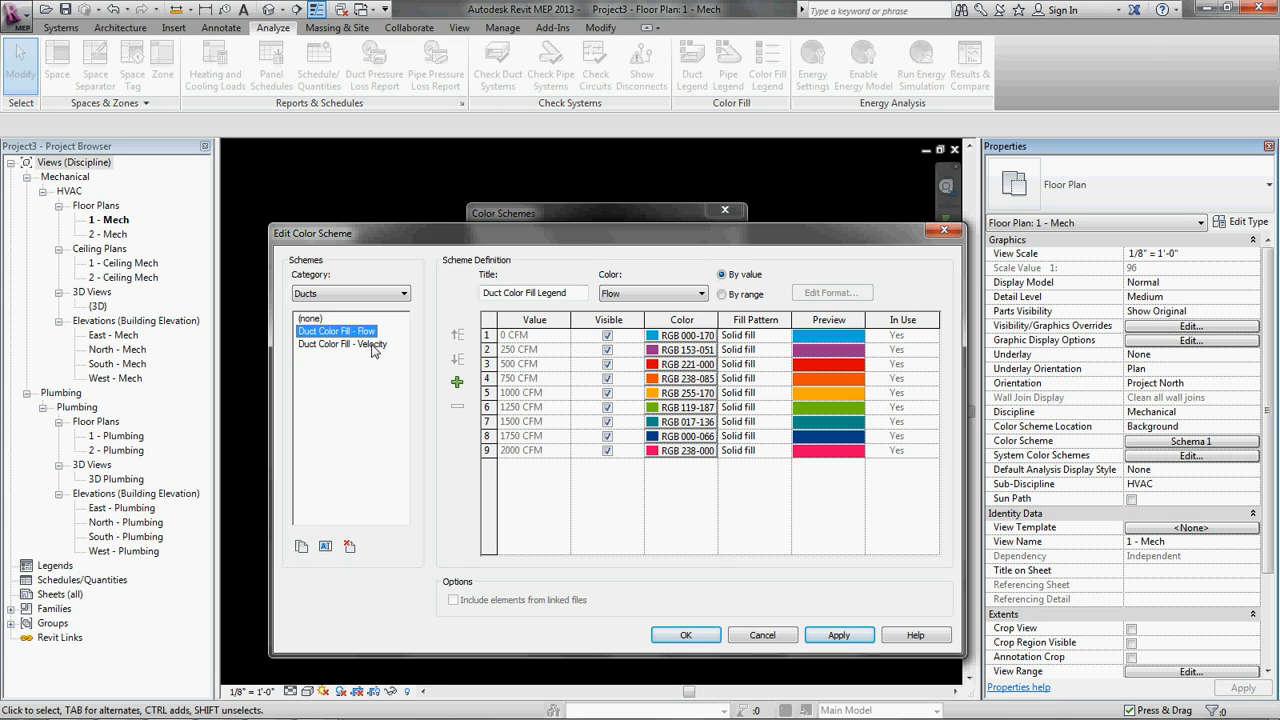
{"action": "mouse_move", "coordinate": [537, 357]}
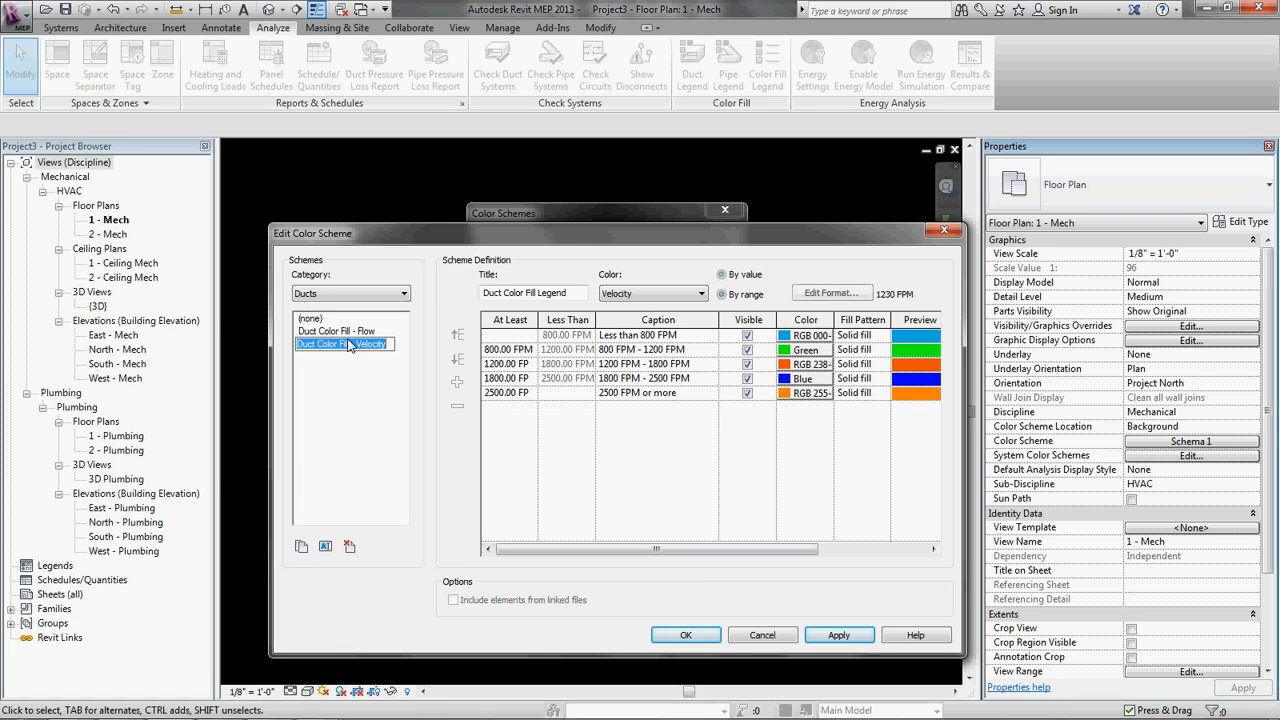
{"action": "left_click", "coordinate": [335, 331]}
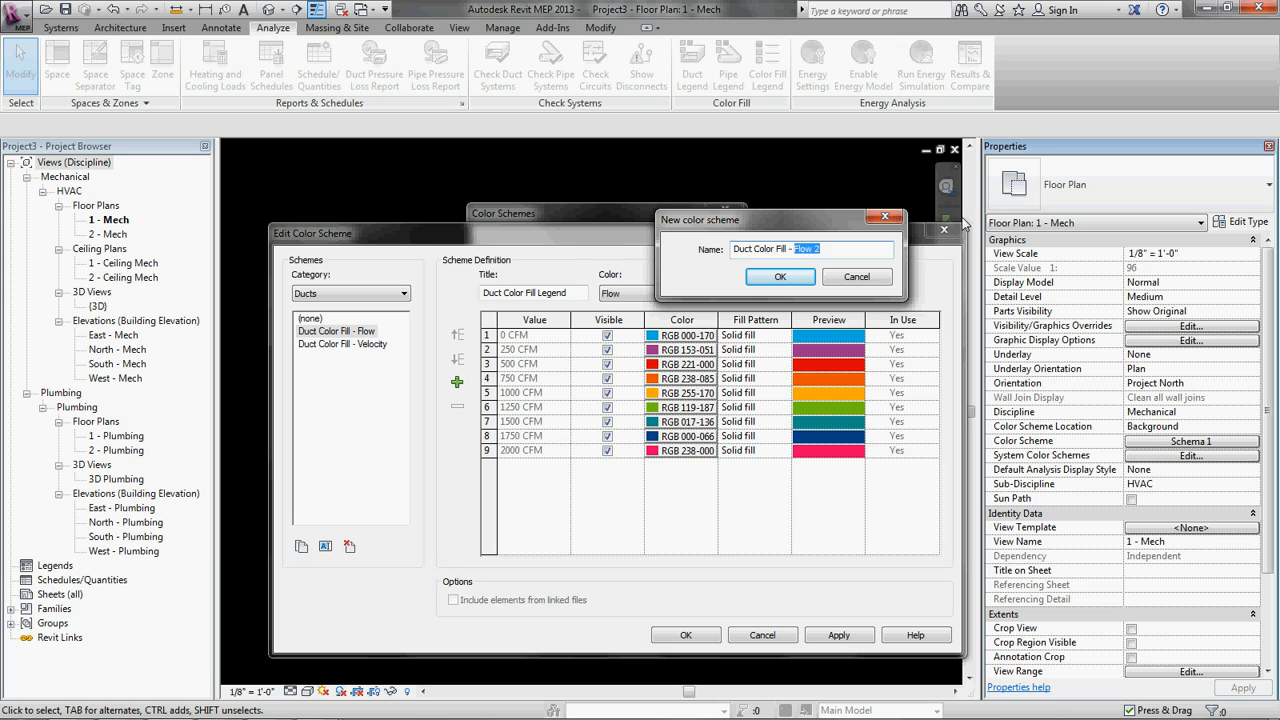
Step: Name the copy Duct Color Fill - Friction and color it by Friction value ranges
{"action": "left_click", "coordinate": [780, 276]}
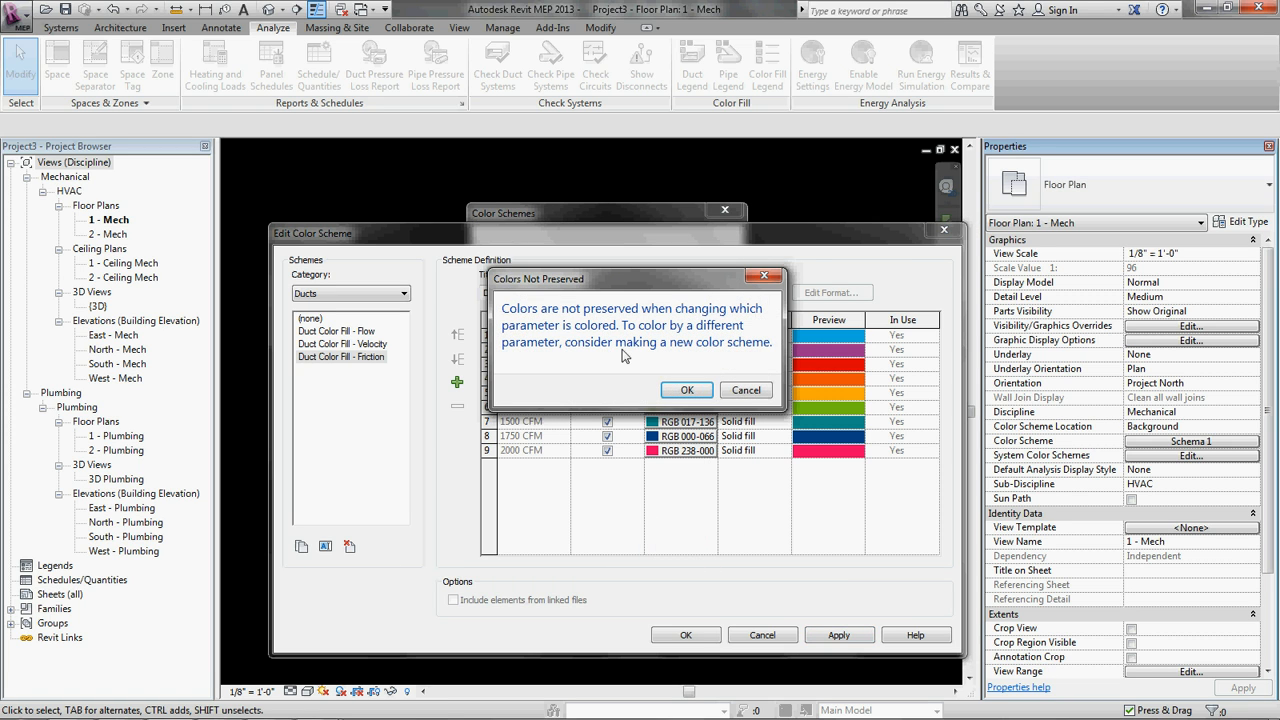
{"action": "left_click", "coordinate": [686, 389]}
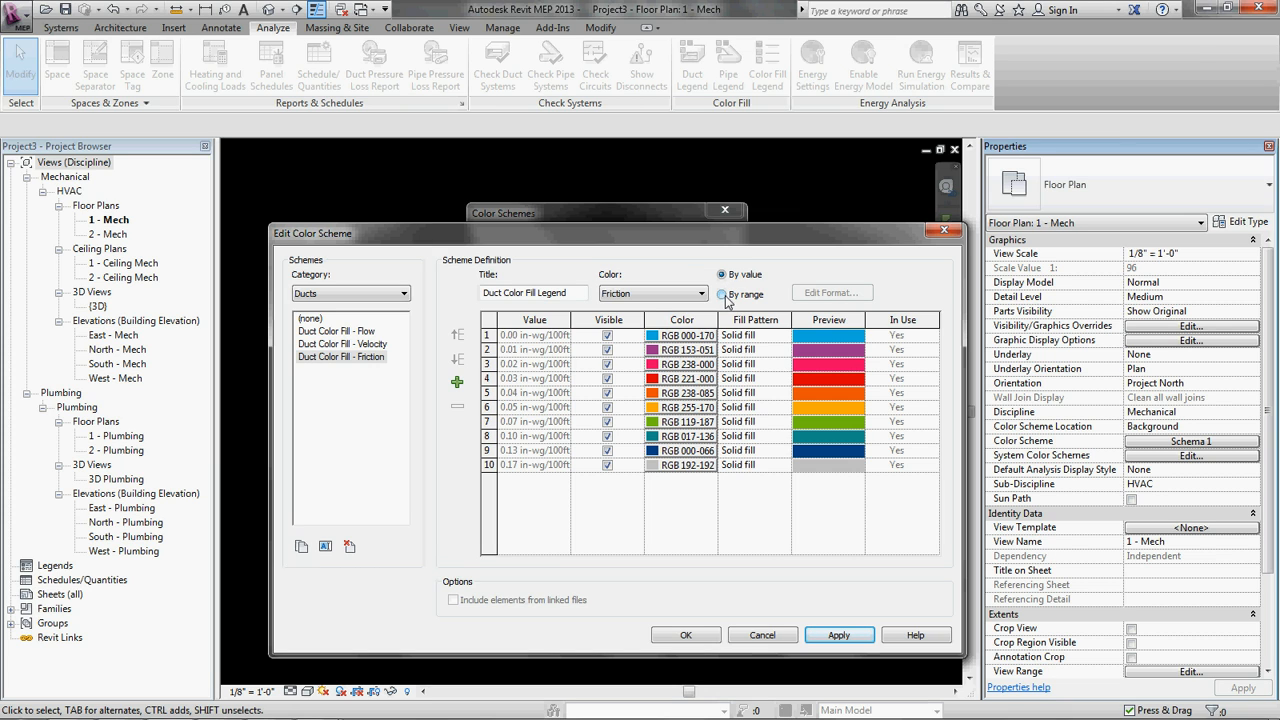
{"action": "left_click", "coordinate": [726, 293]}
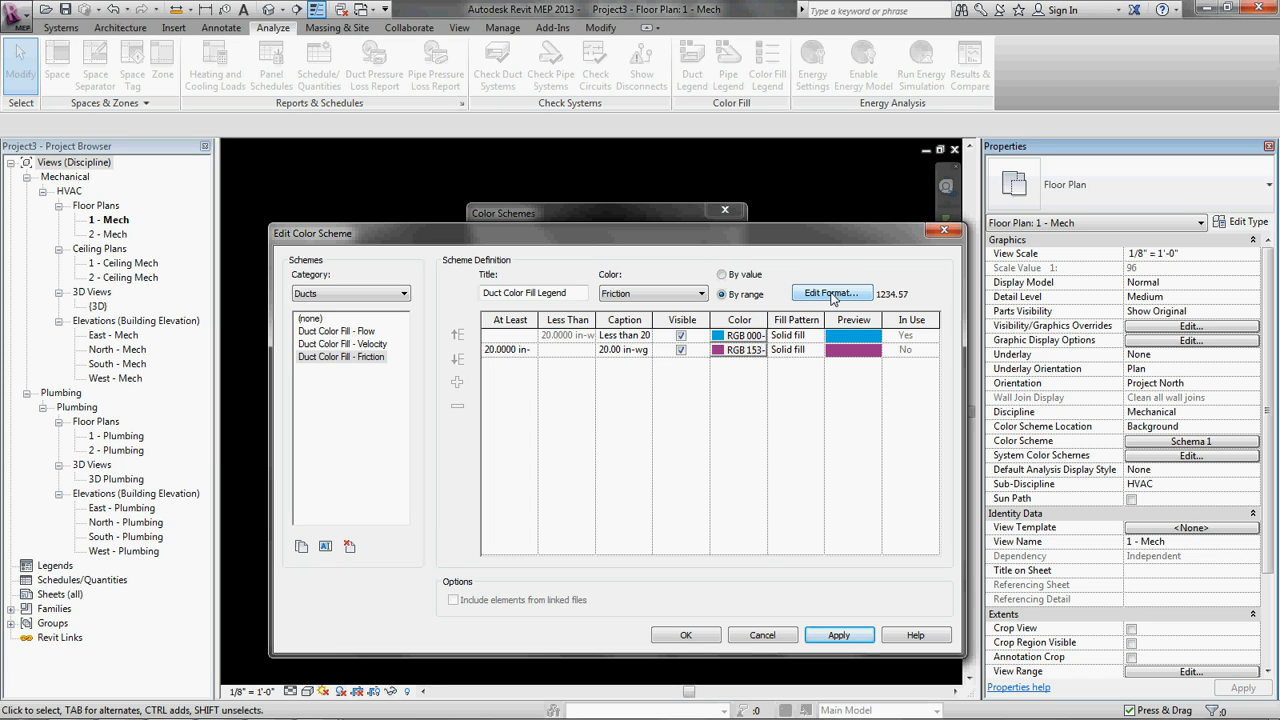
{"action": "mouse_move", "coordinate": [905, 307]}
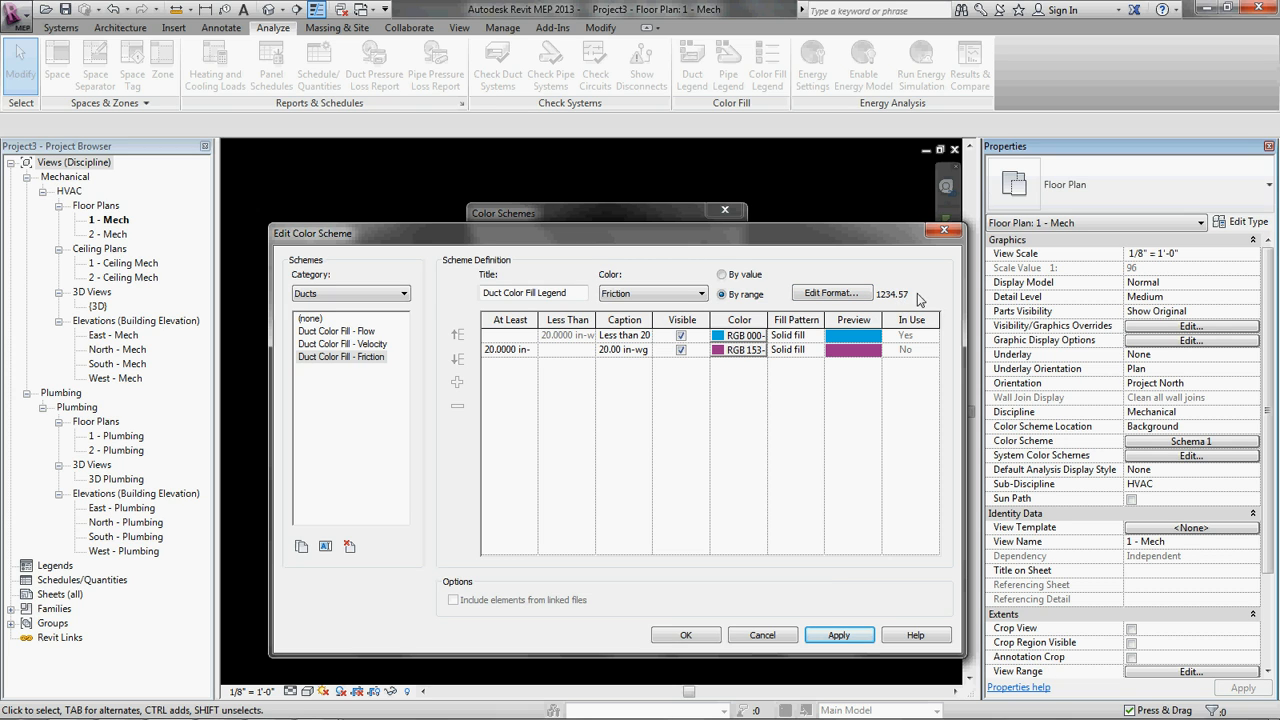
Step: Format the range values to 3 decimal places instead of project unit settings
{"action": "left_click", "coordinate": [831, 292]}
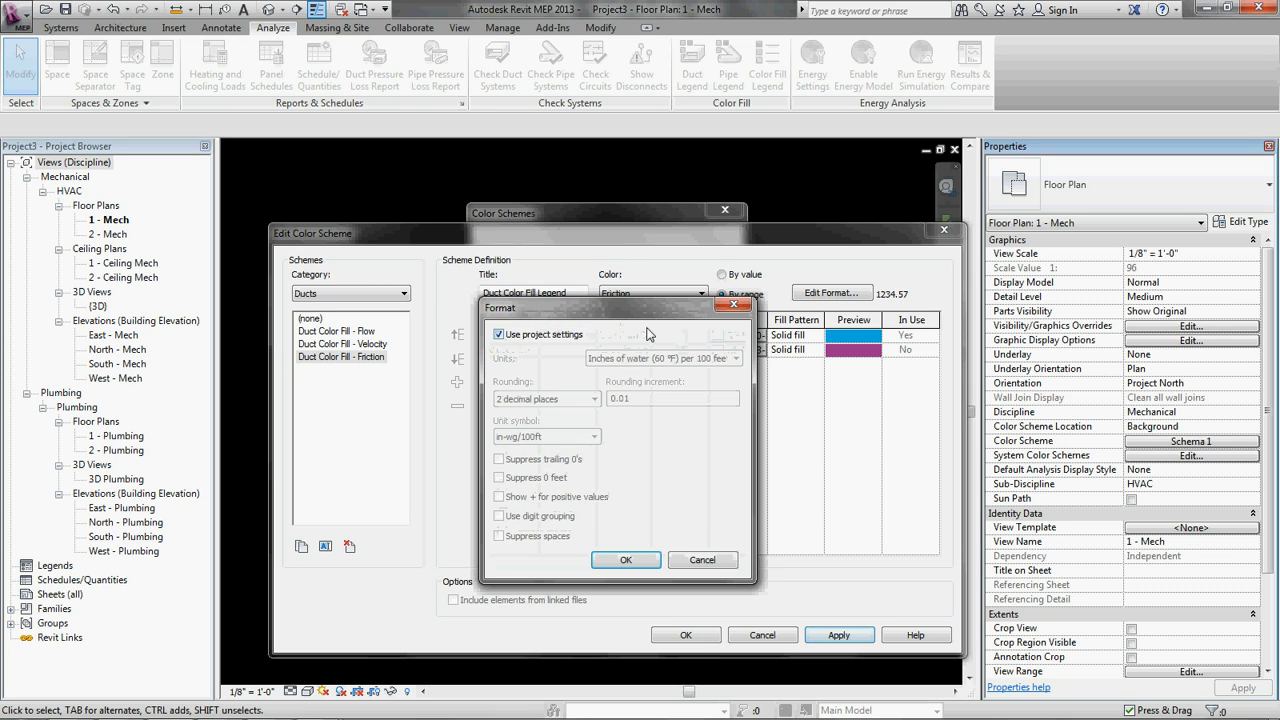
{"action": "left_click", "coordinate": [498, 334]}
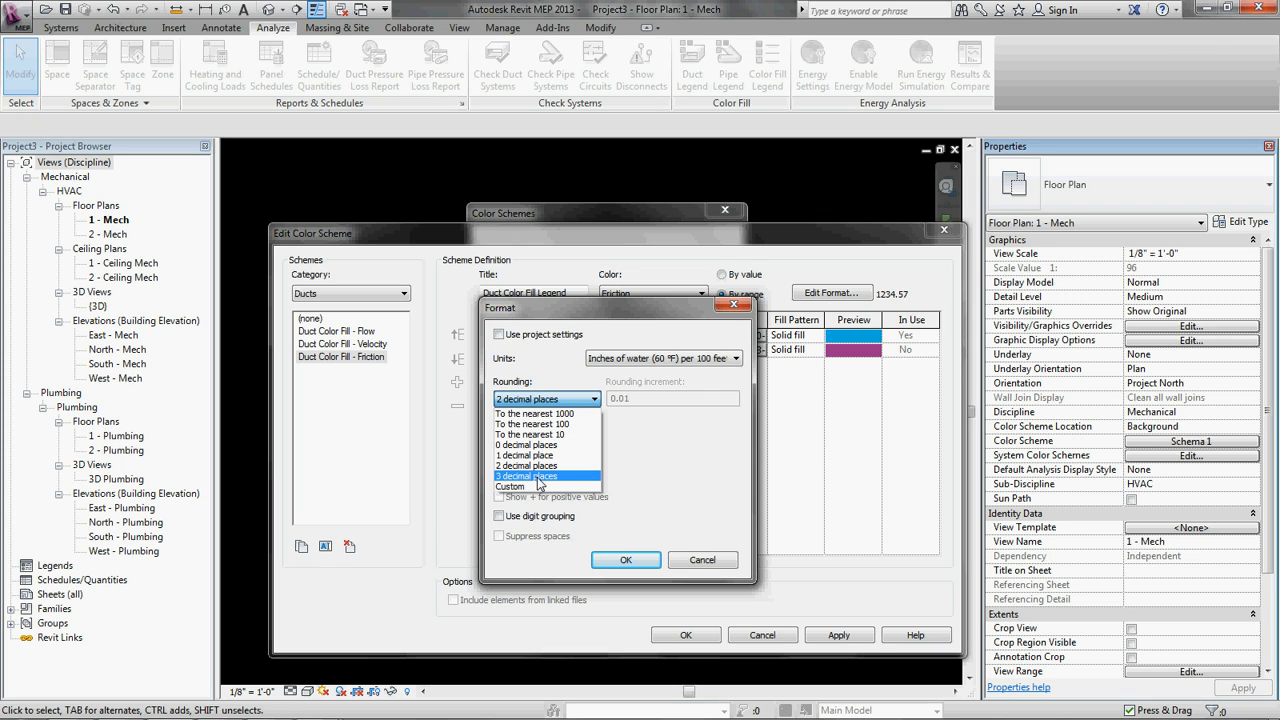
{"action": "left_click", "coordinate": [527, 476]}
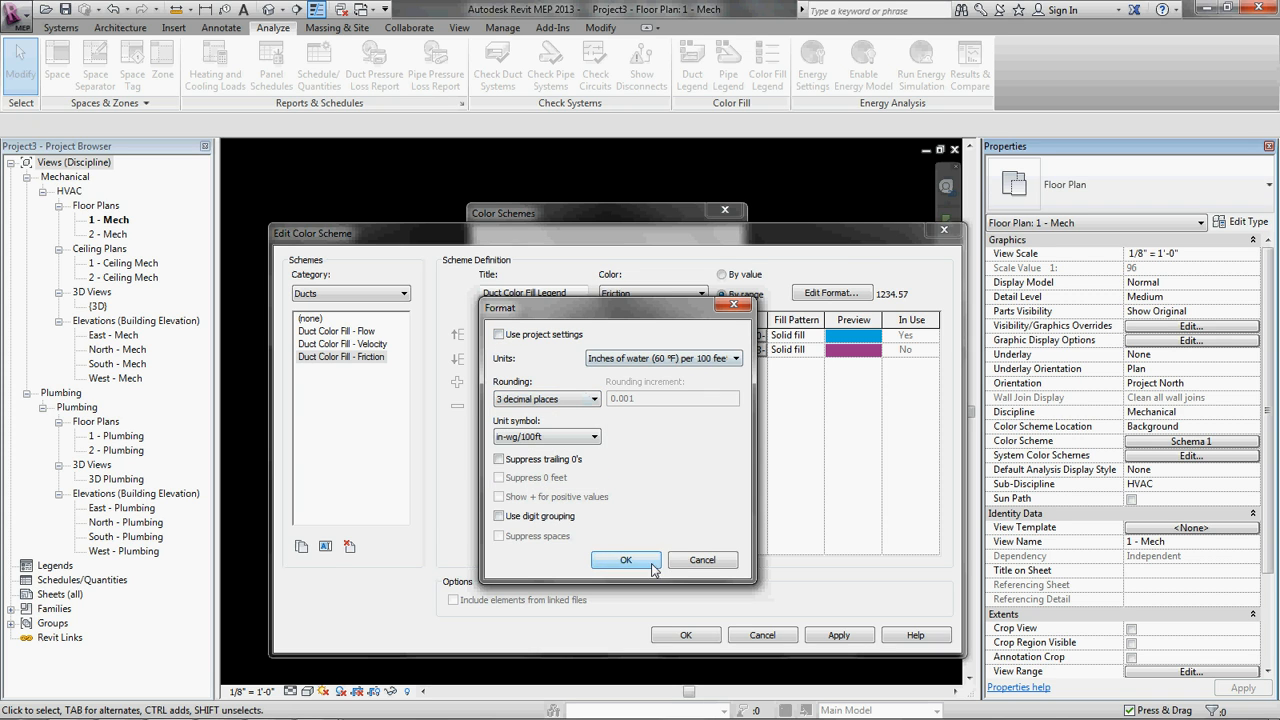
{"action": "left_click", "coordinate": [626, 559]}
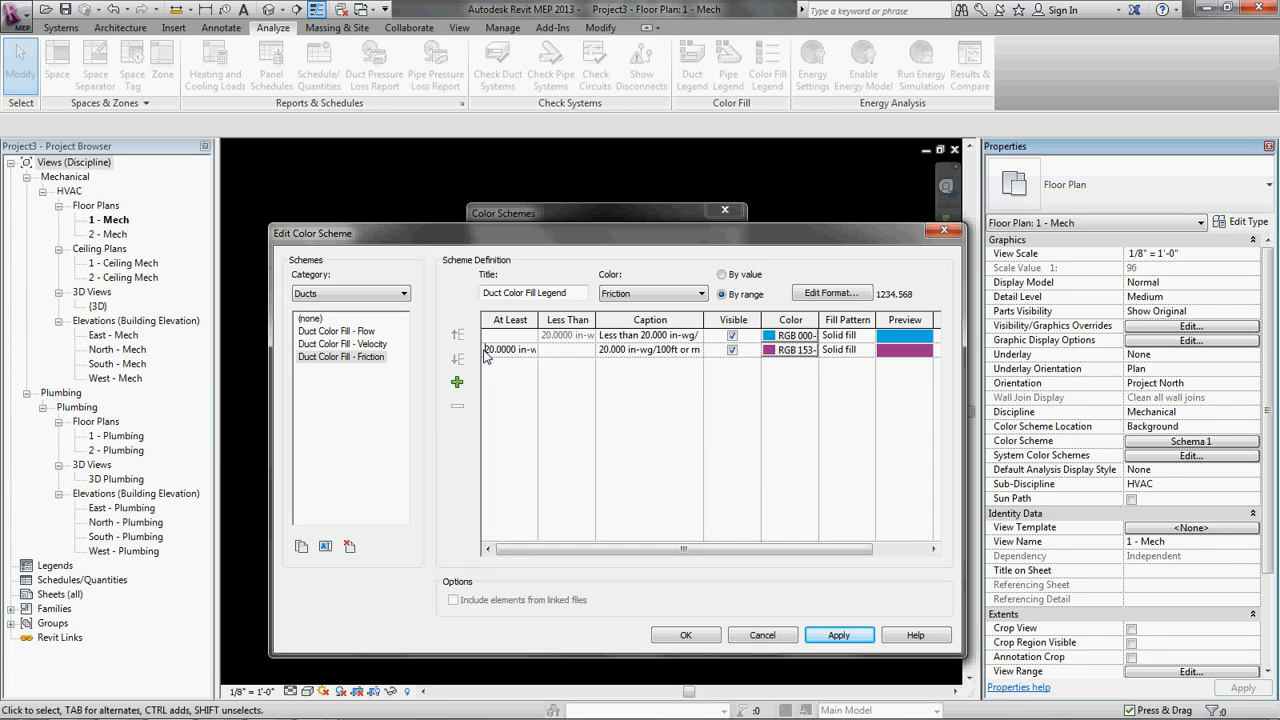
Step: Start the second friction range at 0.030 and add a 0.045 row, dismissing the warning
{"action": "double_click", "coordinate": [509, 349]}
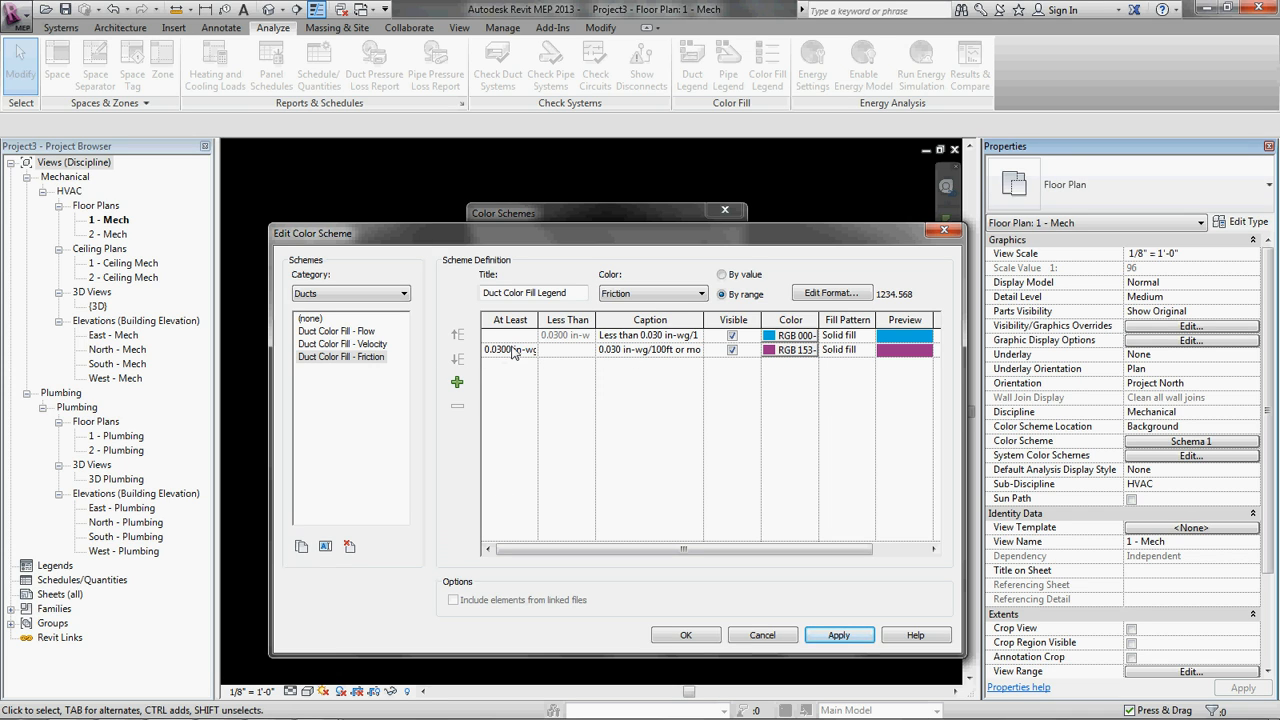
{"action": "left_click", "coordinate": [457, 382]}
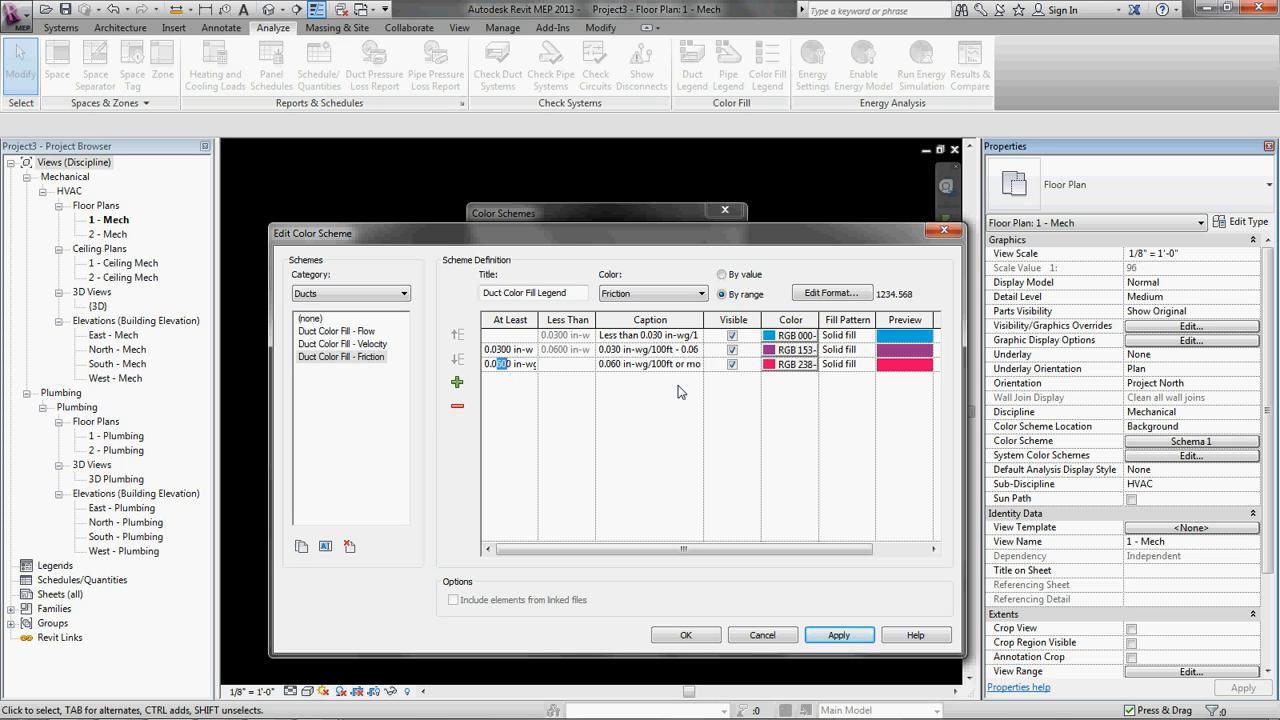
{"action": "type", "text": "0.045"}
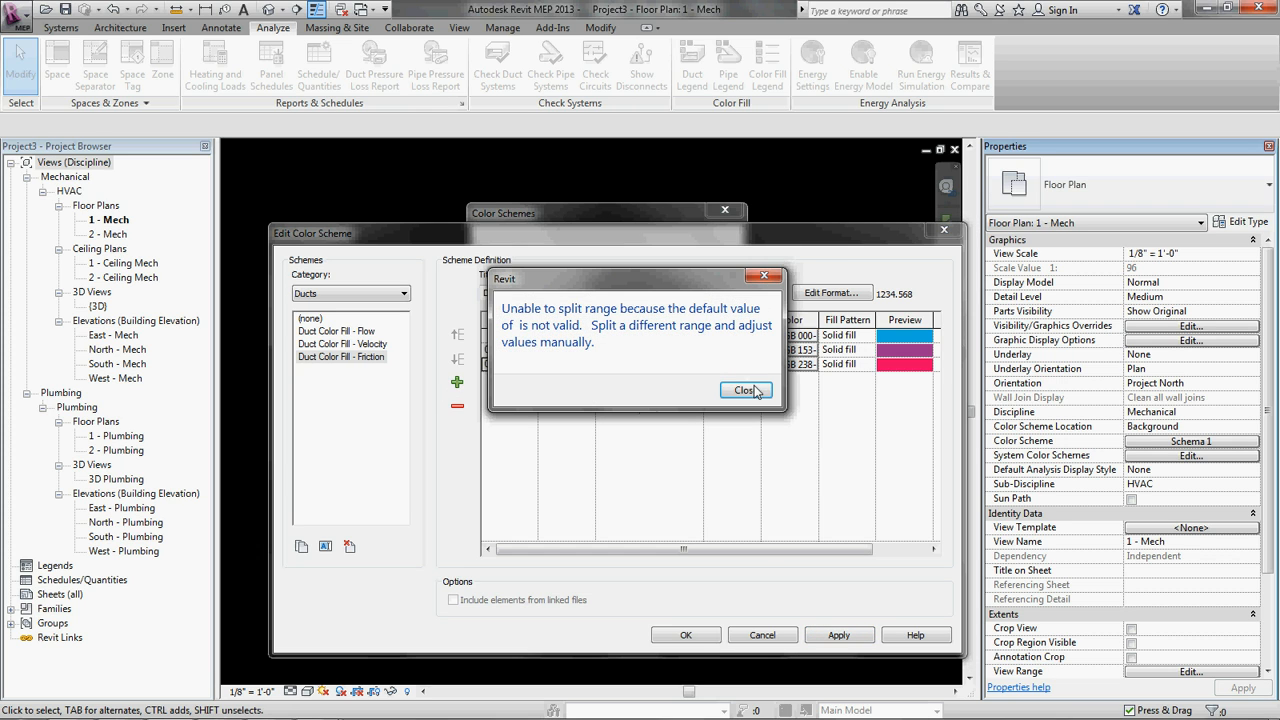
{"action": "left_click", "coordinate": [745, 389]}
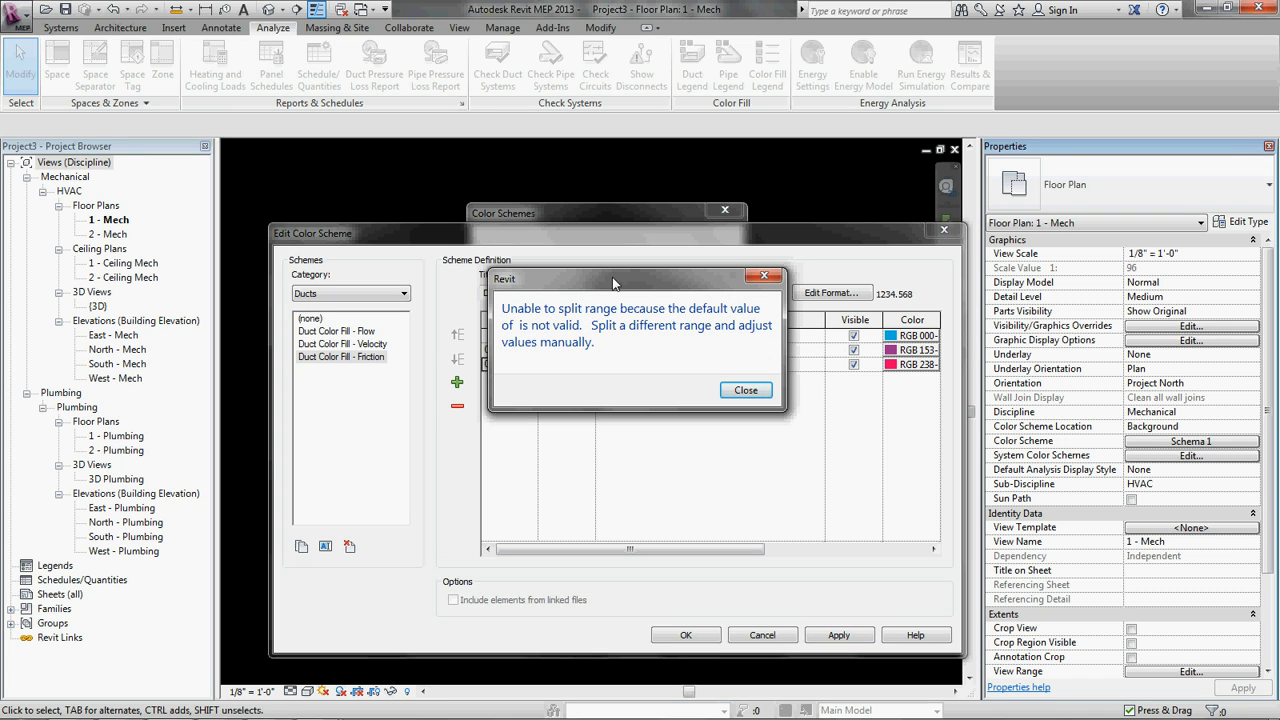
Step: Add friction range rows starting at 0.045, 0.055 and 0.065 in-wg/100ft, dismissing warnings
{"action": "left_click", "coordinate": [745, 390]}
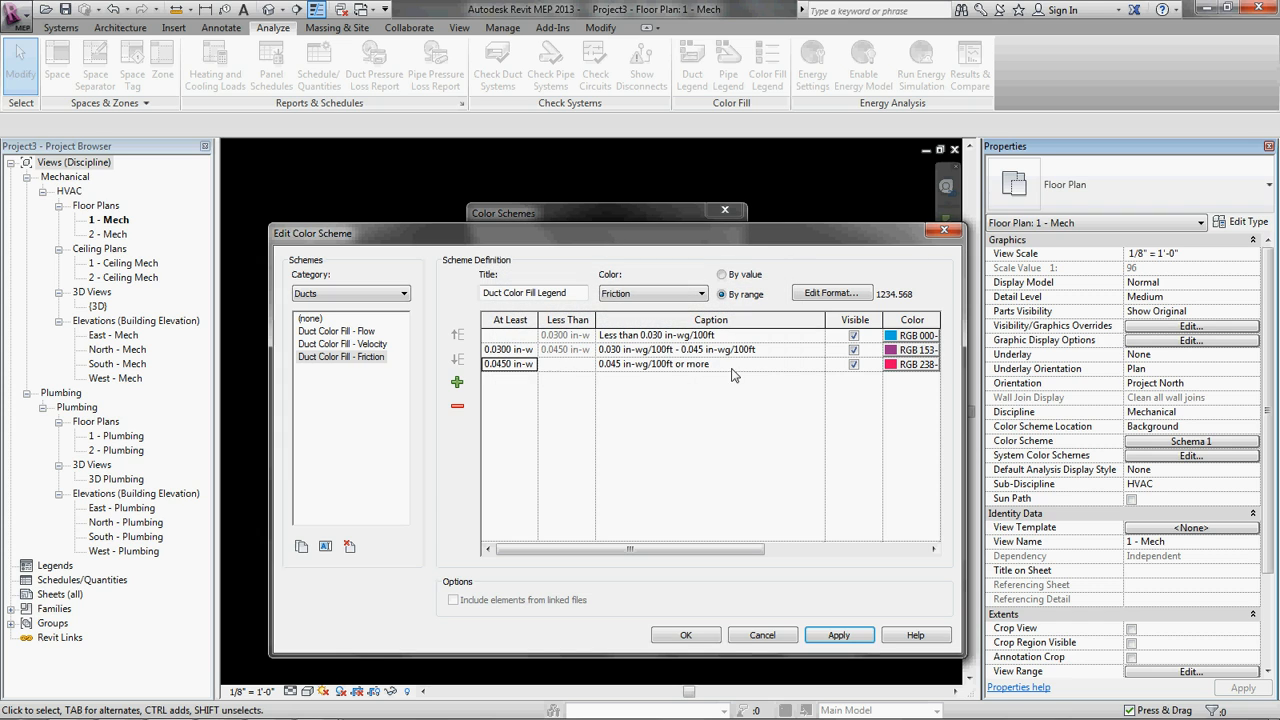
{"action": "mouse_move", "coordinate": [744, 357]}
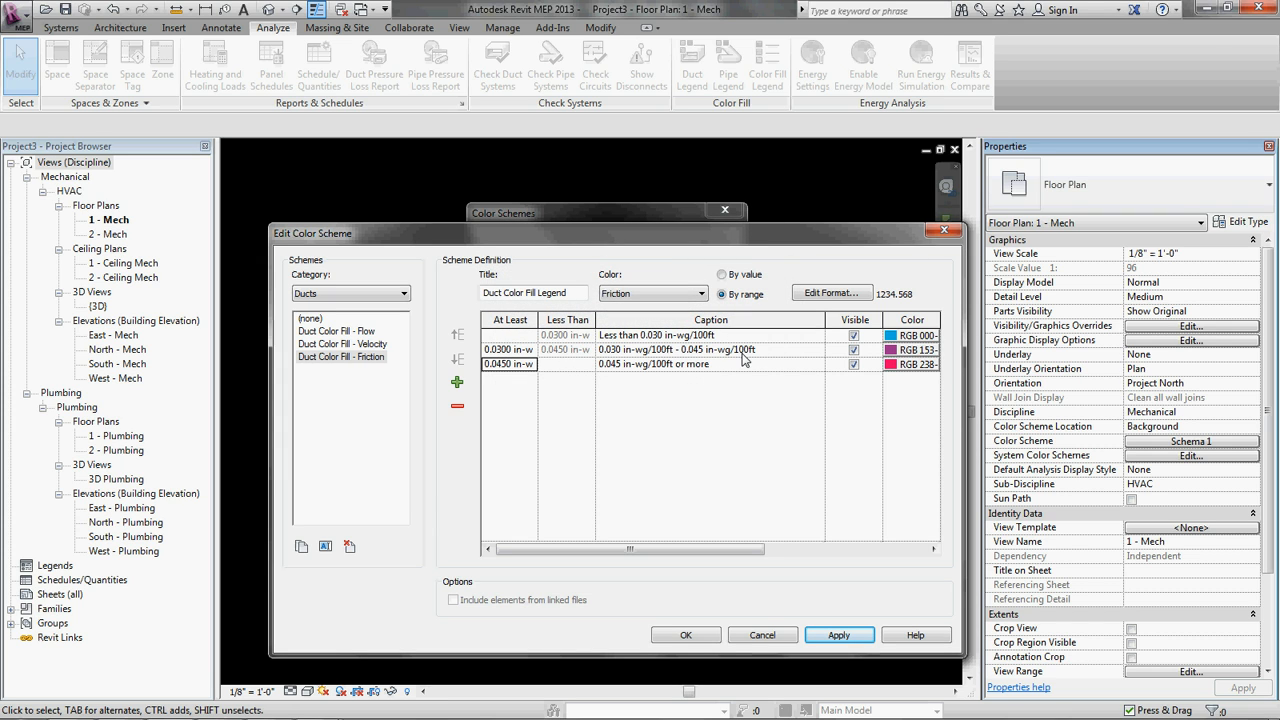
{"action": "mouse_move", "coordinate": [517, 378]}
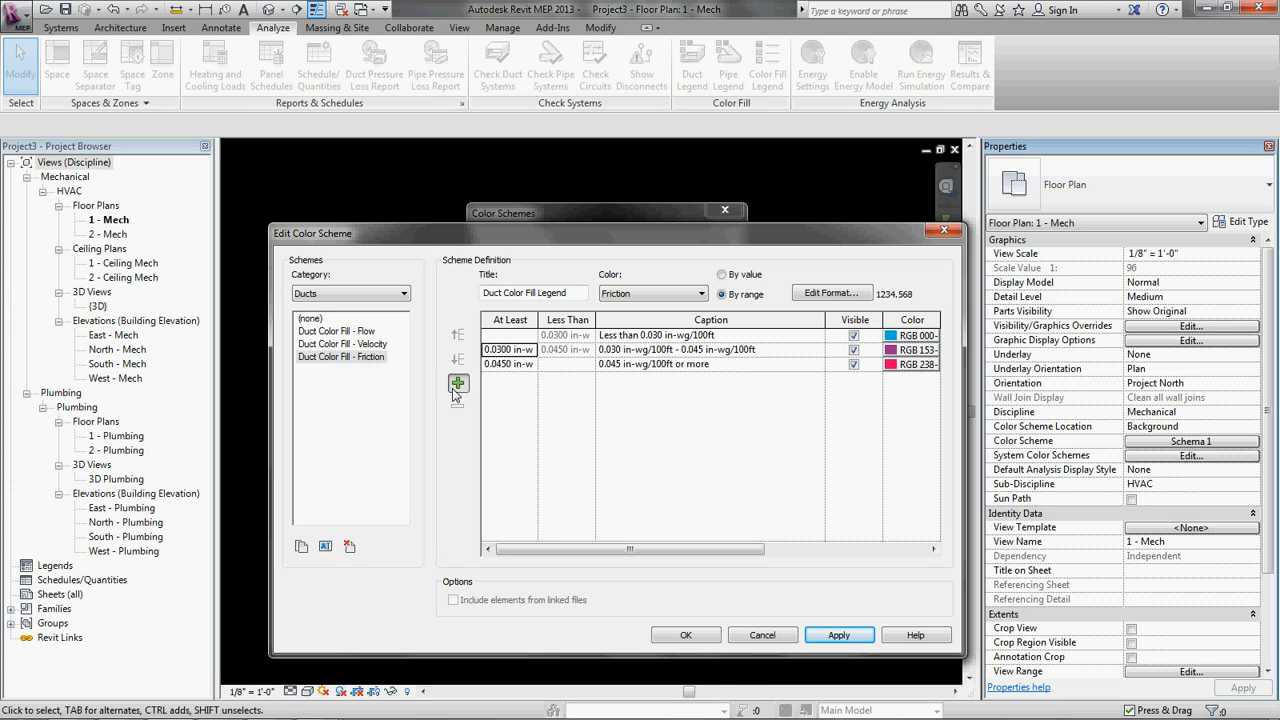
{"action": "left_click", "coordinate": [457, 382]}
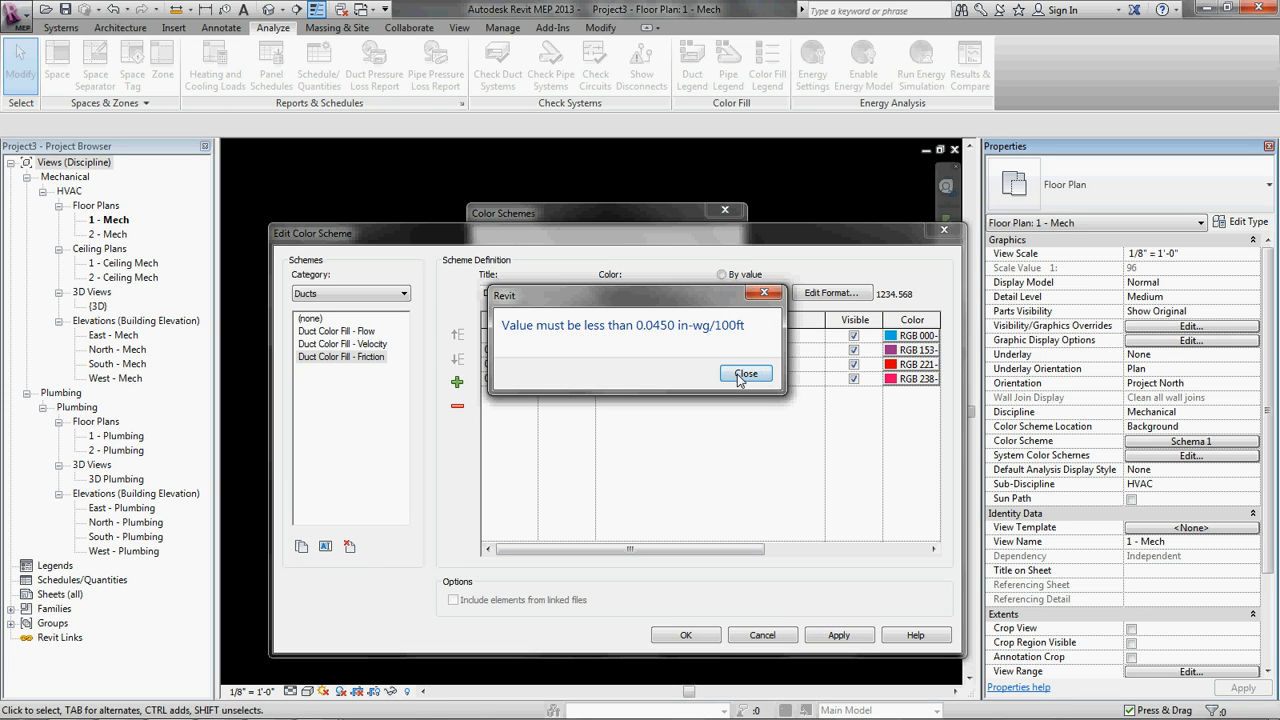
{"action": "left_click", "coordinate": [745, 373]}
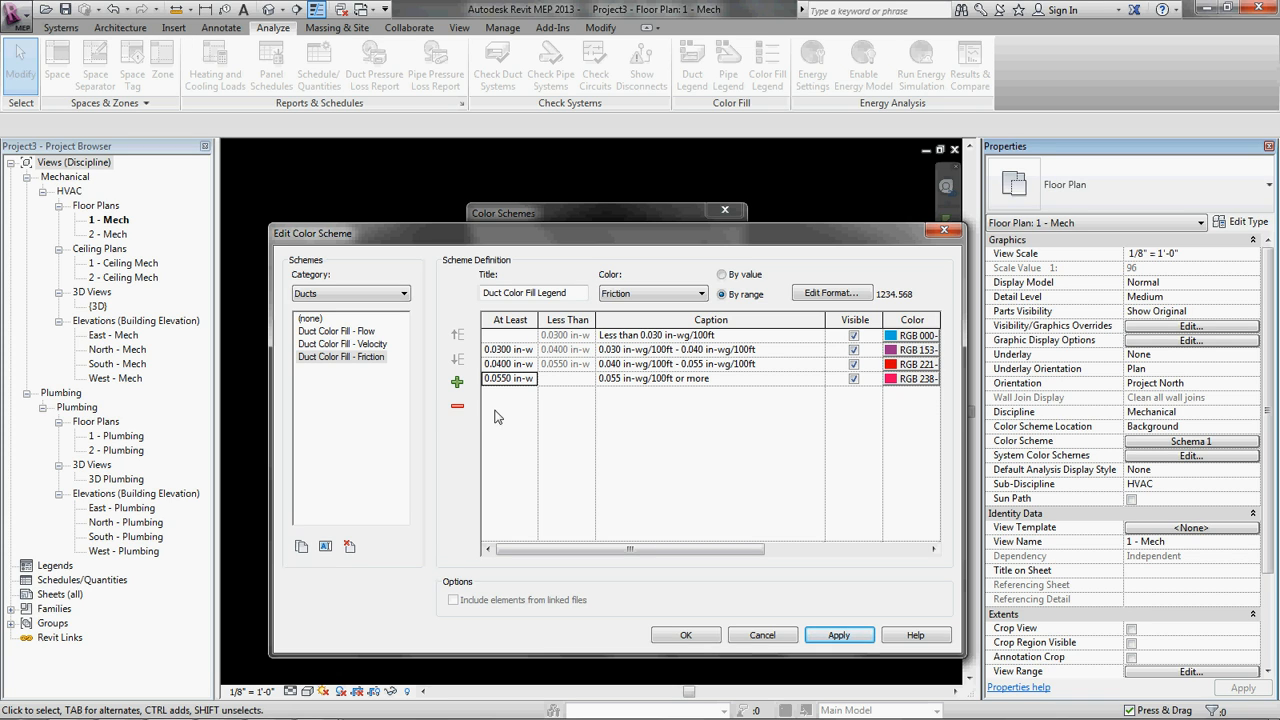
{"action": "left_click", "coordinate": [457, 381]}
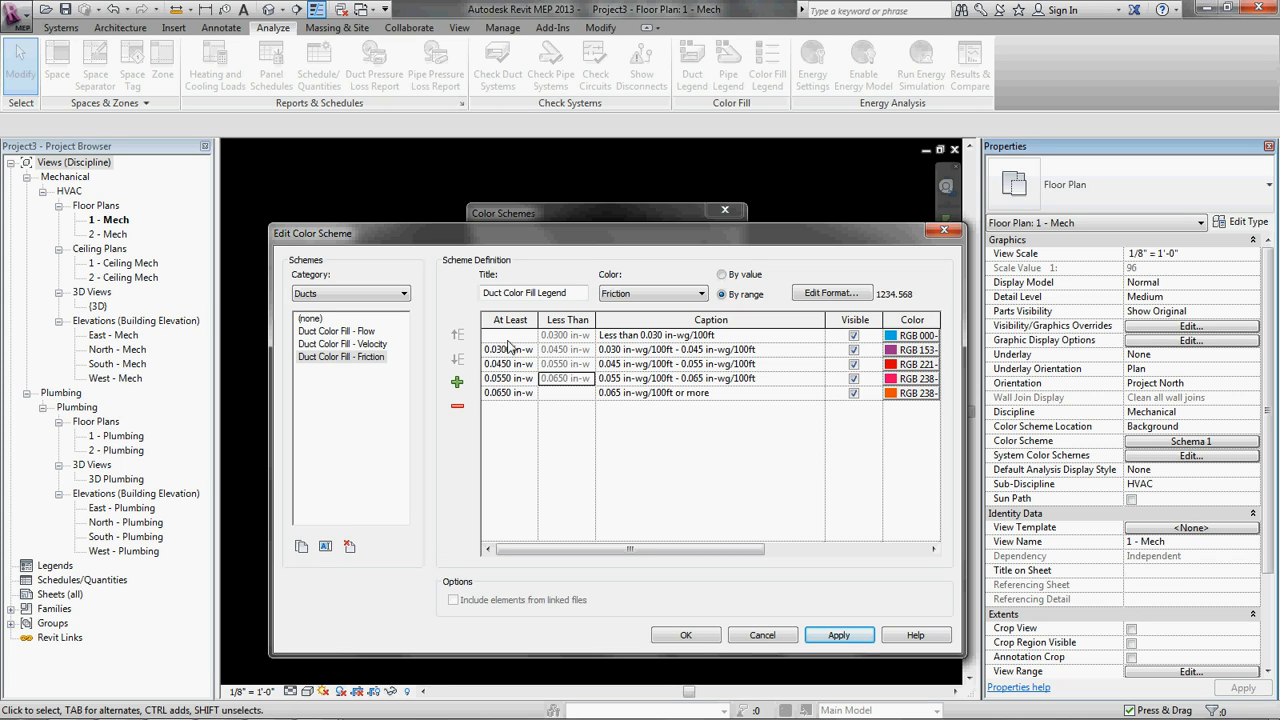
{"action": "mouse_move", "coordinate": [808, 303]}
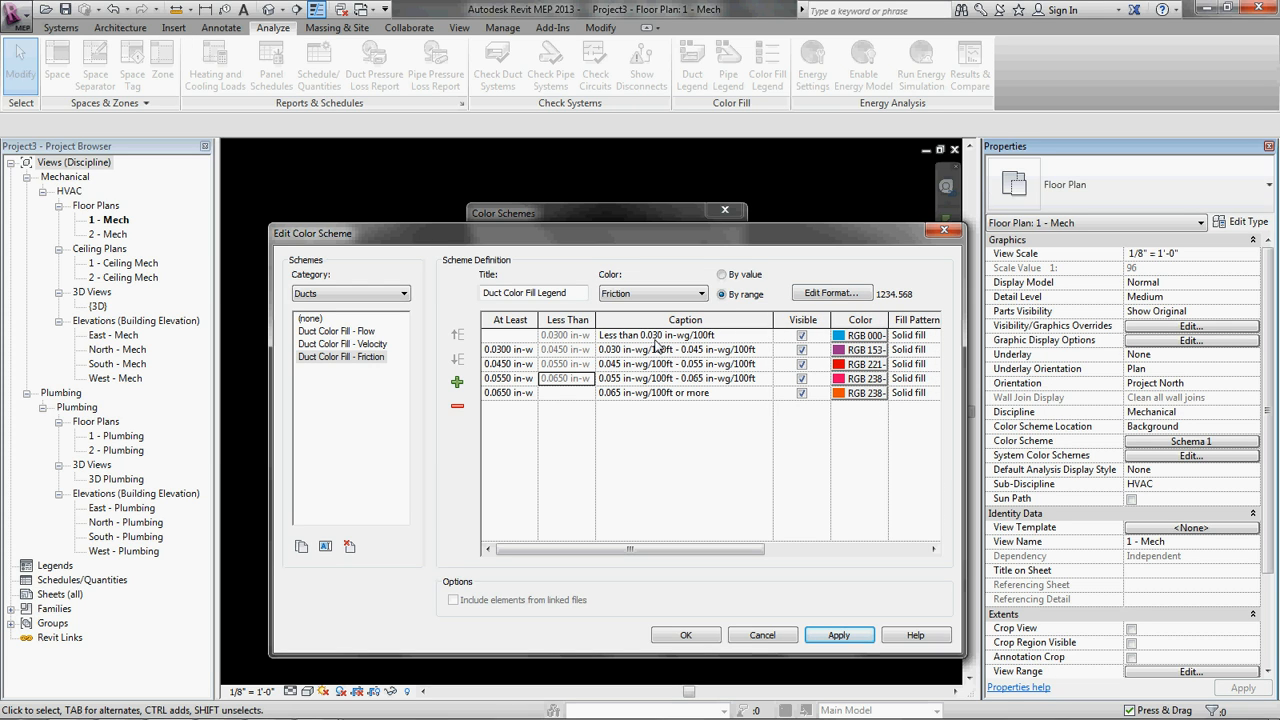
{"action": "mouse_move", "coordinate": [658, 340]}
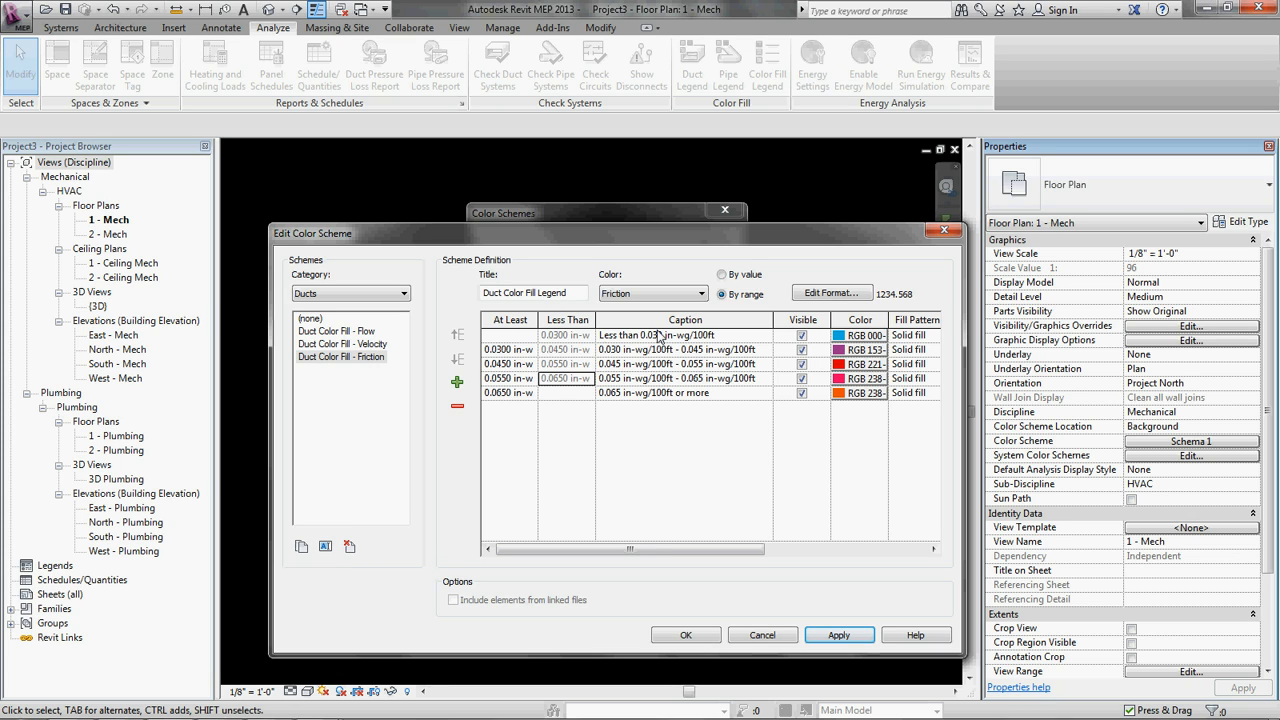
{"action": "mouse_move", "coordinate": [629, 371]}
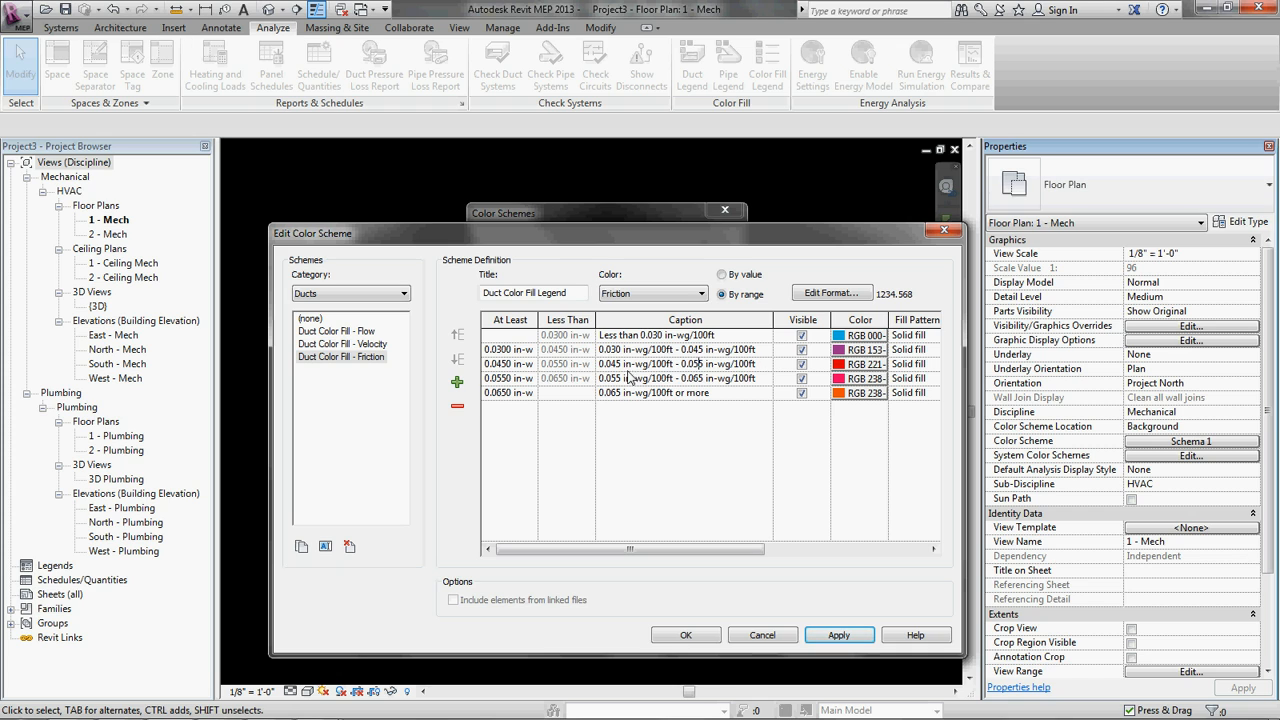
{"action": "mouse_move", "coordinate": [715, 429]}
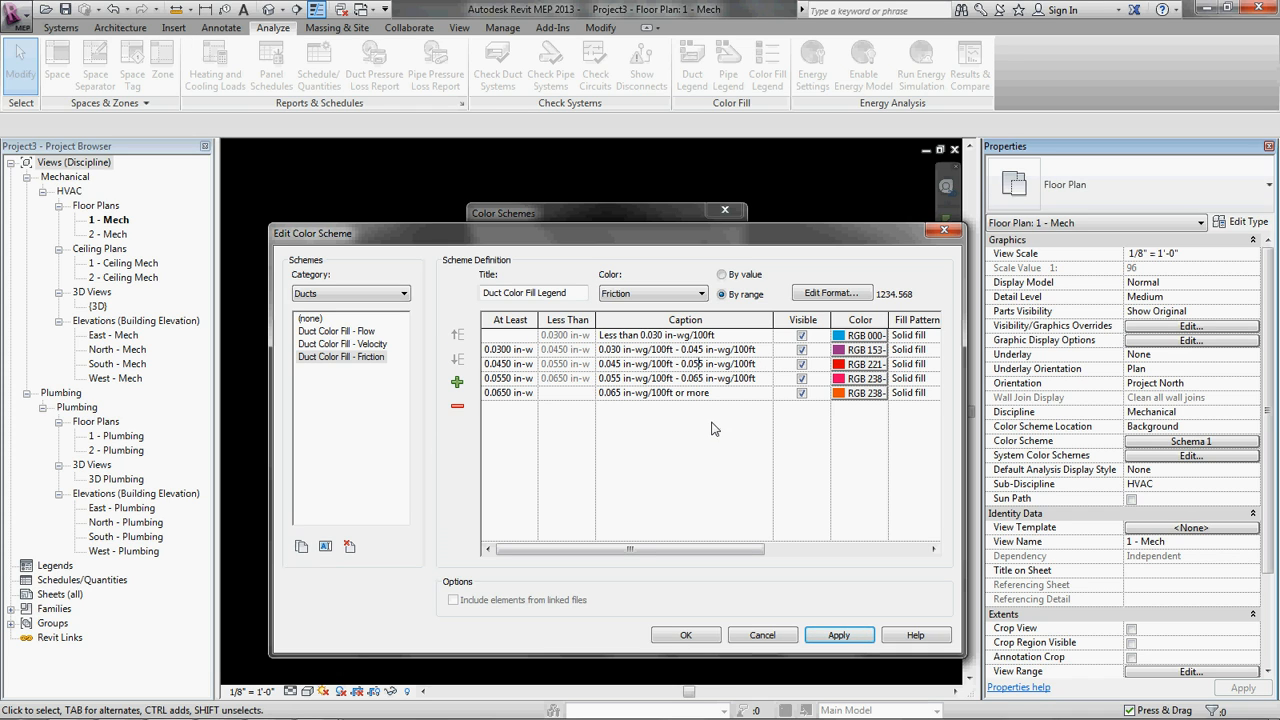
{"action": "mouse_move", "coordinate": [505, 358]}
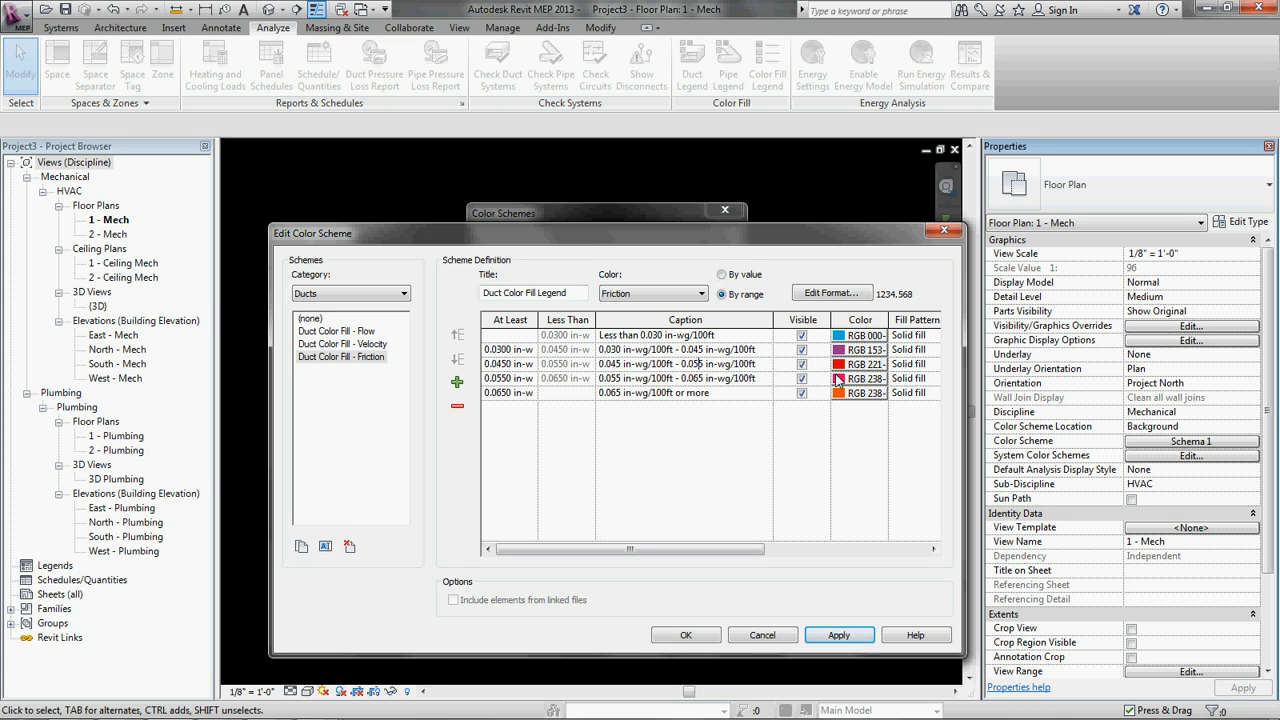
{"action": "mouse_move", "coordinate": [765, 330]}
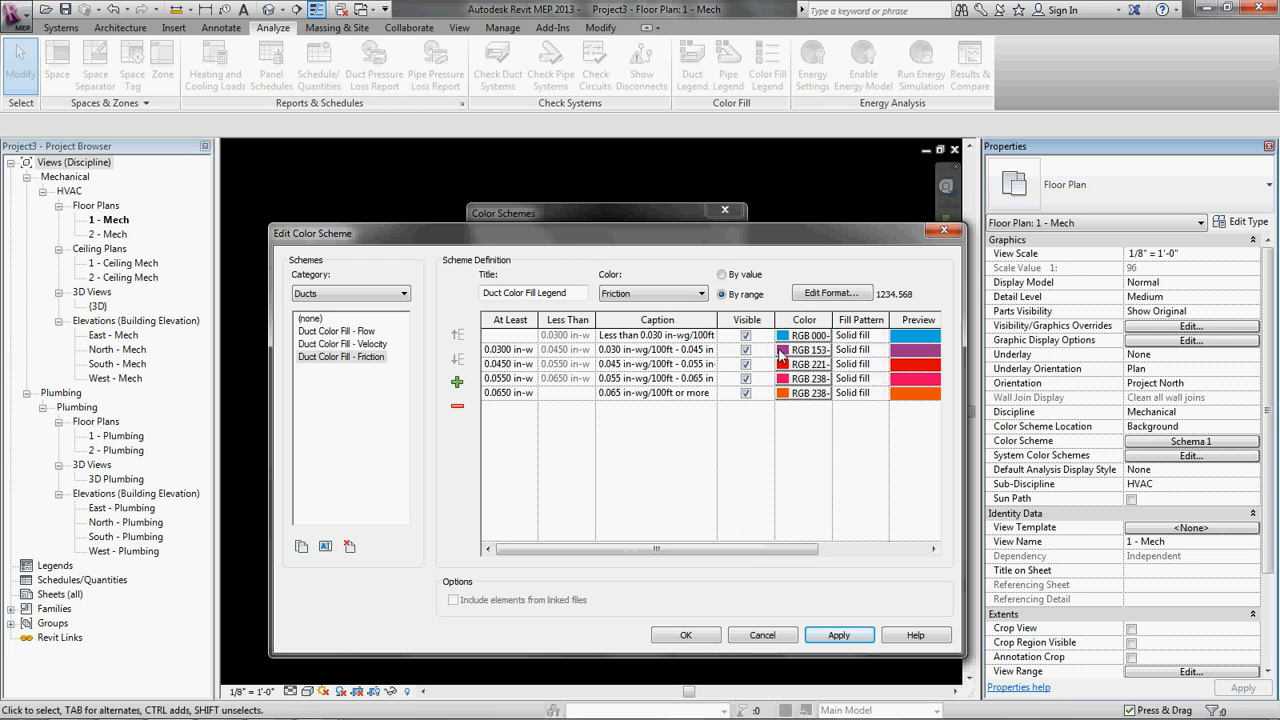
Step: Color the 0.045 range green, the 0.055 range orange and the 0.065+ range red
{"action": "left_click", "coordinate": [803, 363]}
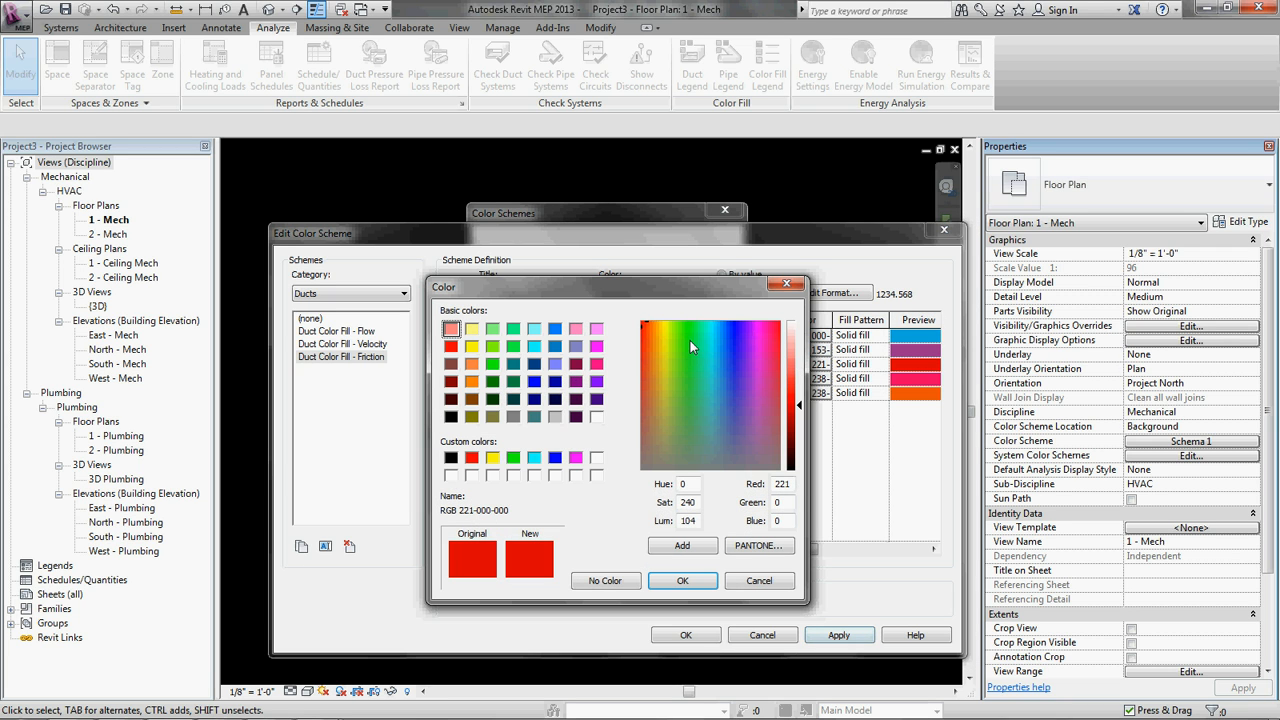
{"action": "left_click", "coordinate": [686, 349]}
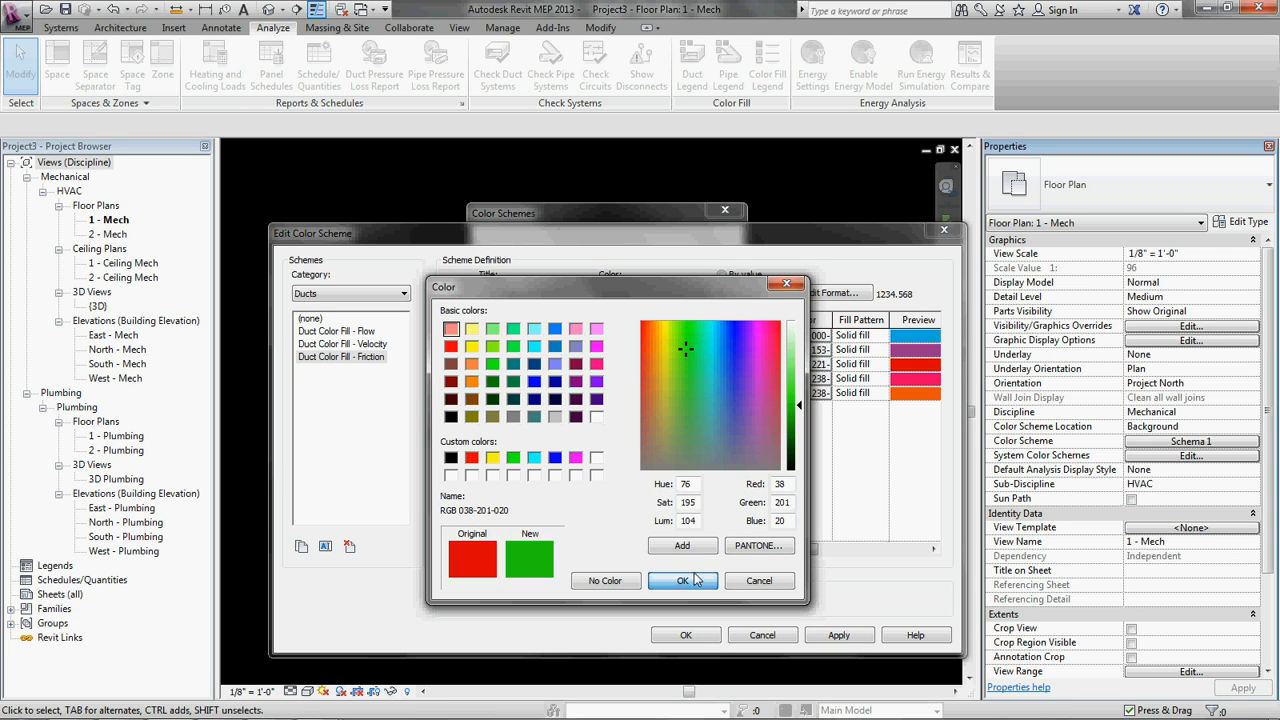
{"action": "left_click", "coordinate": [683, 581]}
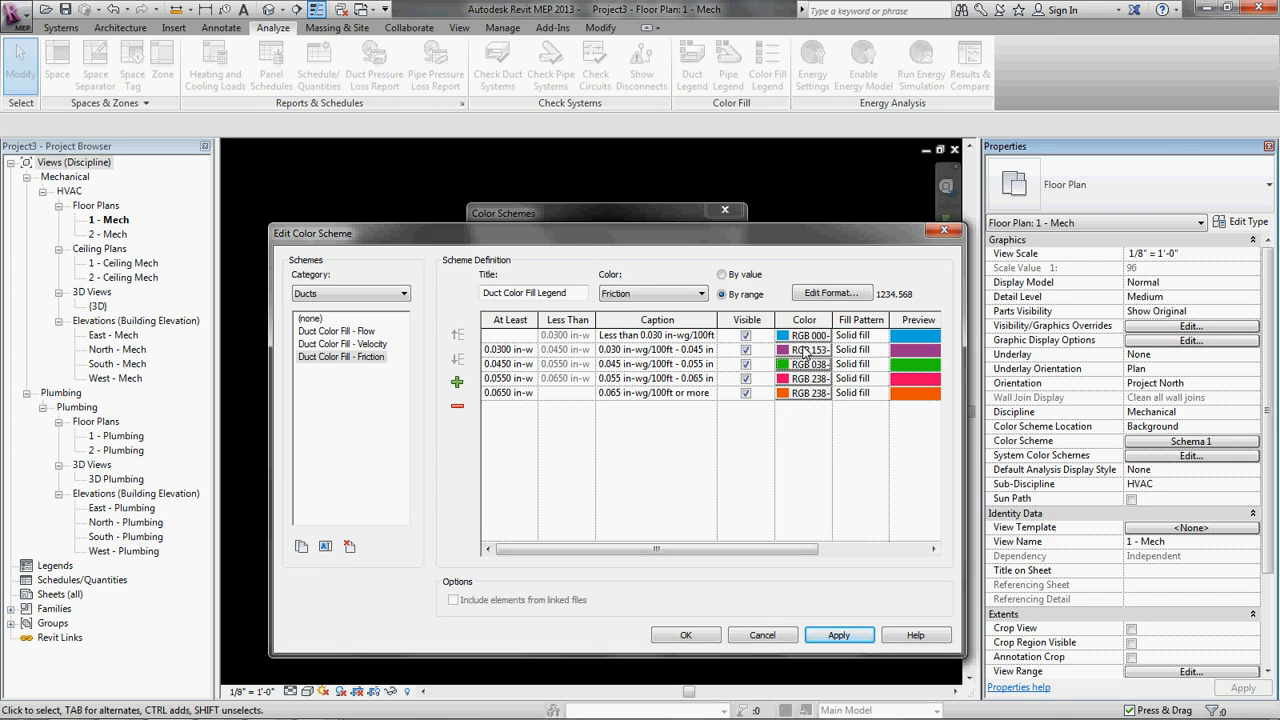
{"action": "mouse_move", "coordinate": [800, 345]}
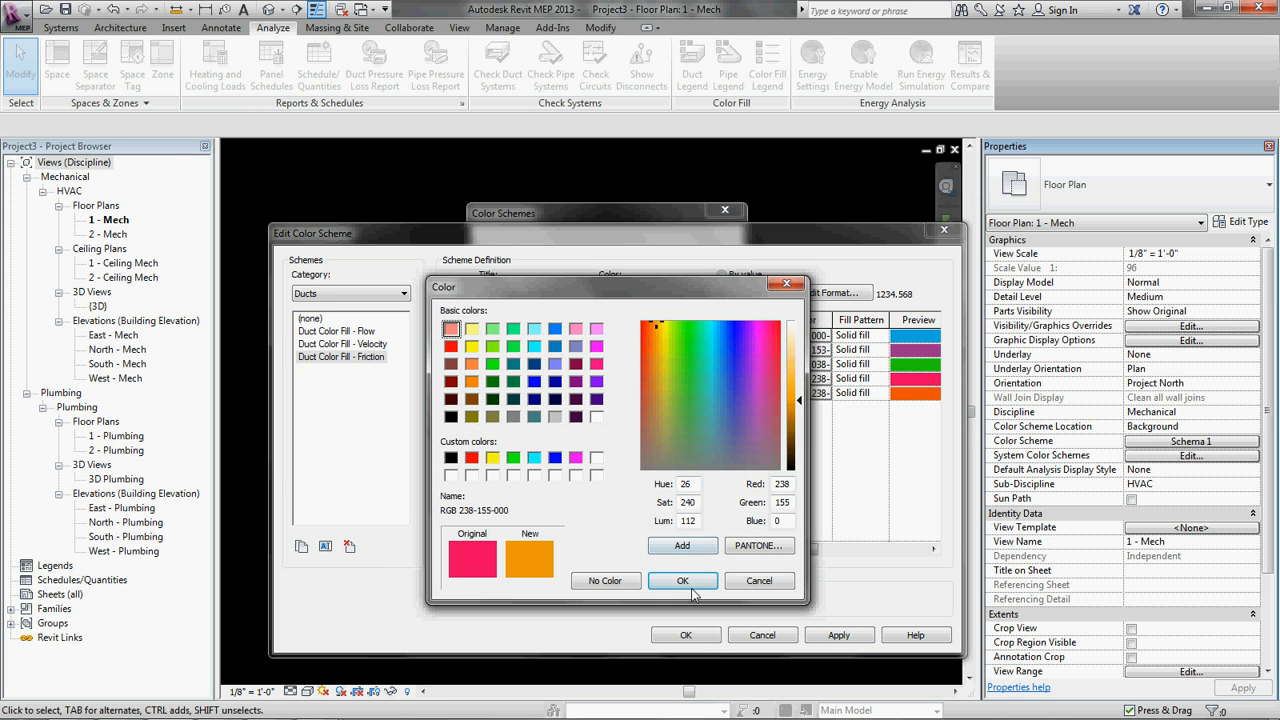
{"action": "left_click", "coordinate": [680, 363]}
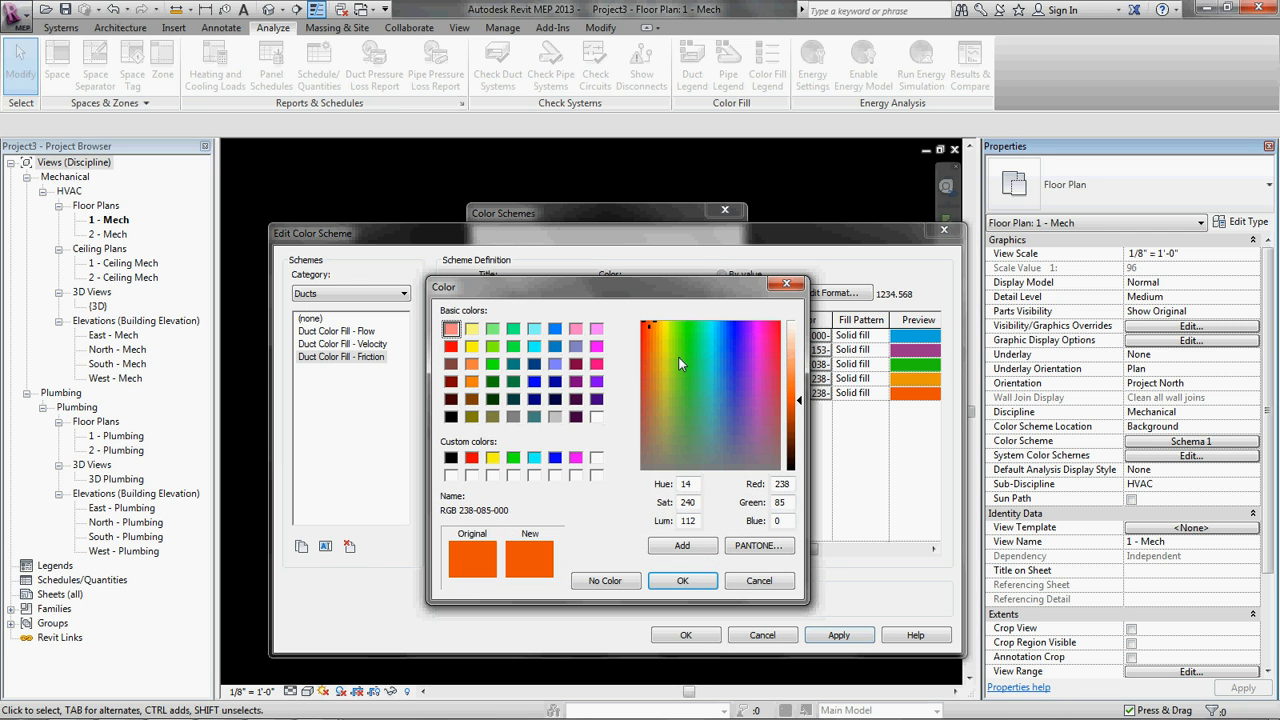
{"action": "left_click", "coordinate": [683, 580]}
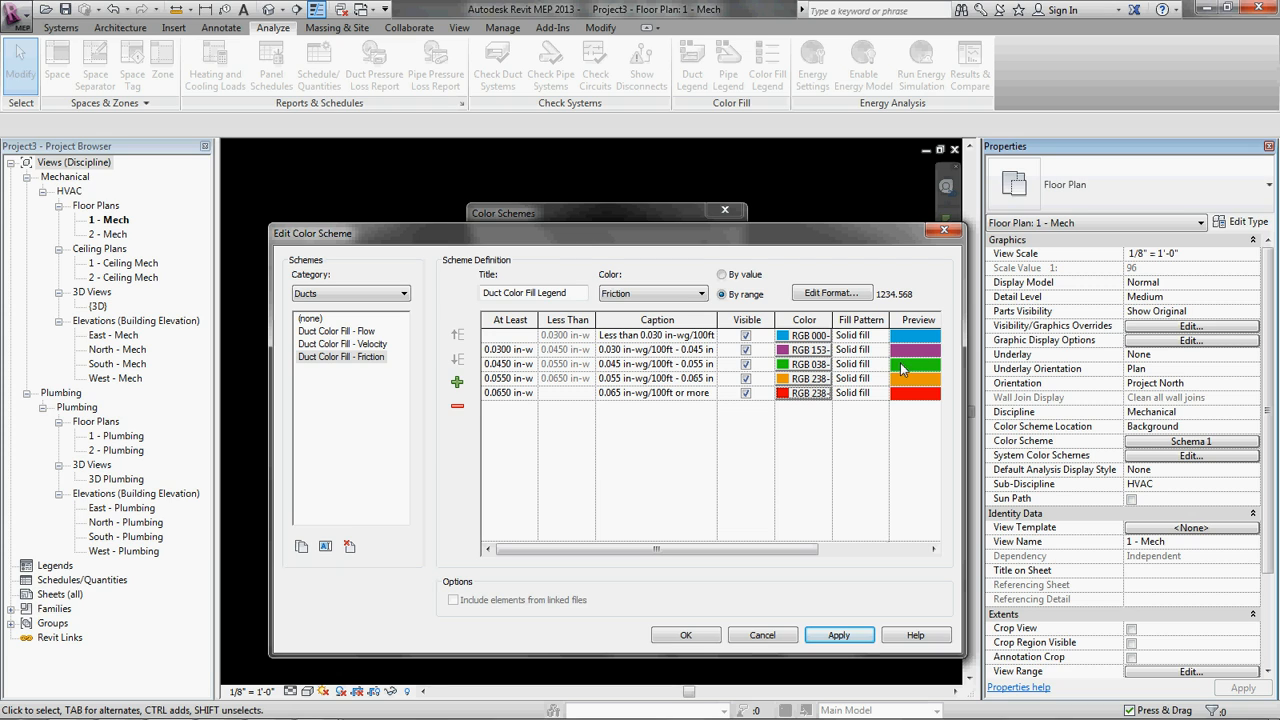
{"action": "mouse_move", "coordinate": [905, 345]}
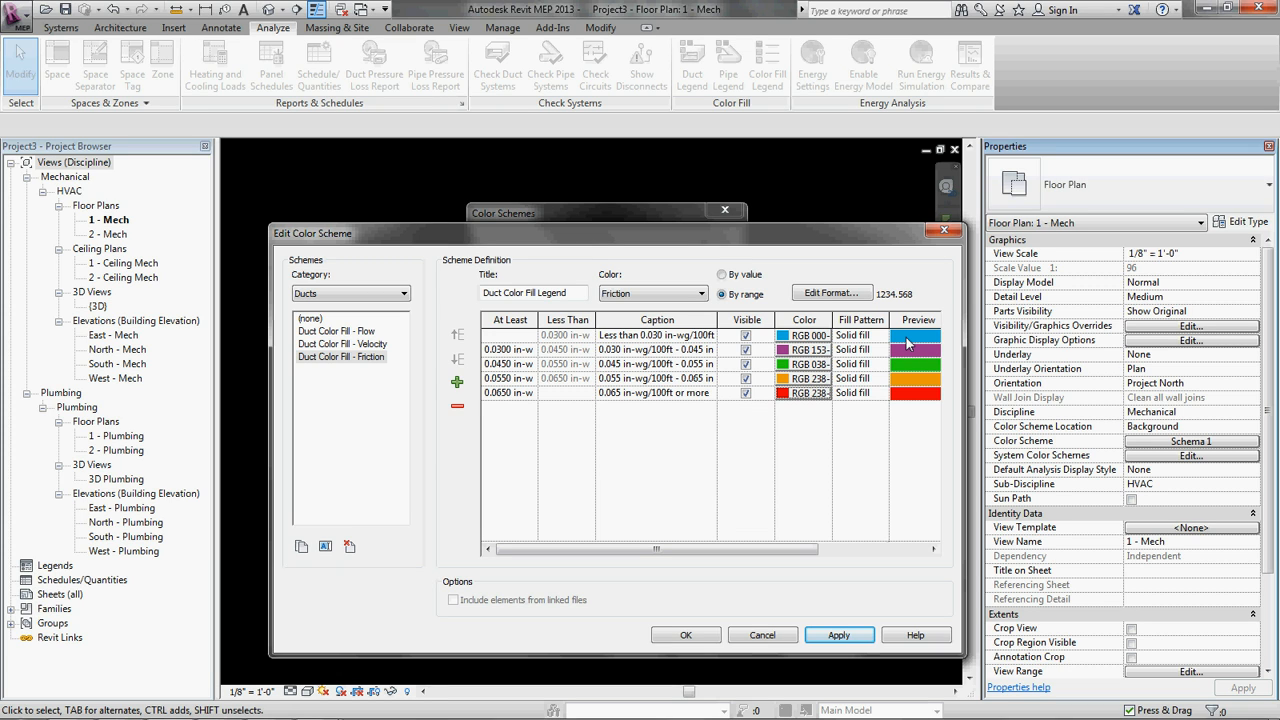
{"action": "mouse_move", "coordinate": [673, 341]}
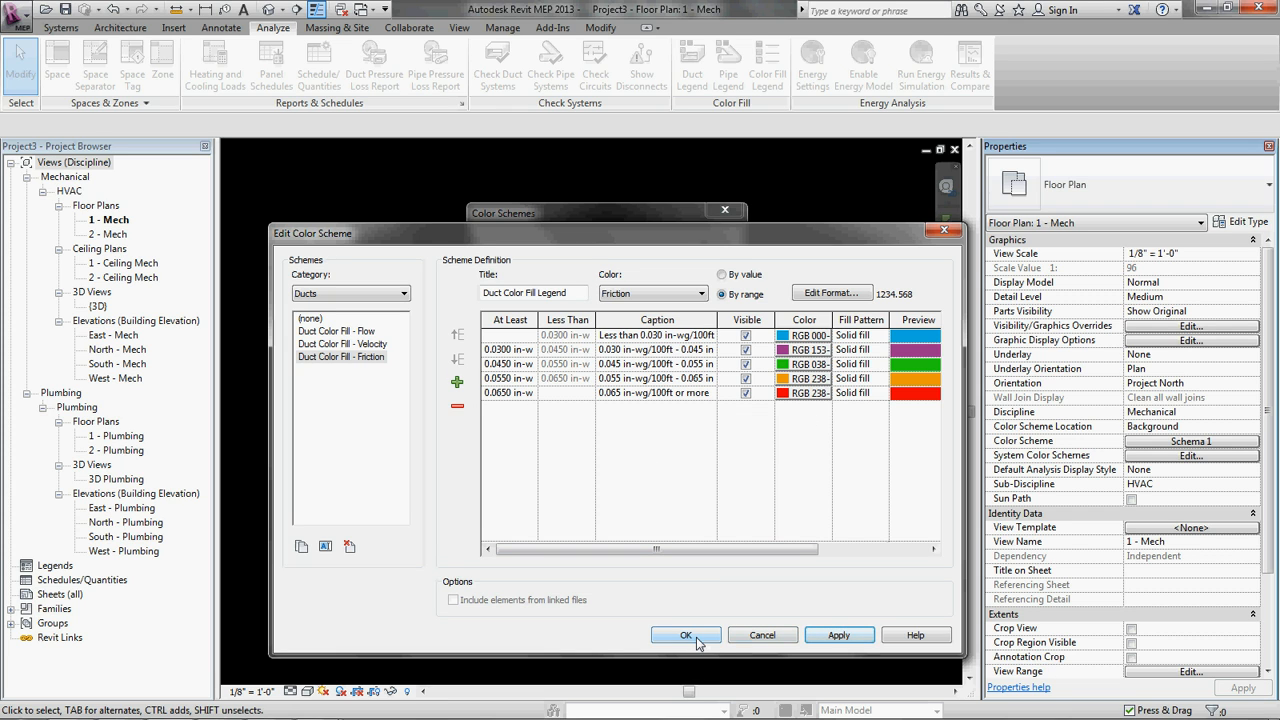
Step: Accept the Friction scheme and apply it to the ducts in the 1 - Mech plan
{"action": "left_click", "coordinate": [686, 635]}
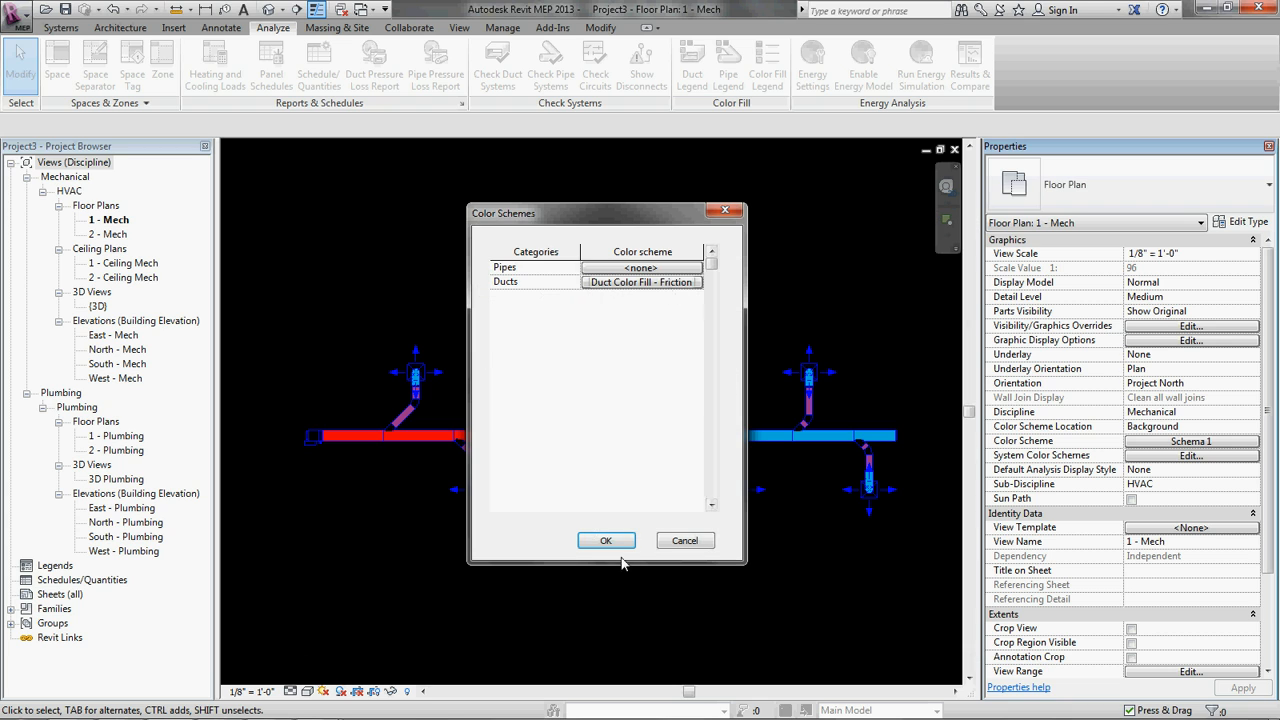
{"action": "left_click", "coordinate": [606, 540]}
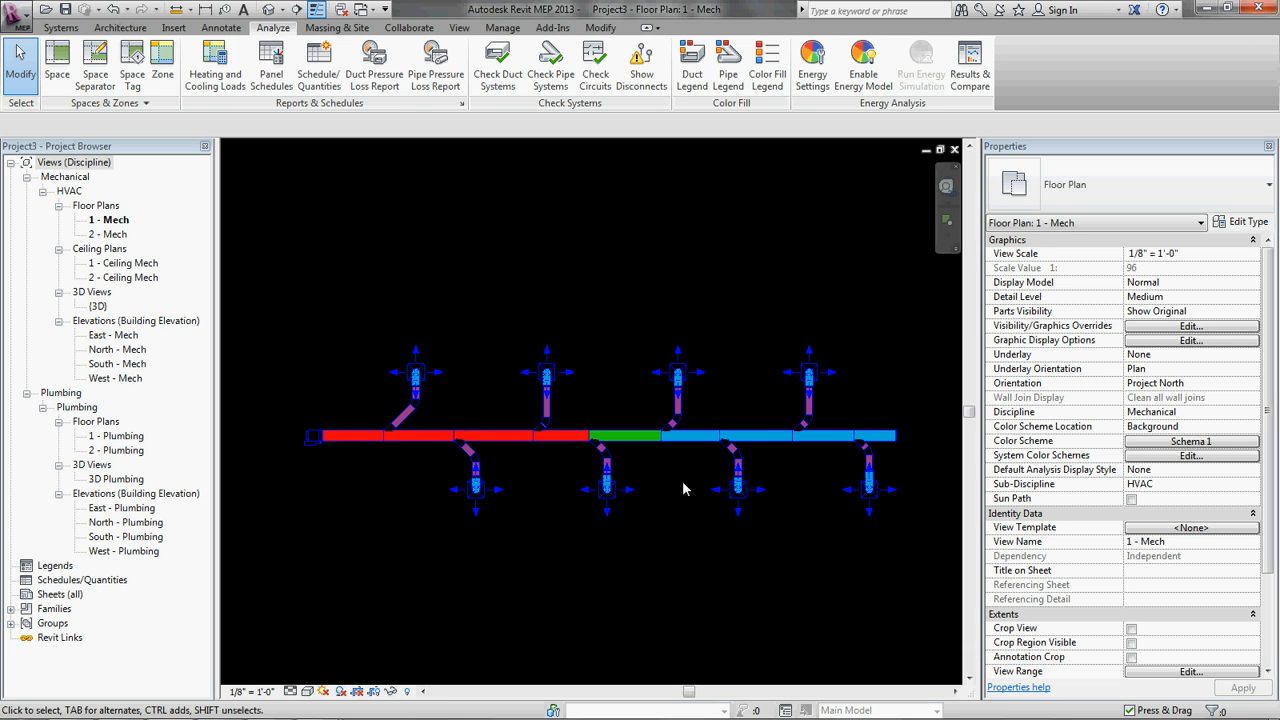
{"action": "mouse_move", "coordinate": [490, 508]}
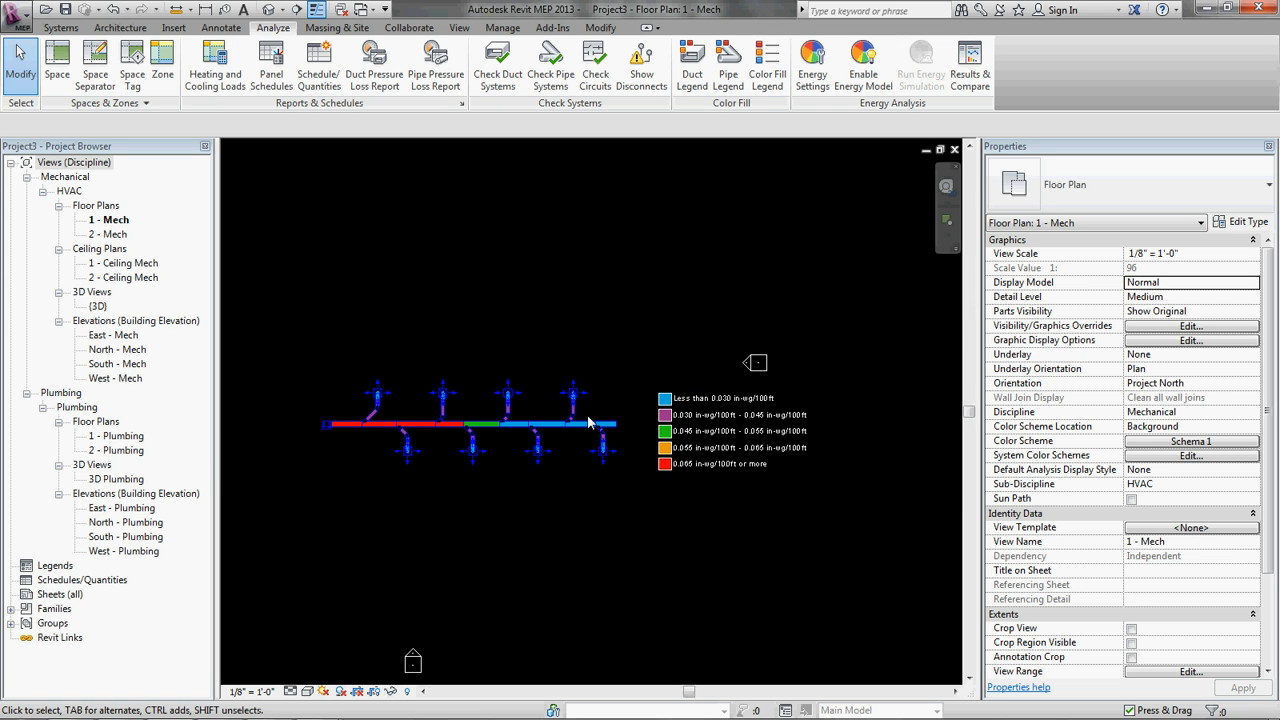
{"action": "mouse_move", "coordinate": [461, 473]}
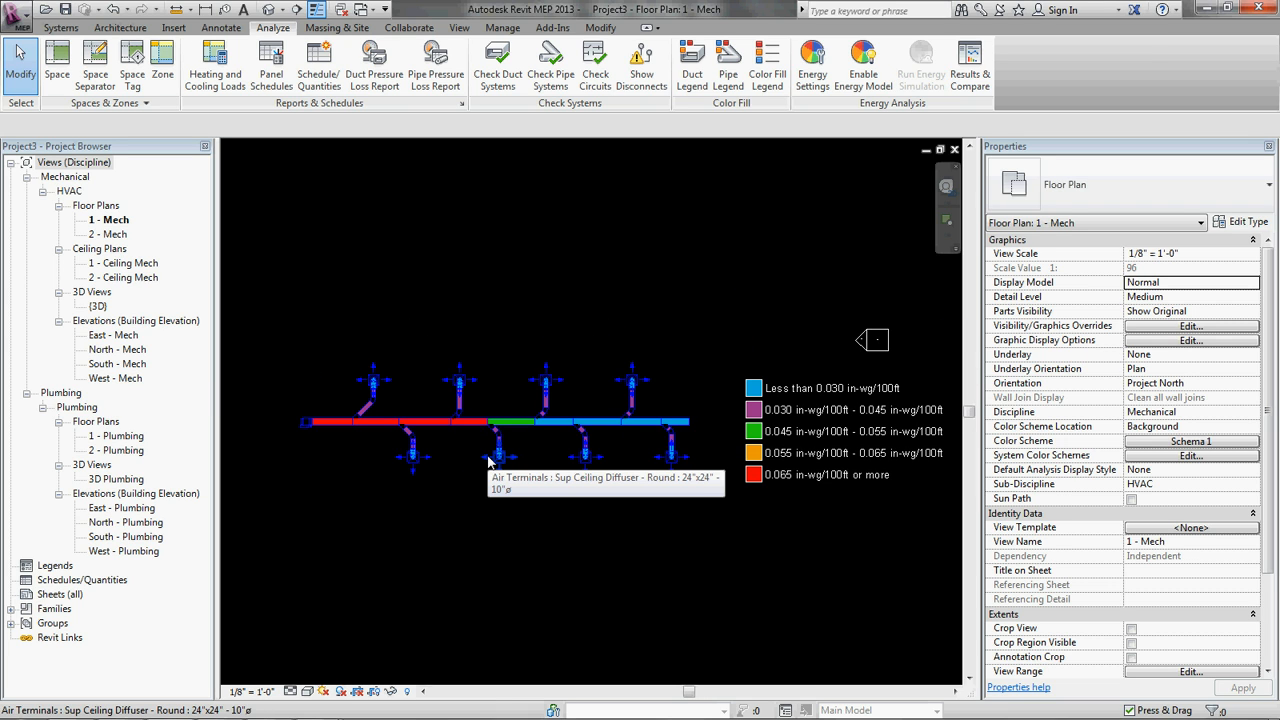
{"action": "mouse_move", "coordinate": [517, 298]}
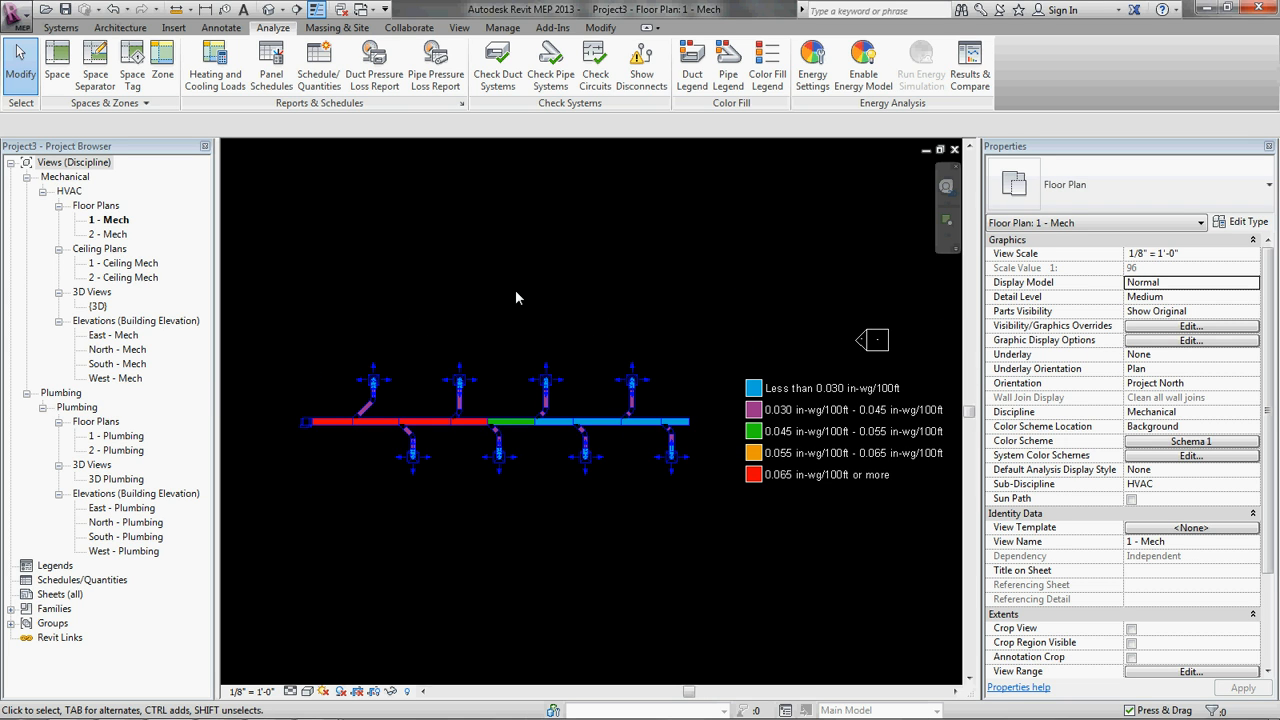
{"action": "mouse_move", "coordinate": [522, 331]}
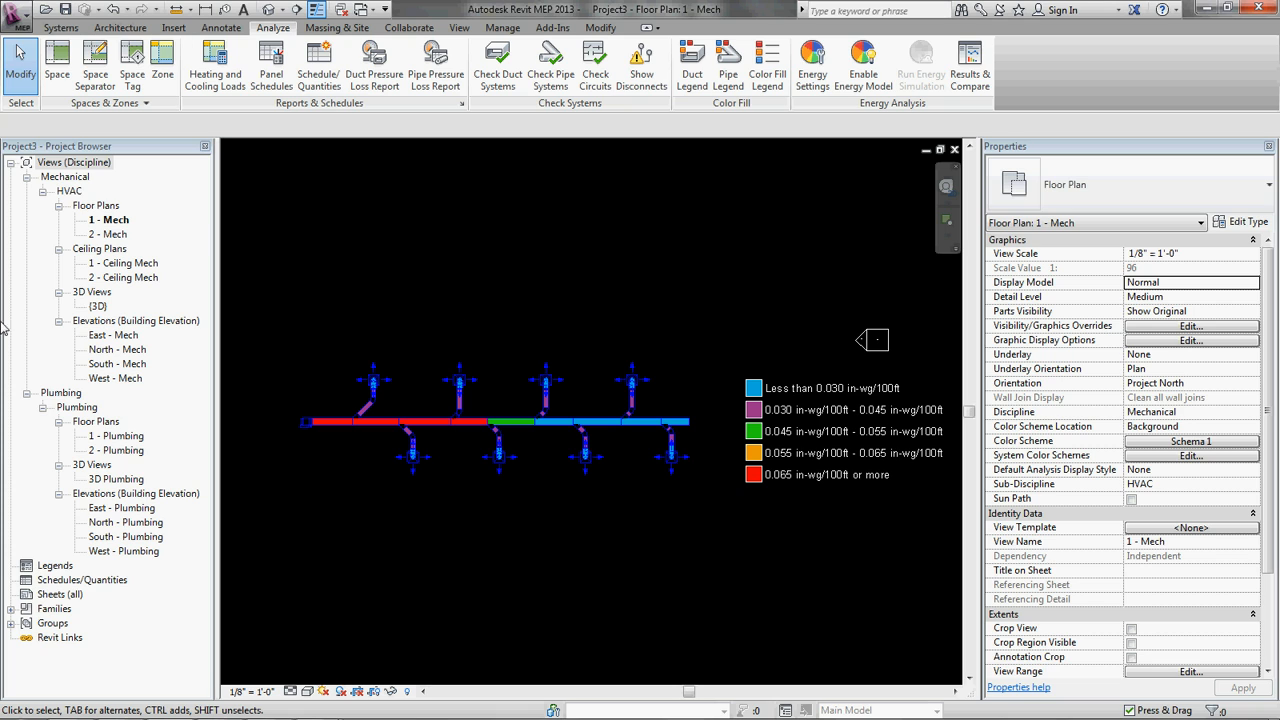
{"action": "mouse_move", "coordinate": [196, 364]}
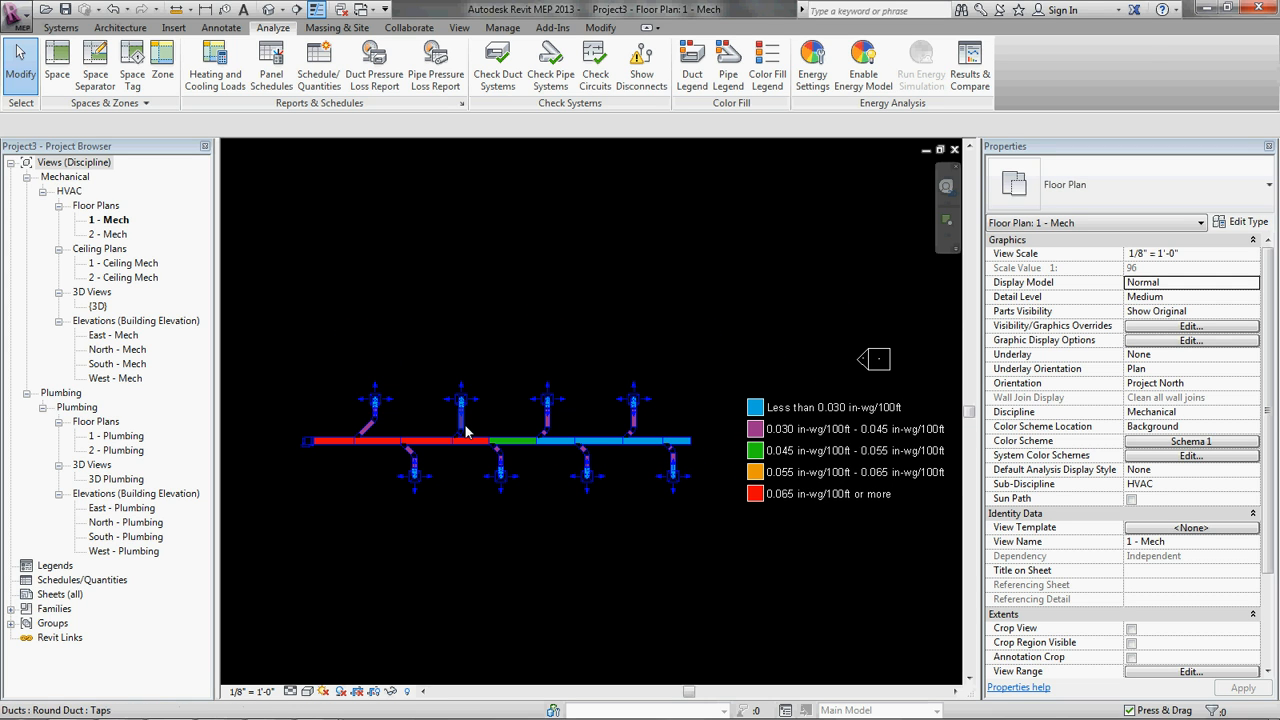
{"action": "mouse_move", "coordinate": [540, 367]}
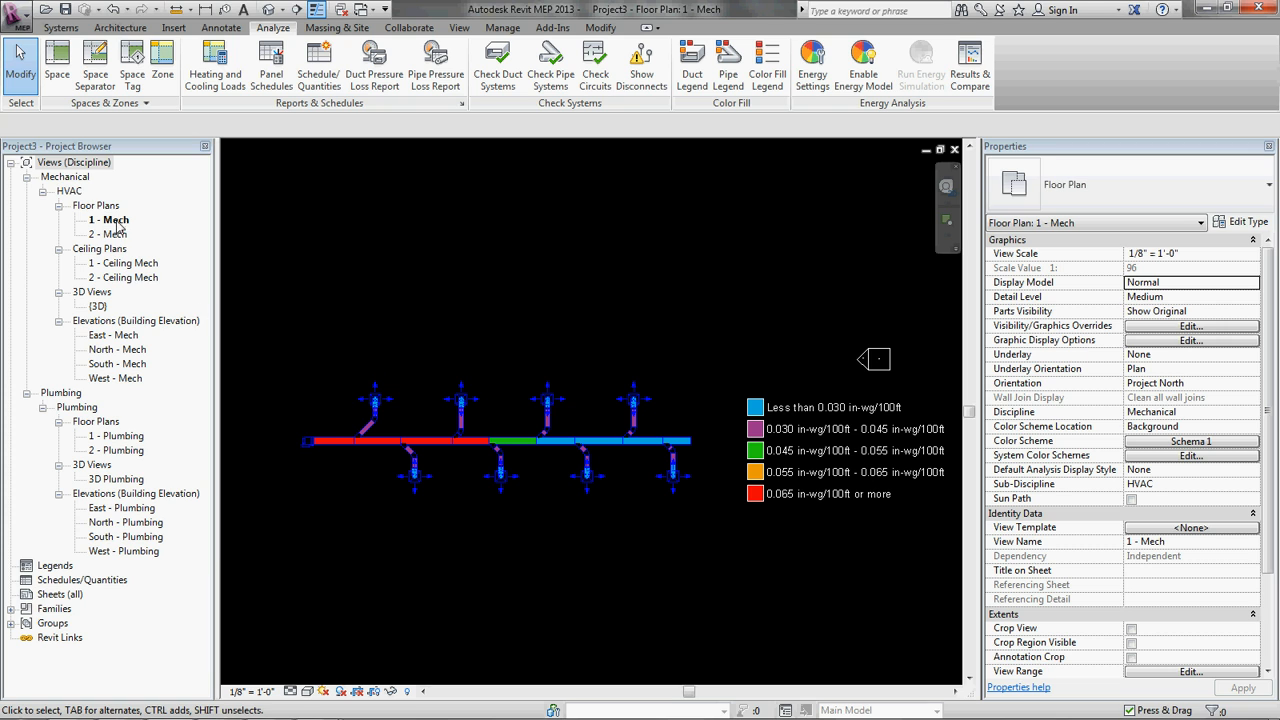
Step: Duplicate the 1 - Mech plan and rename the copy '1 - WORKING - FLOW ANALYSIS'
{"action": "right_click", "coordinate": [108, 219]}
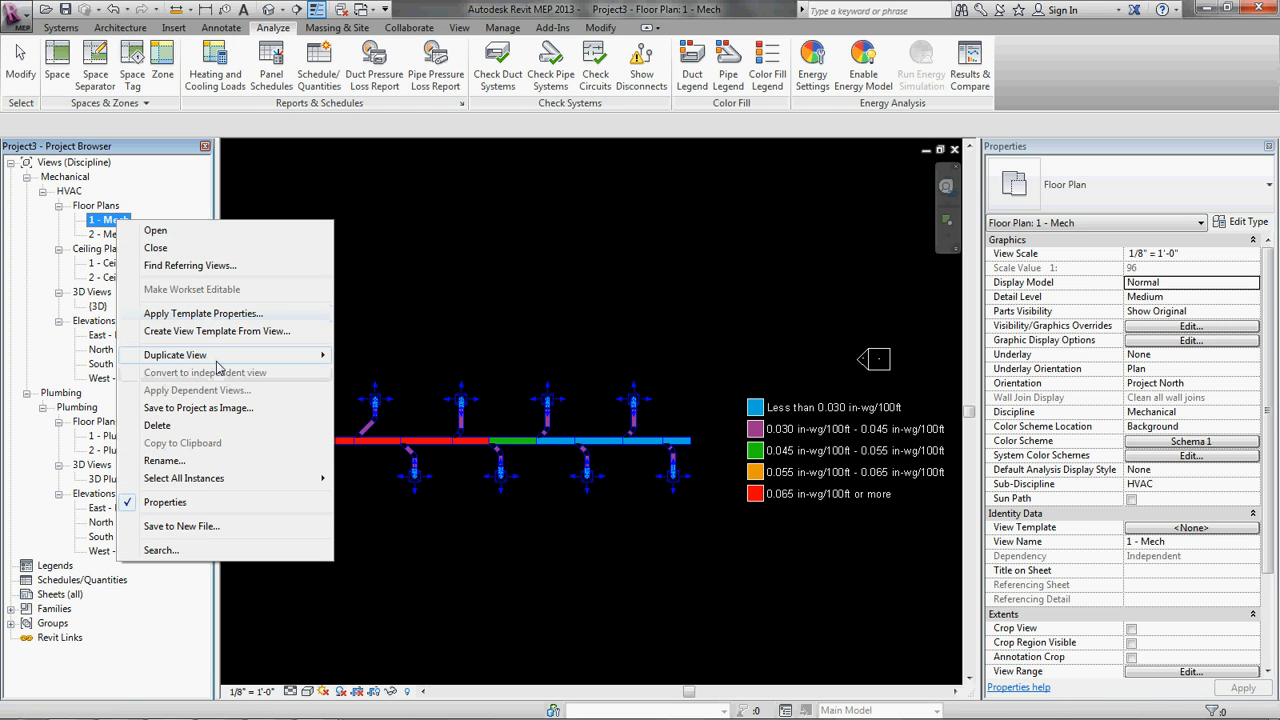
{"action": "left_click", "coordinate": [174, 355]}
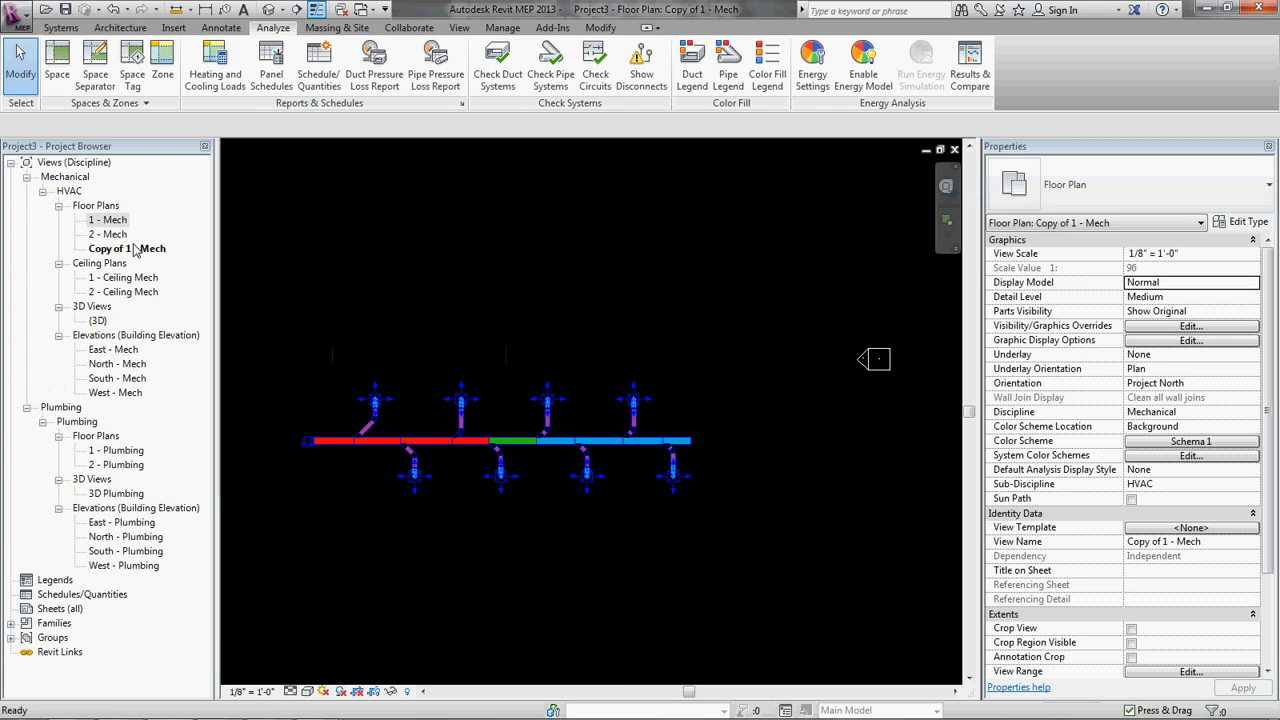
{"action": "right_click", "coordinate": [109, 248]}
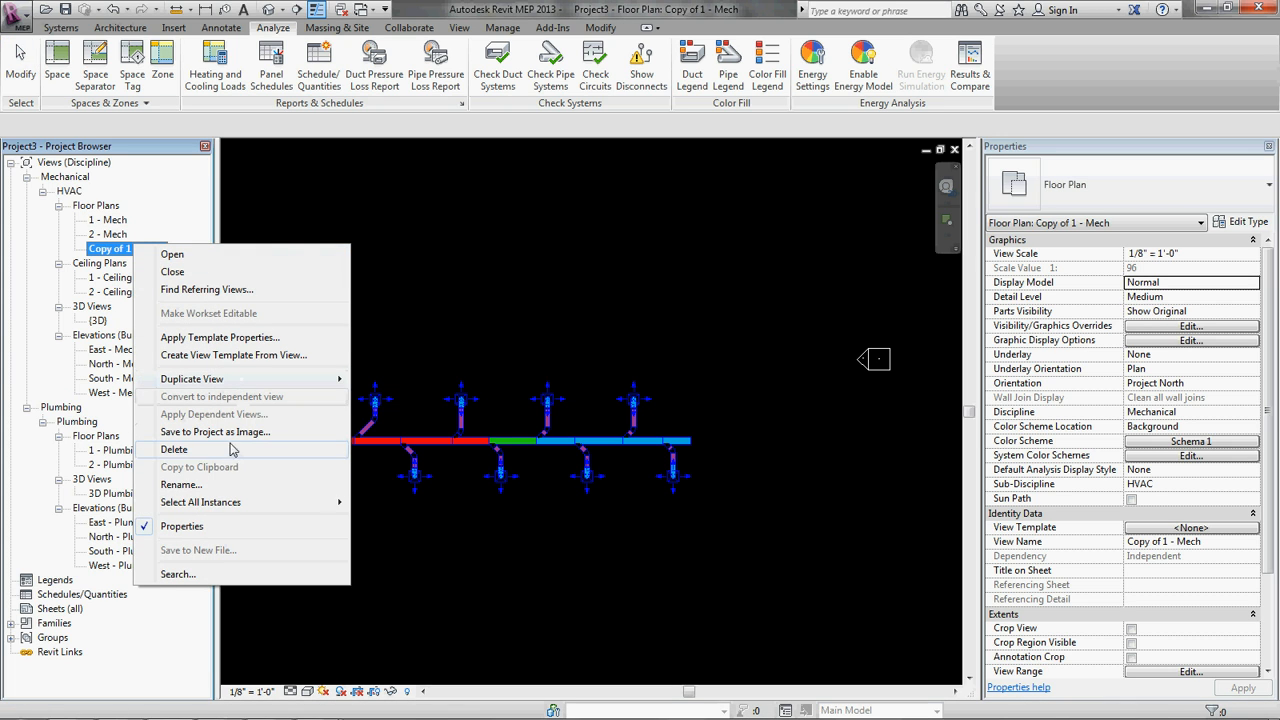
{"action": "left_click", "coordinate": [181, 484]}
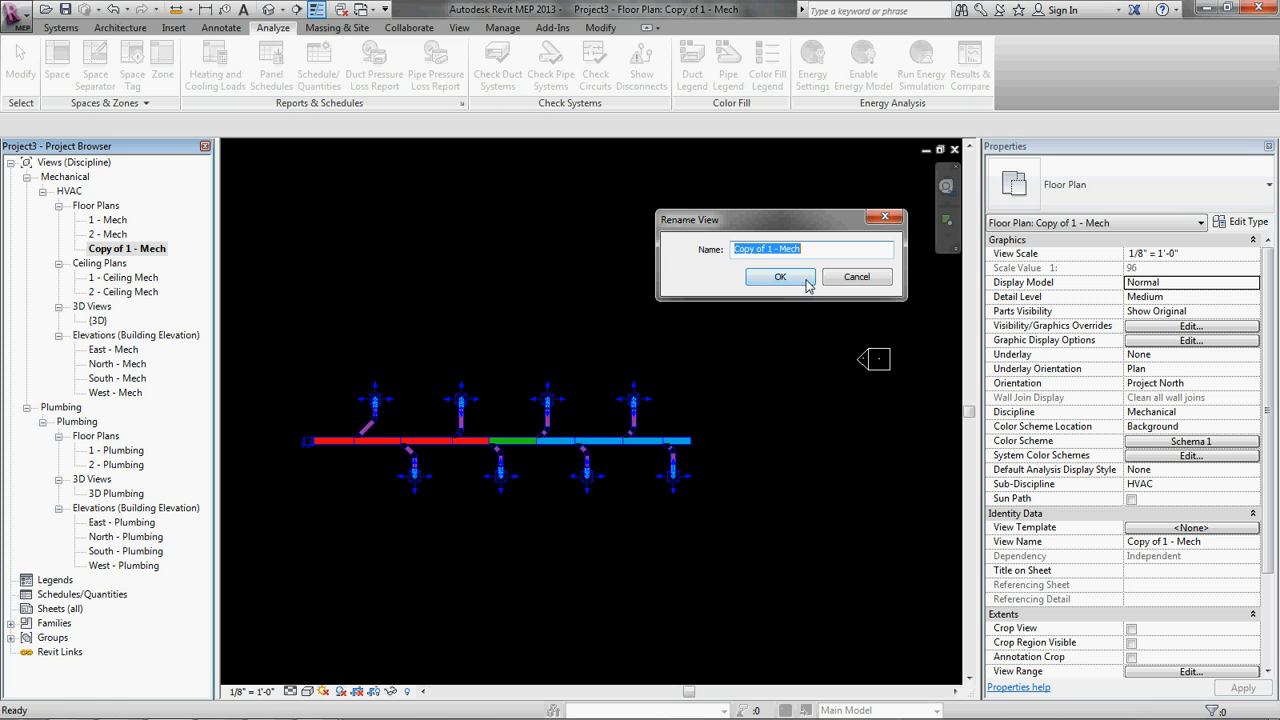
{"action": "type", "text": "1 -"}
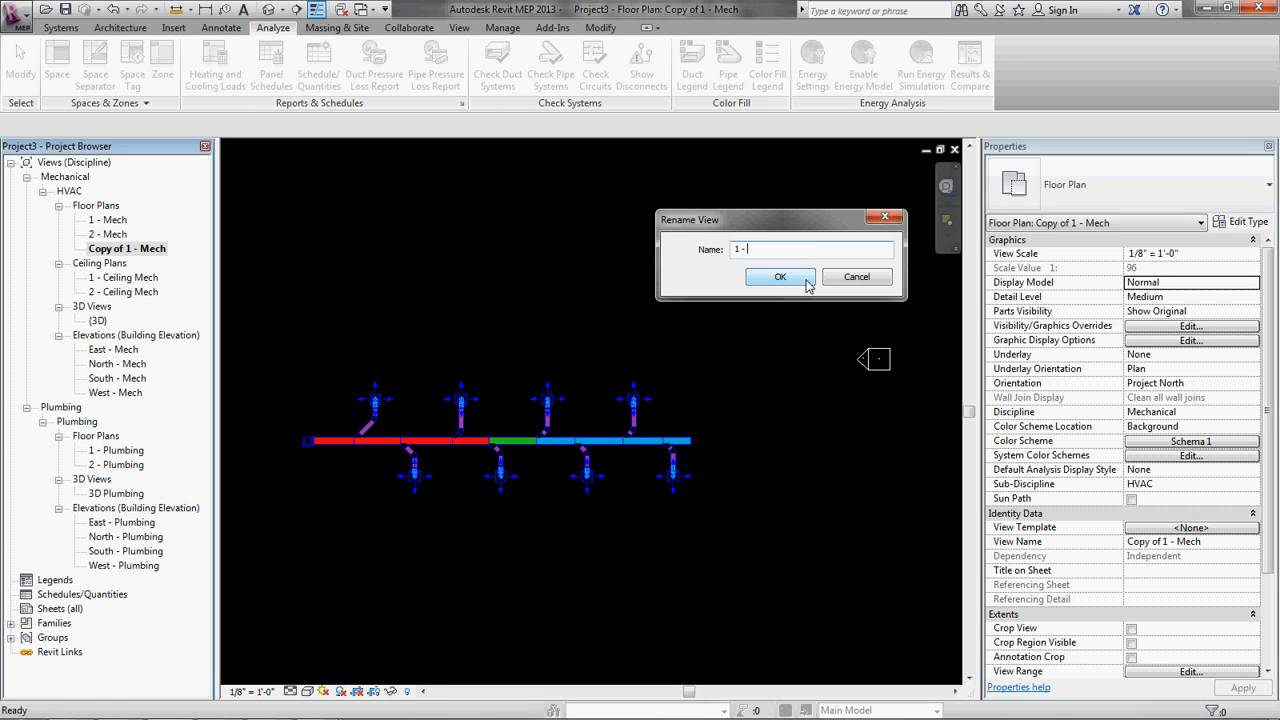
{"action": "type", "text": "WORKING-"}
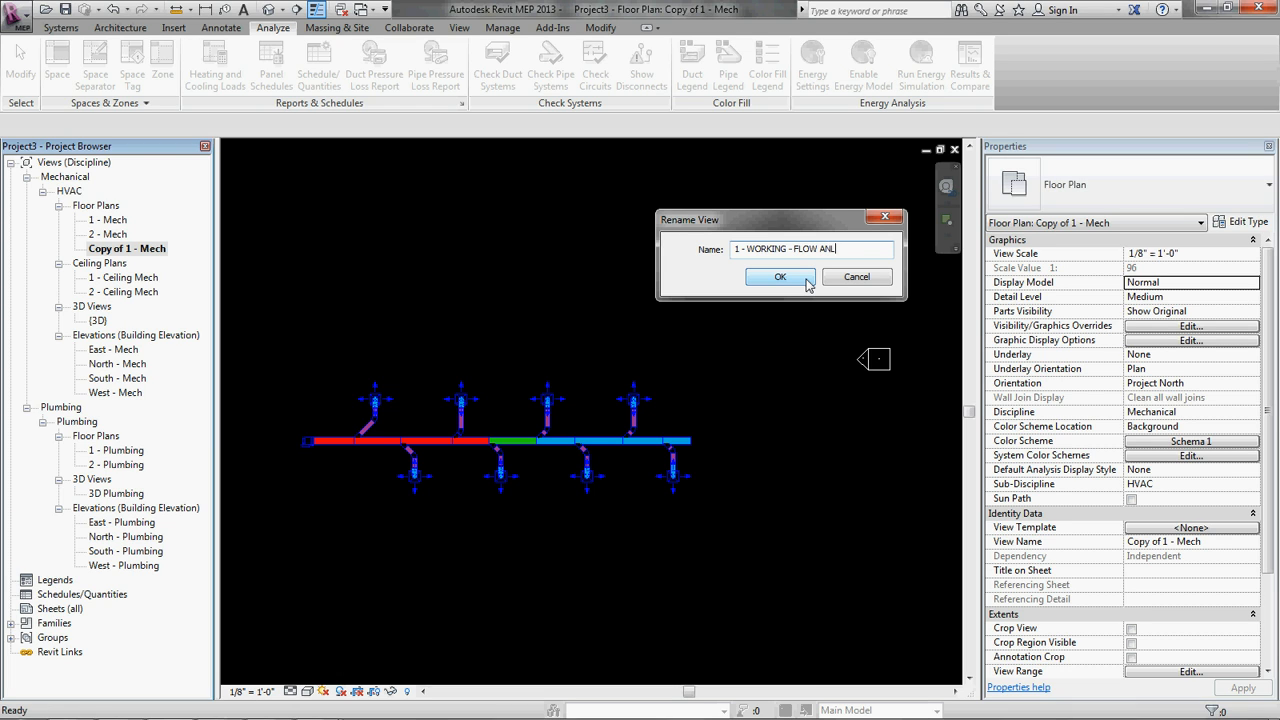
{"action": "key", "text": "BackSpace"}
{"action": "type", "text": "ALYSI"}
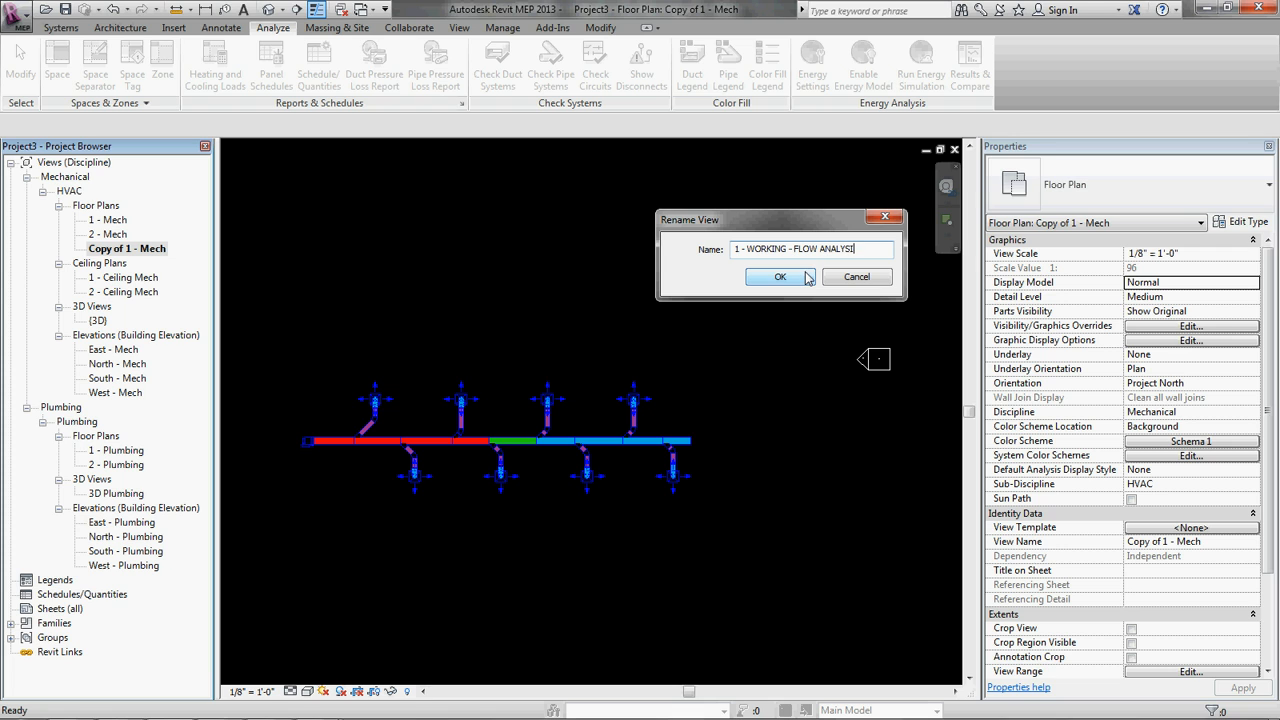
{"action": "left_click", "coordinate": [780, 277]}
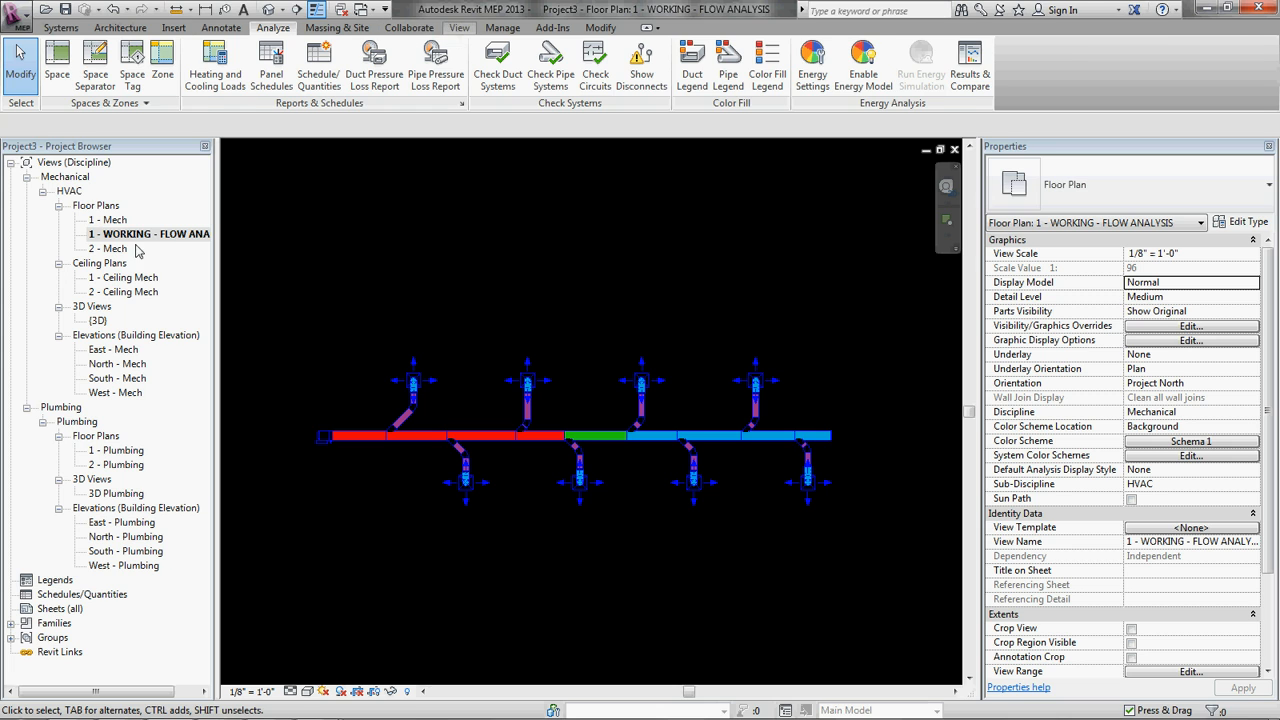
Step: Create a view template named FLOW ANALYSIS - FRICTION from the working plan
{"action": "right_click", "coordinate": [148, 233]}
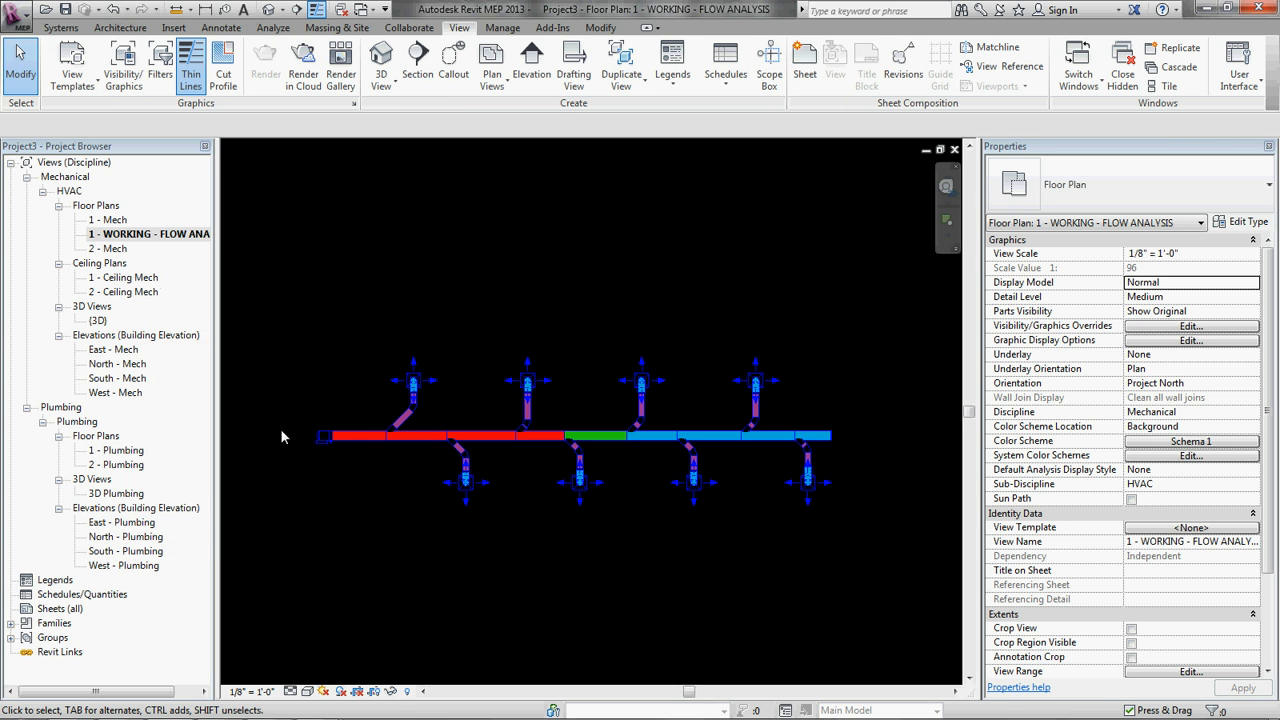
{"action": "right_click", "coordinate": [148, 233]}
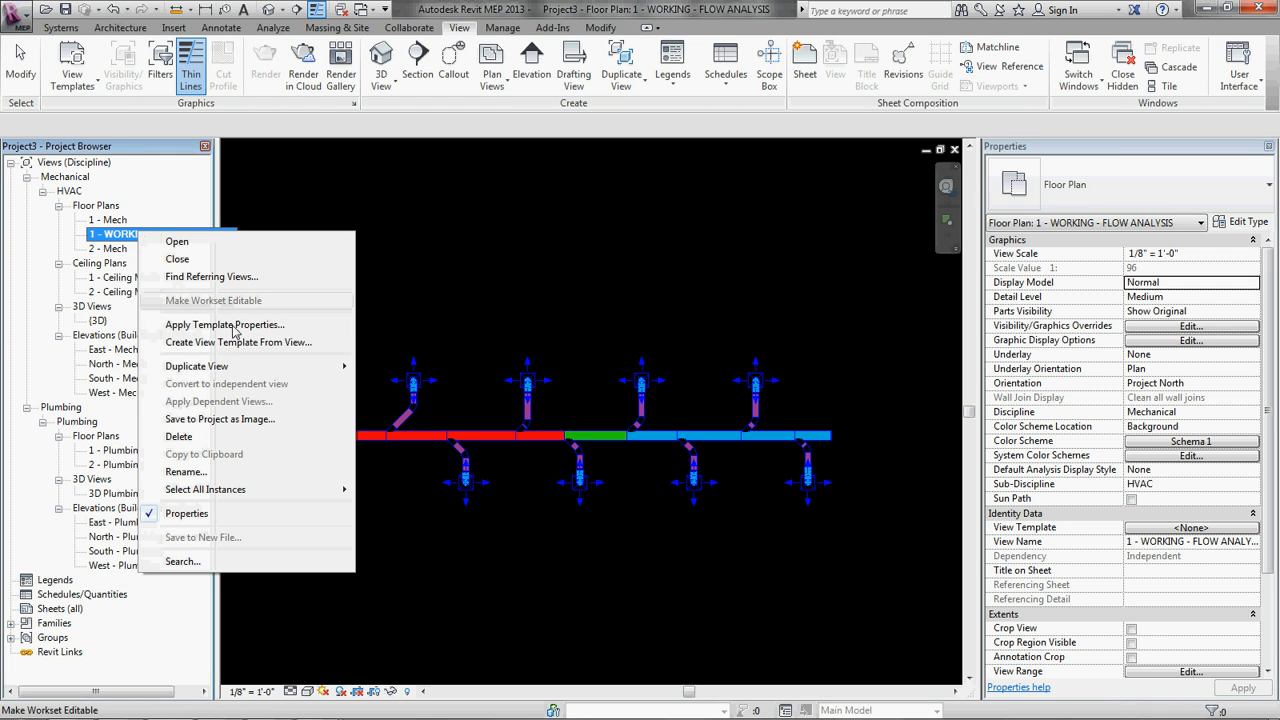
{"action": "left_click", "coordinate": [238, 342]}
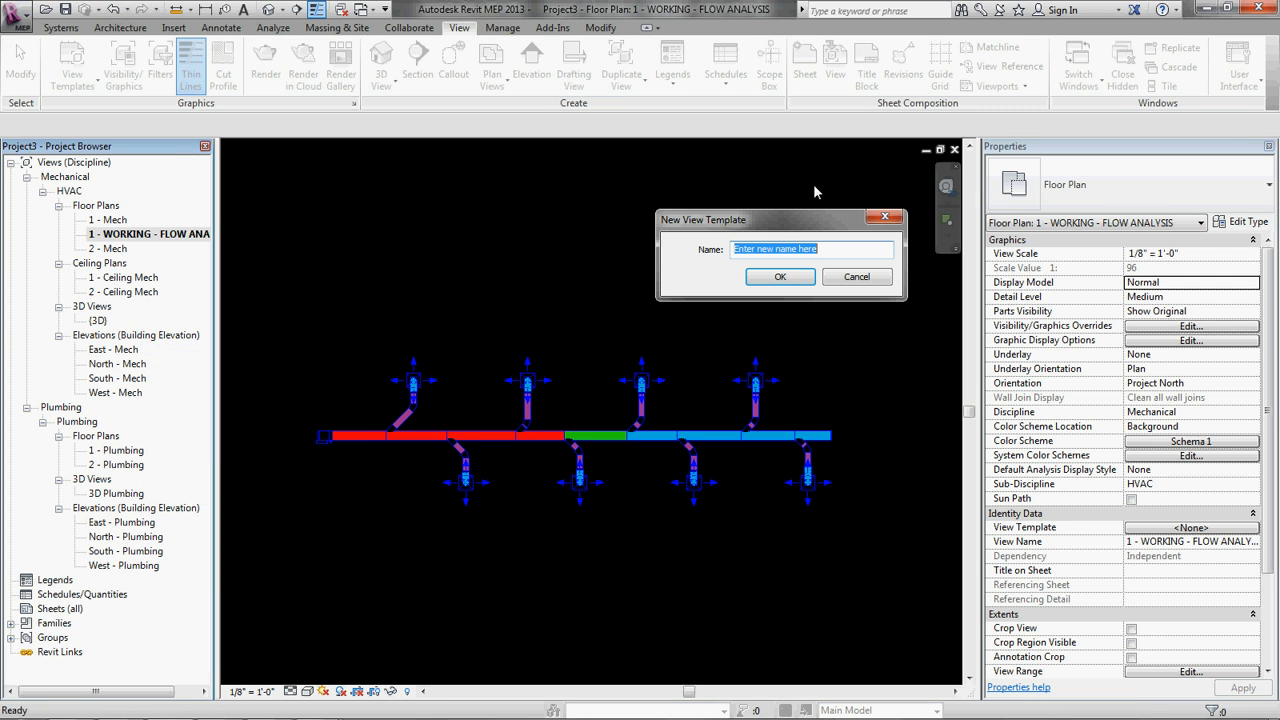
{"action": "type", "text": "FLOW ANALYSIS - FRICT"}
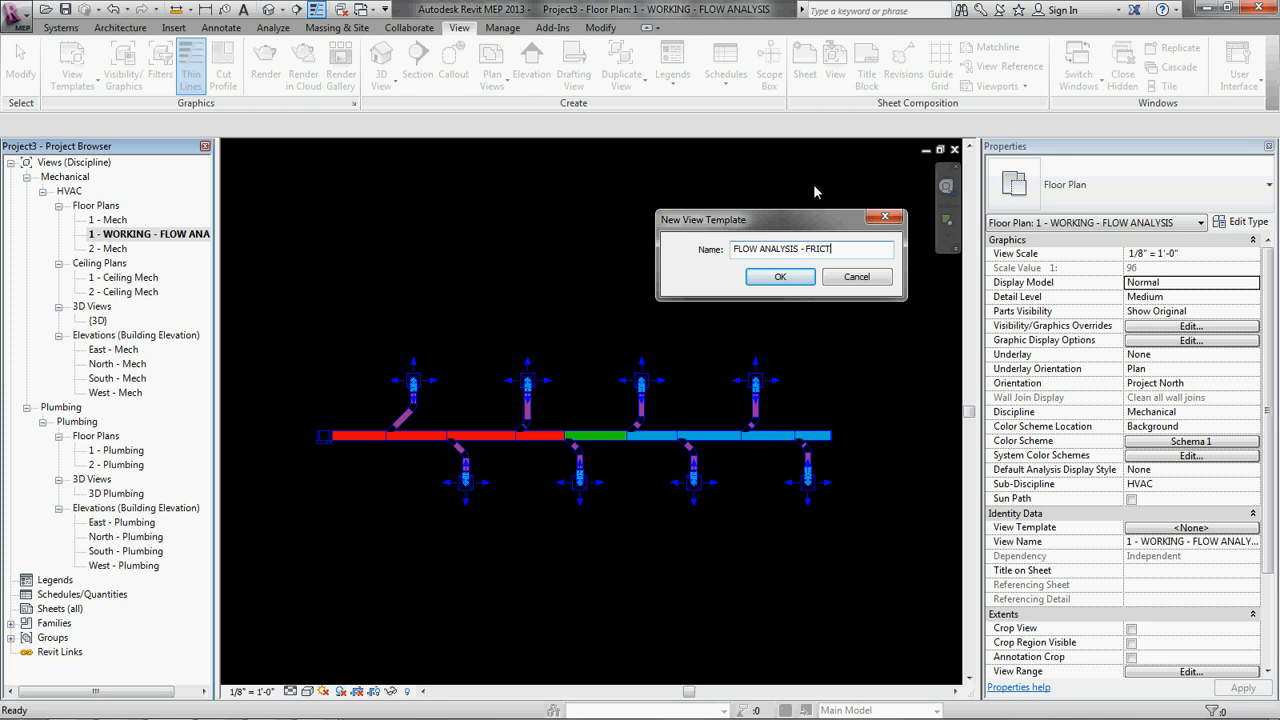
{"action": "left_click", "coordinate": [780, 276]}
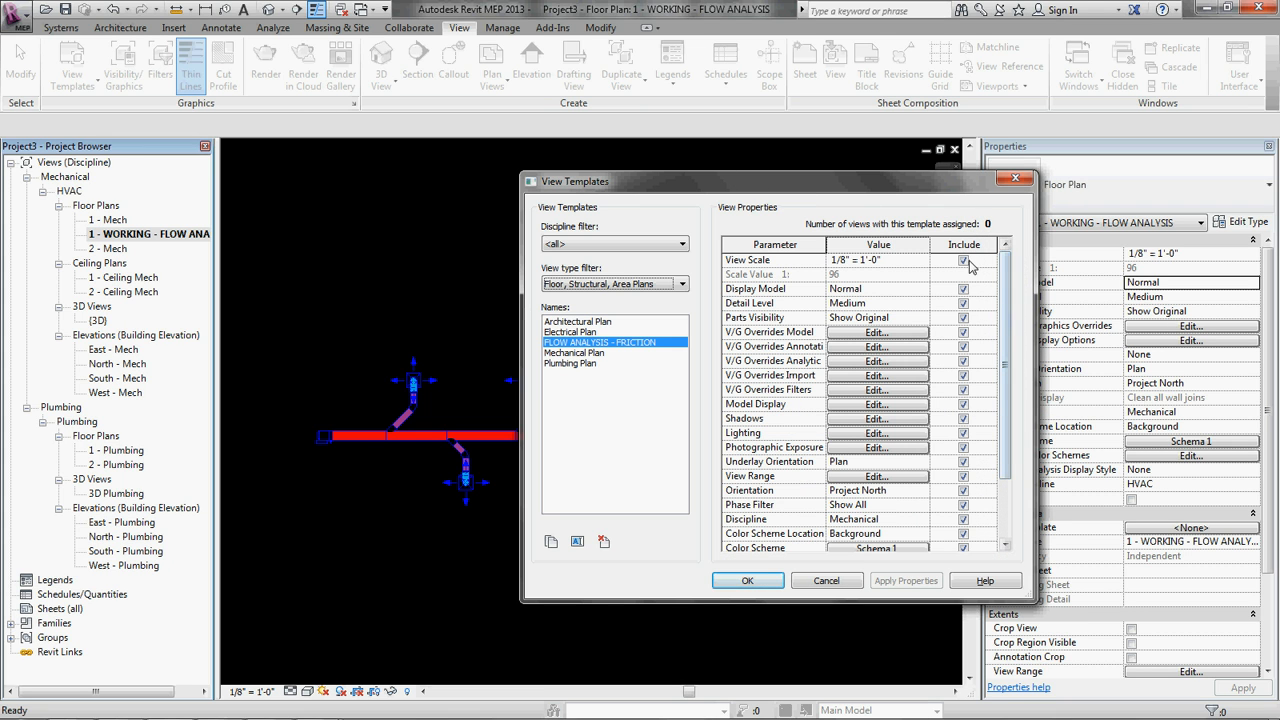
Step: Exclude every template setting except System Color Schemes and save the template
{"action": "left_click", "coordinate": [963, 260]}
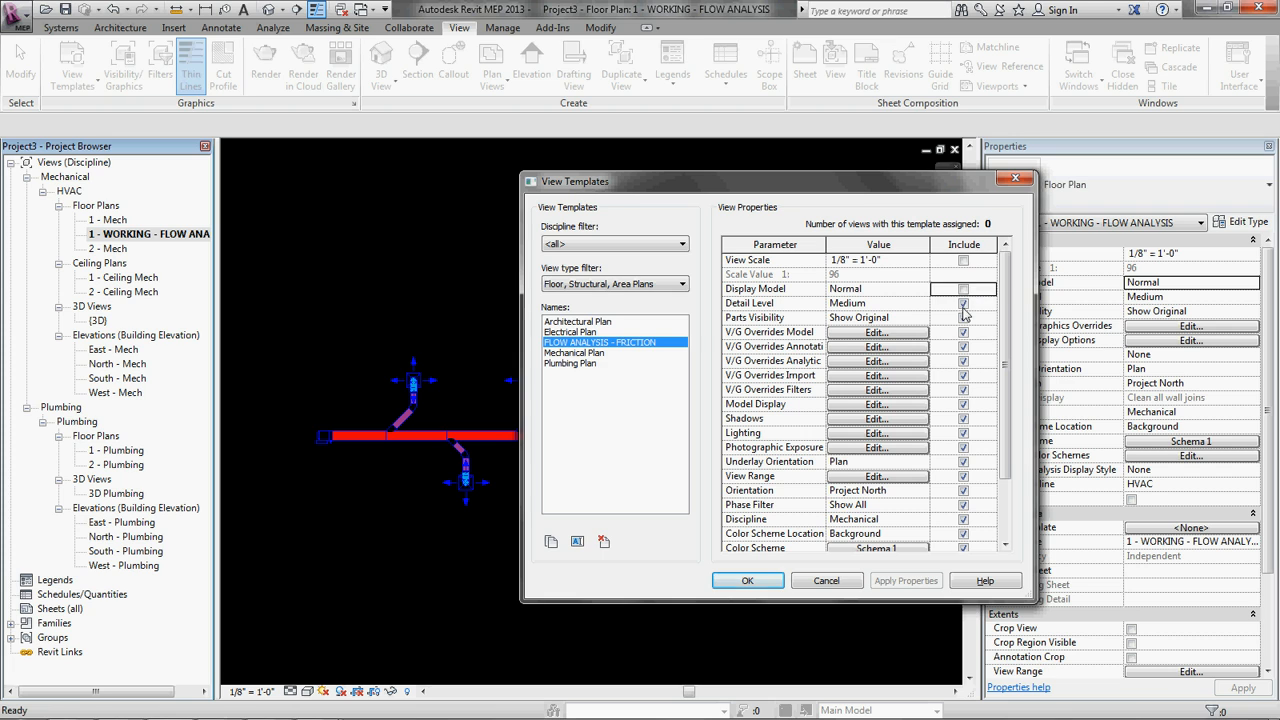
{"action": "scroll", "scroll_direction": "down", "scroll_amount": 3}
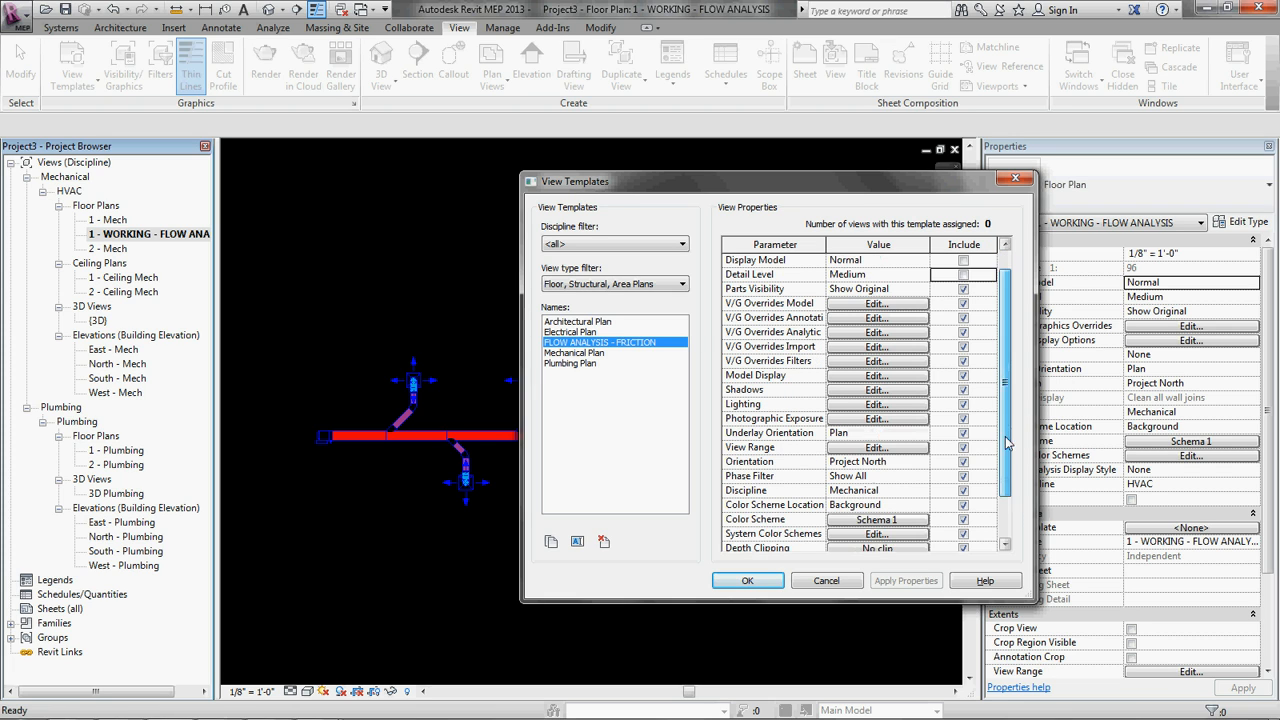
{"action": "scroll", "scroll_direction": "down", "scroll_amount": 3}
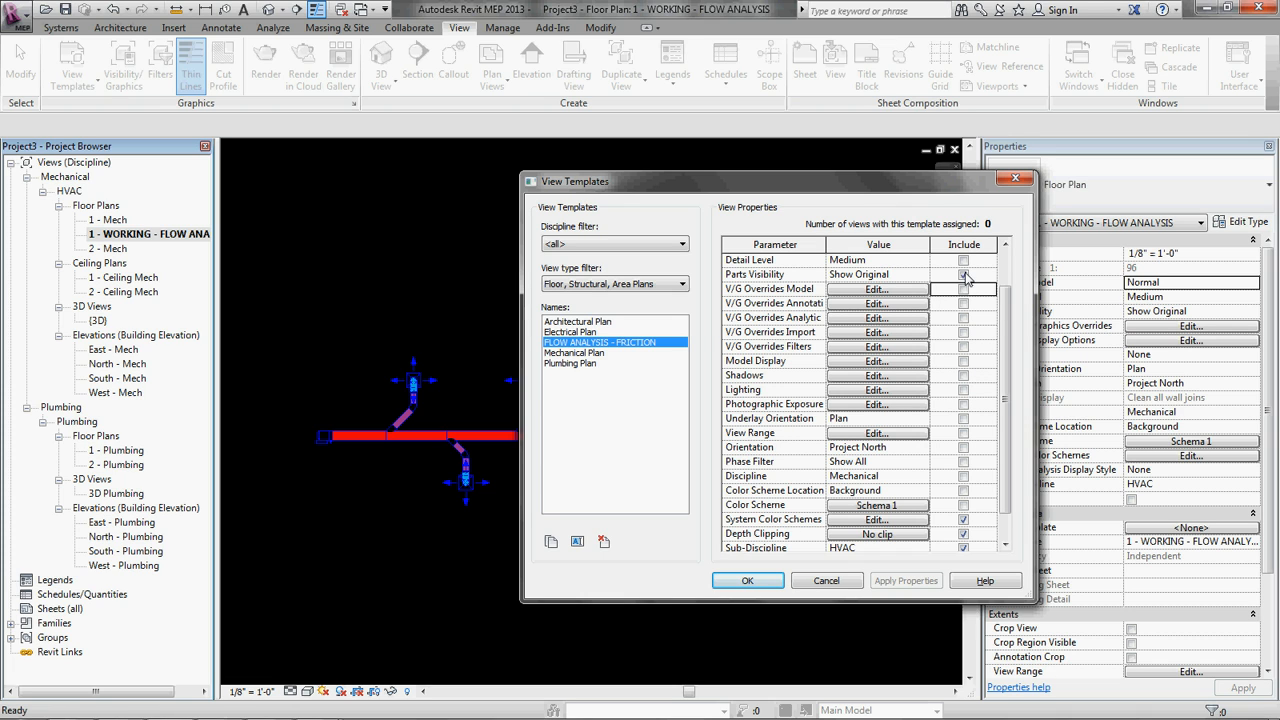
{"action": "scroll", "scroll_direction": "down", "scroll_amount": 3}
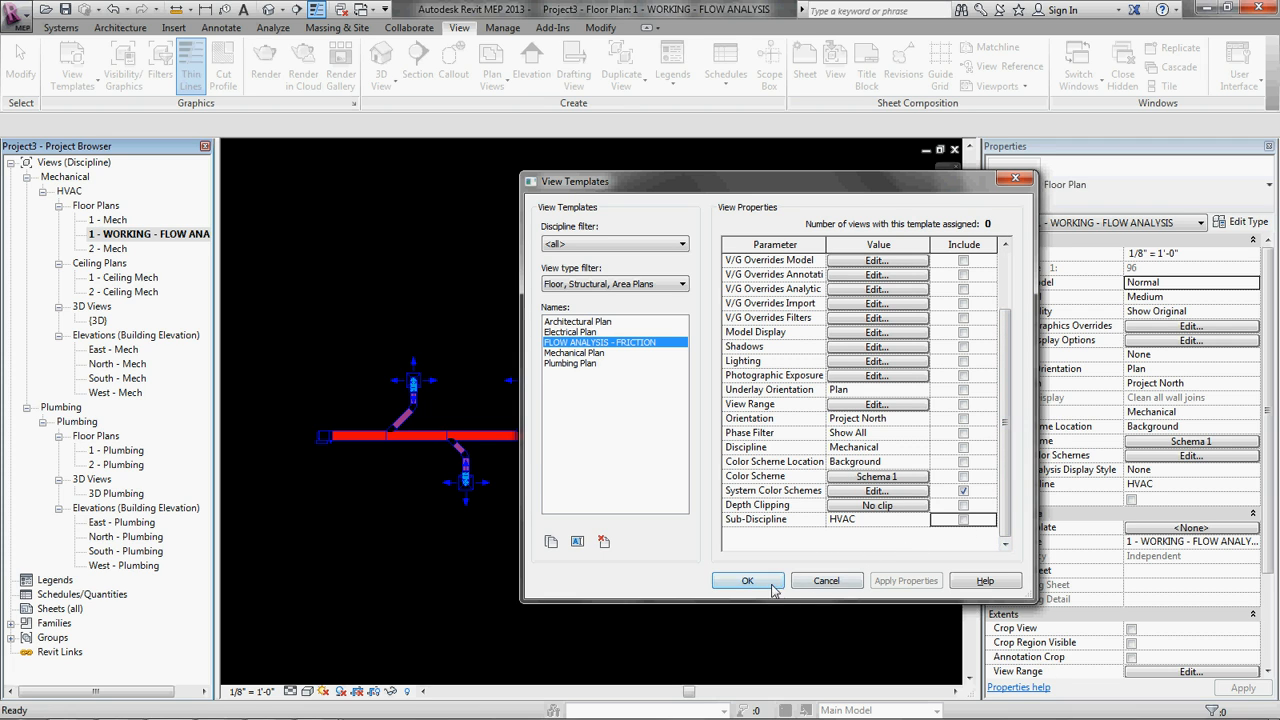
{"action": "left_click", "coordinate": [747, 581]}
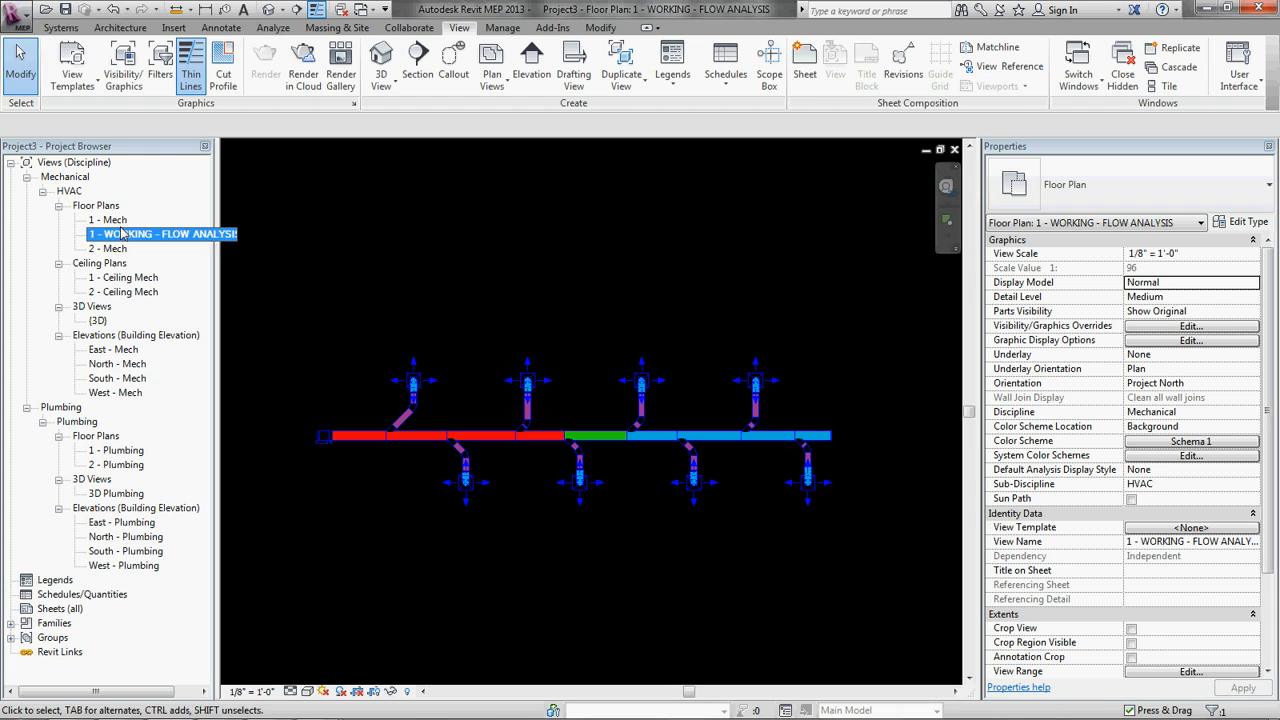
Step: Open 1 - Mech and set its duct color scheme to (none)
{"action": "left_click", "coordinate": [108, 219]}
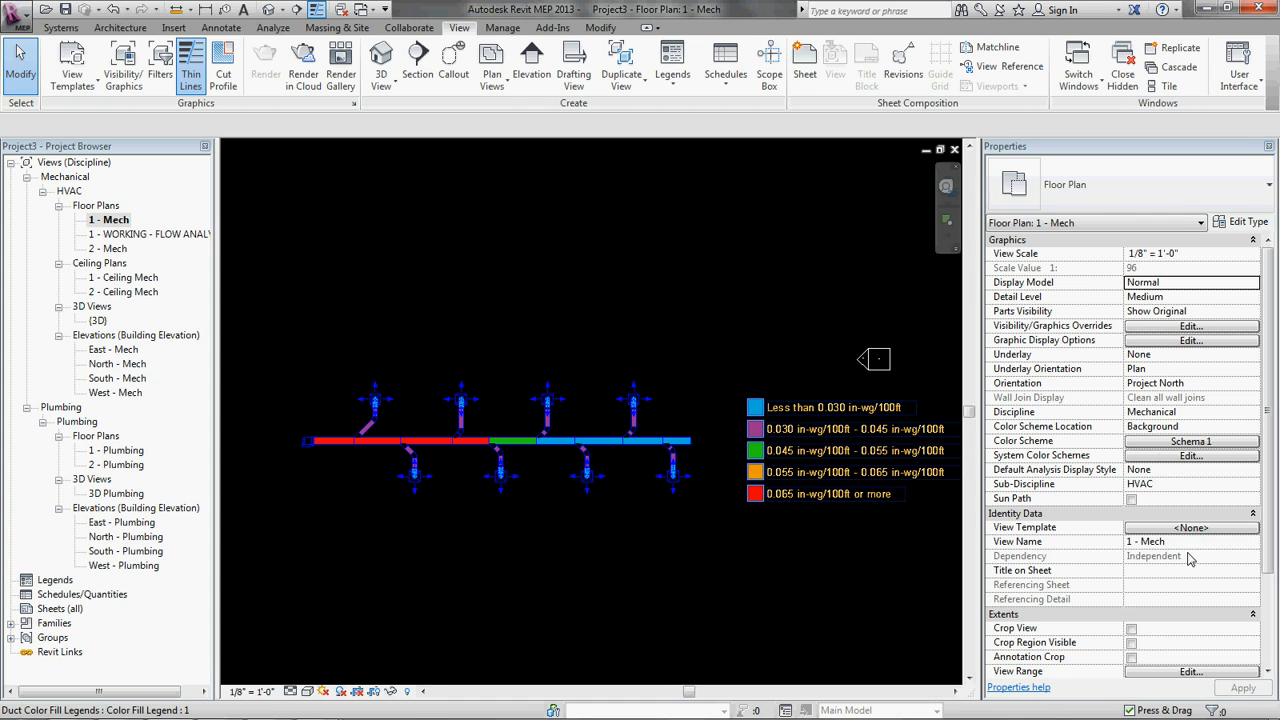
{"action": "left_click", "coordinate": [1190, 441]}
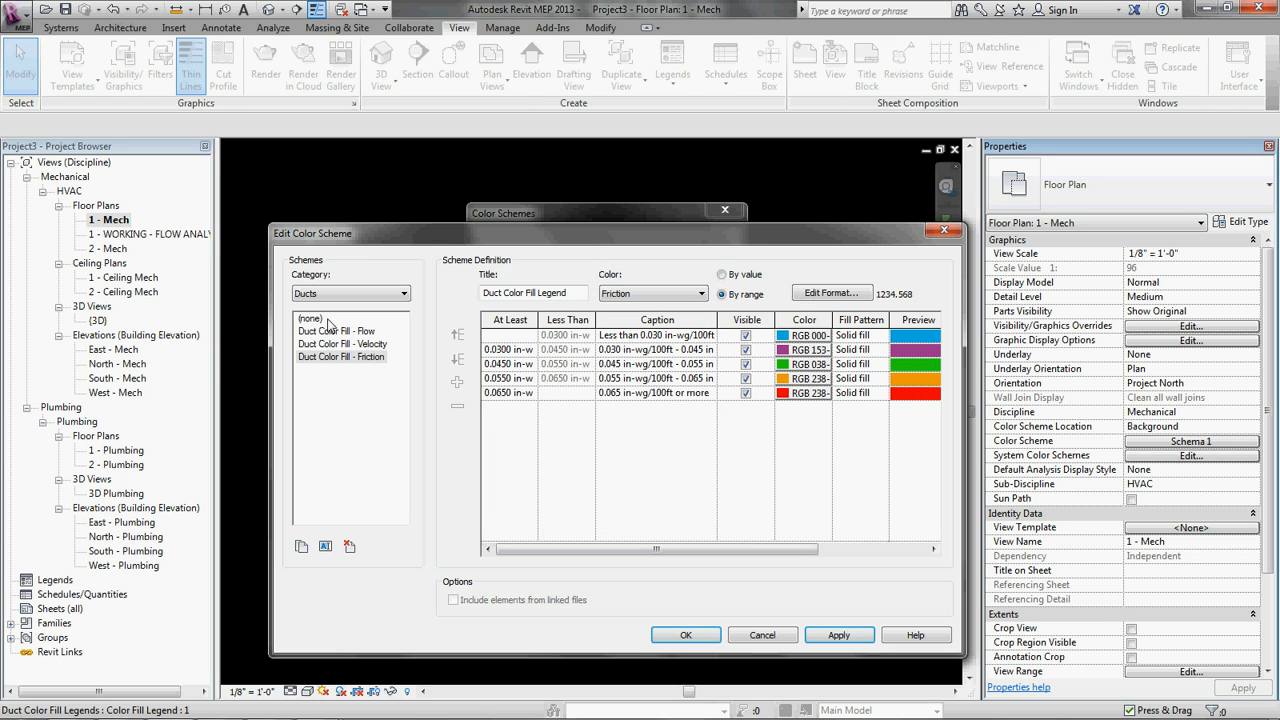
{"action": "left_click", "coordinate": [311, 318]}
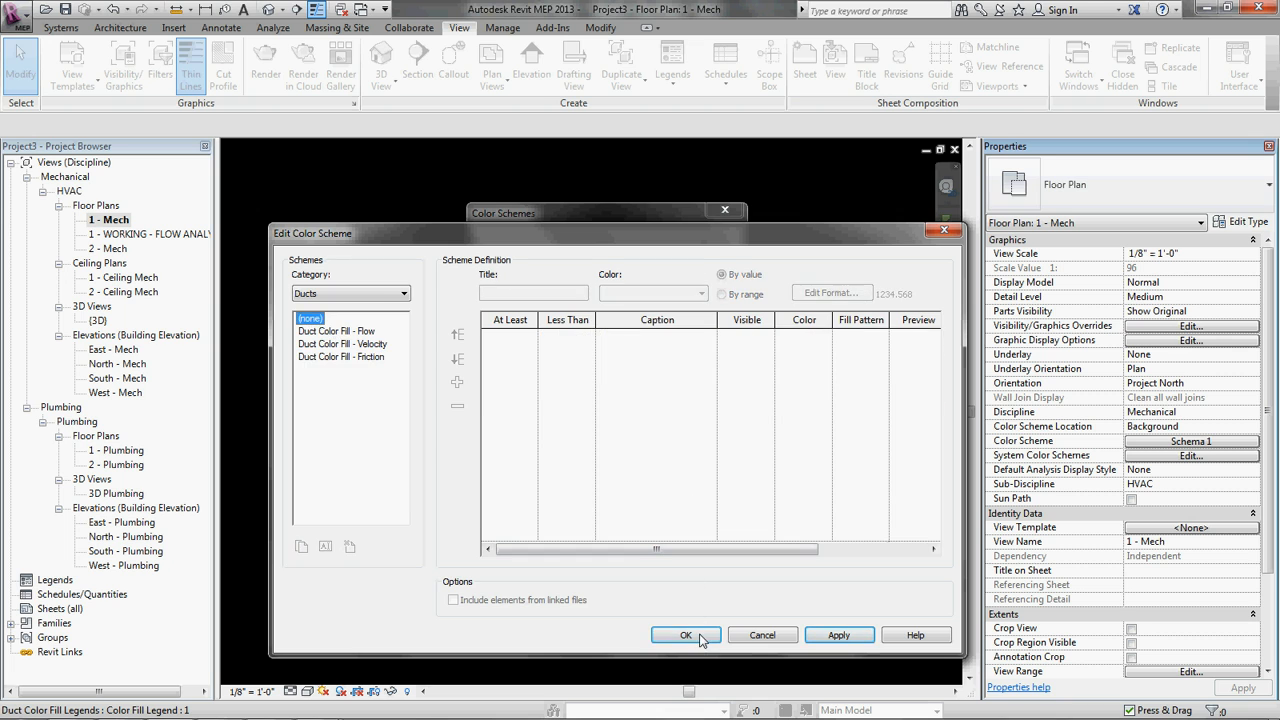
{"action": "left_click", "coordinate": [685, 635]}
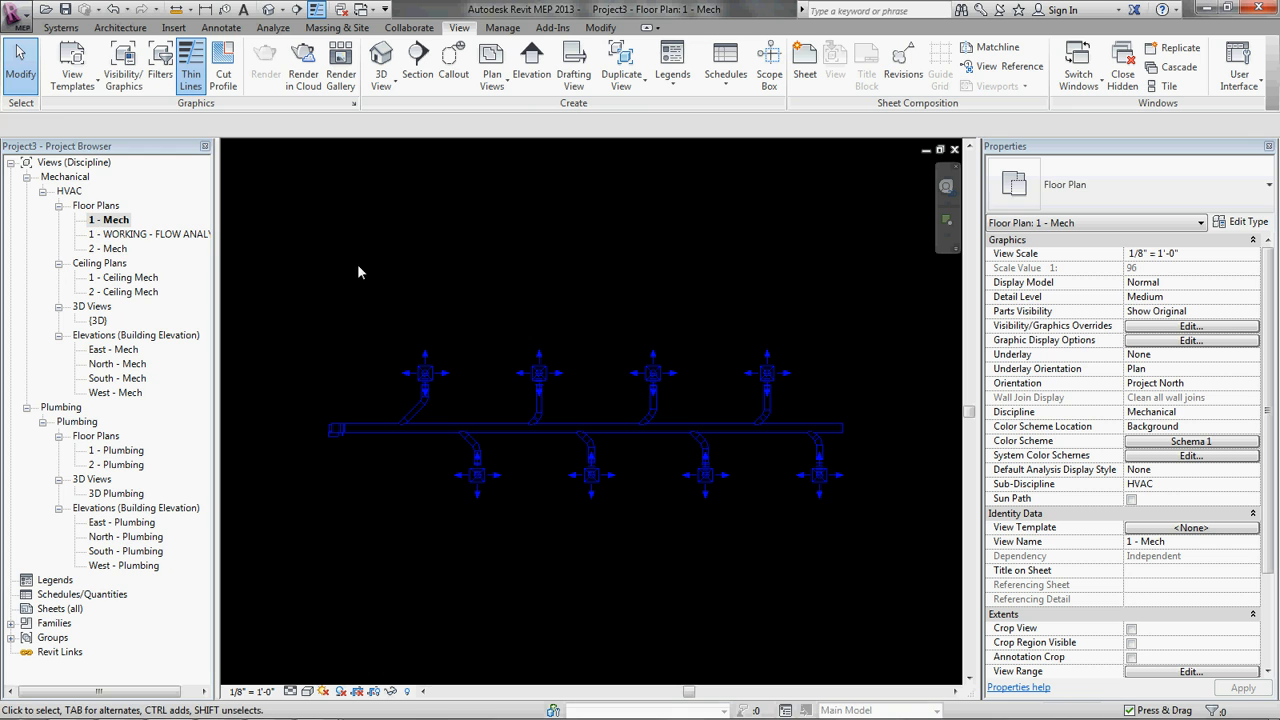
Step: Select FLOW ANALYSIS - FRICTION in View Templates and confirm it includes System Color Schemes
{"action": "right_click", "coordinate": [110, 219]}
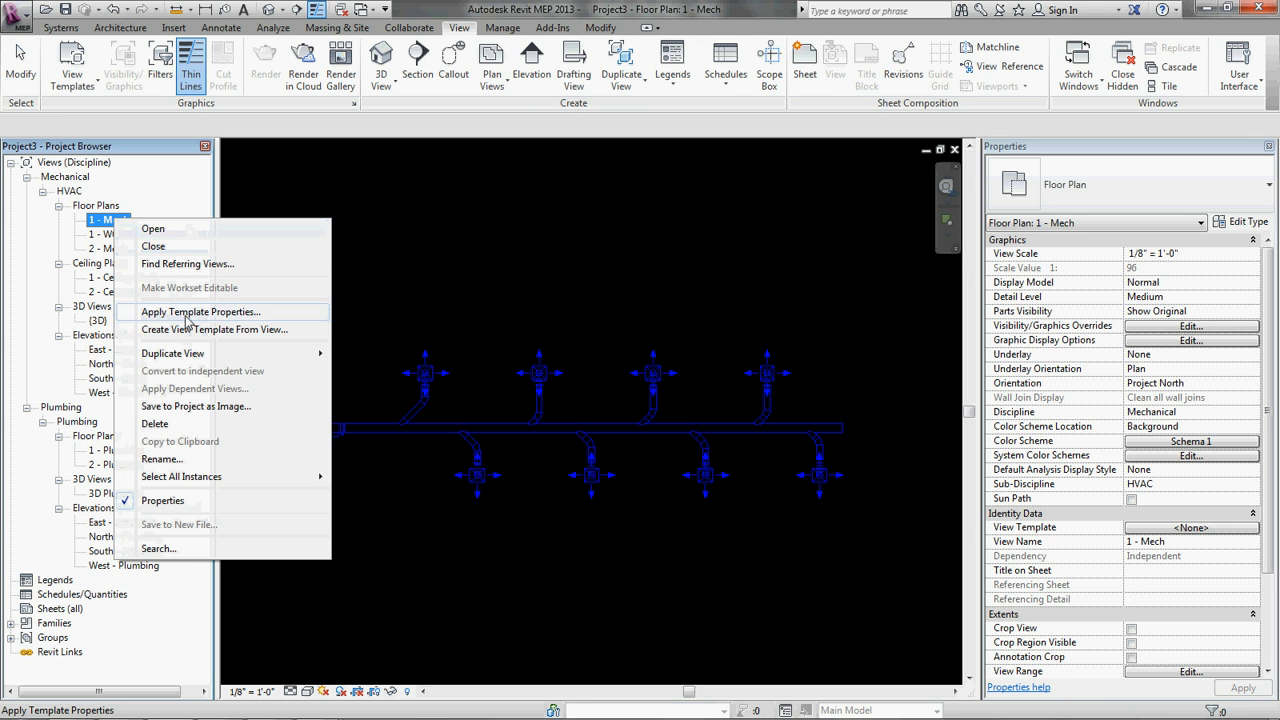
{"action": "left_click", "coordinate": [200, 311]}
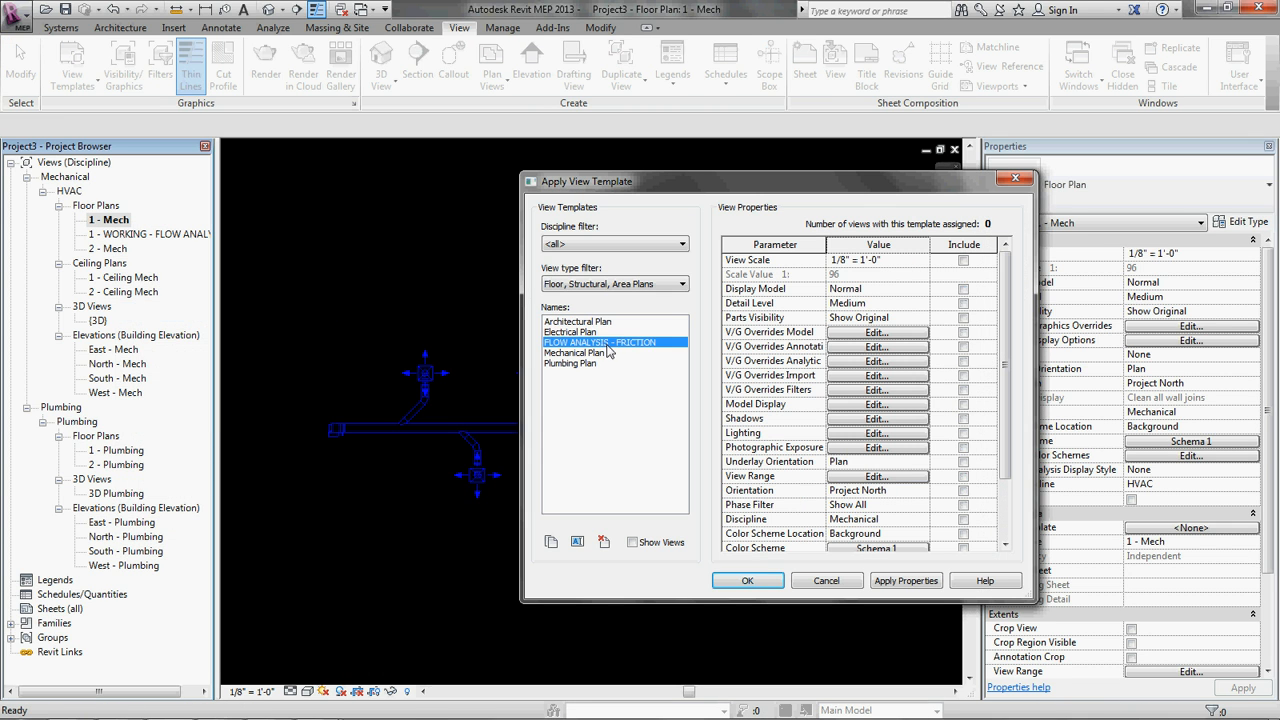
{"action": "scroll", "scroll_direction": "down", "scroll_amount": 3}
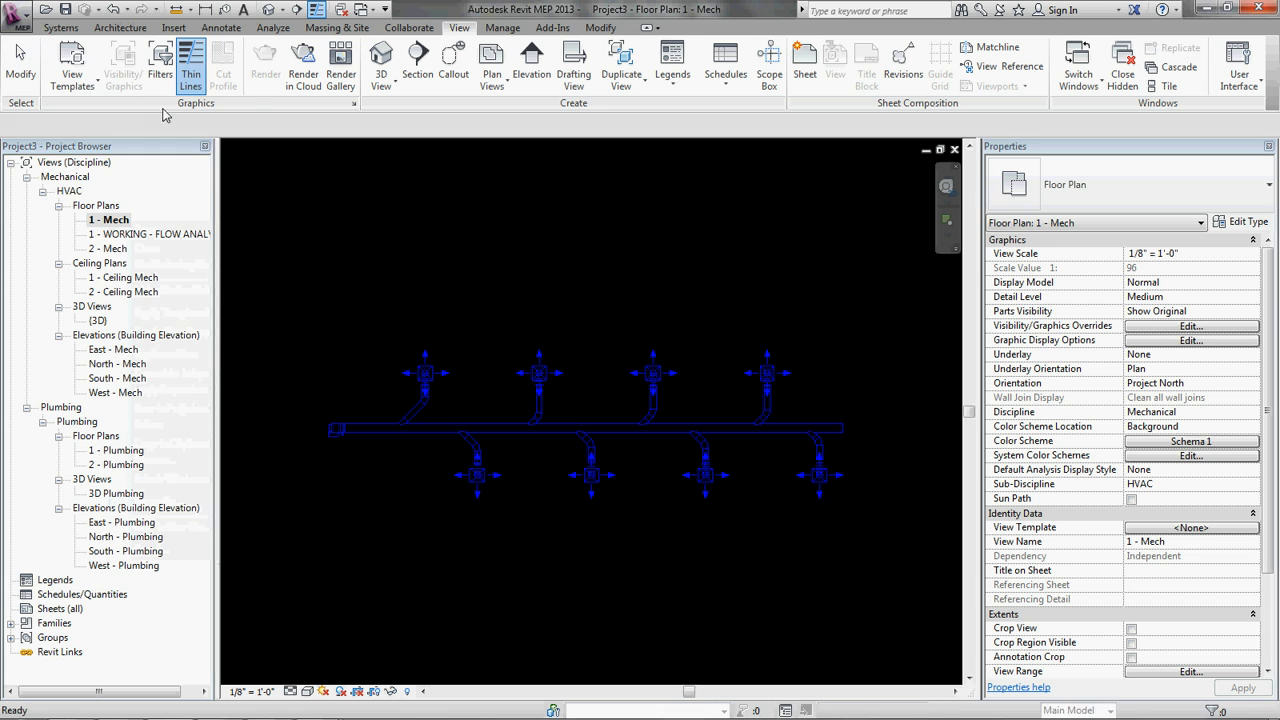
{"action": "left_click", "coordinate": [71, 60]}
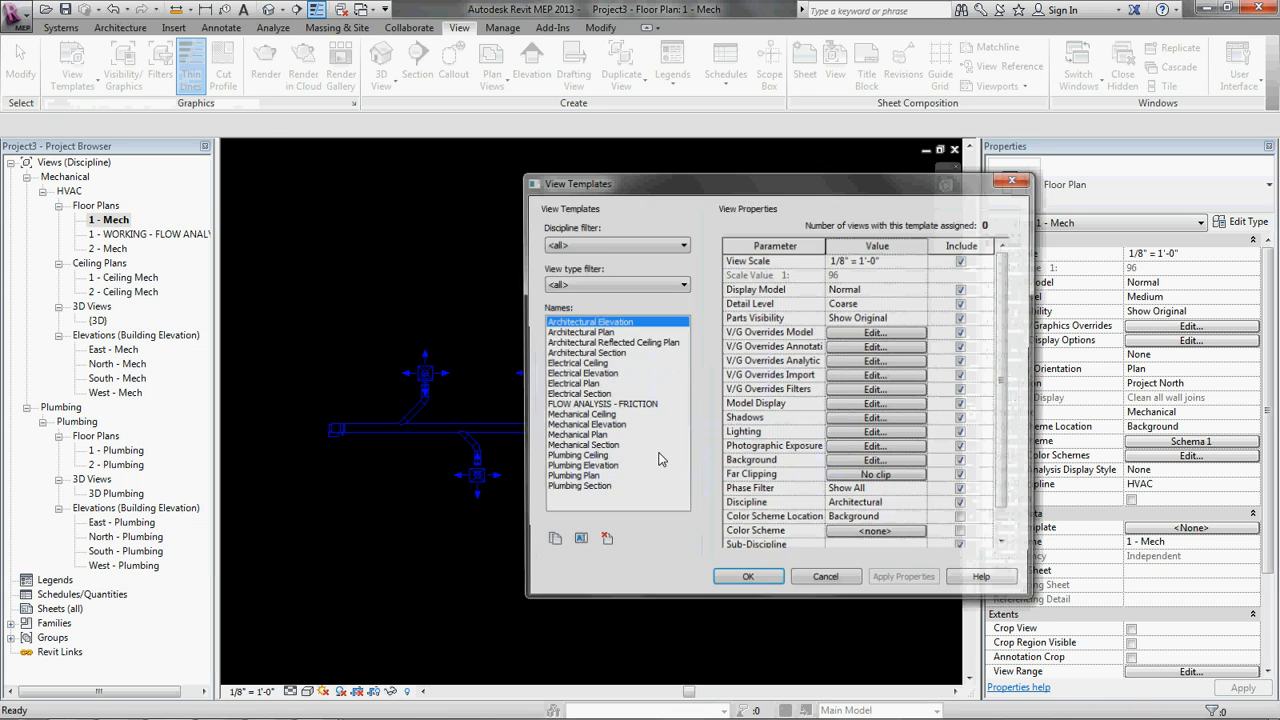
{"action": "left_click", "coordinate": [602, 404]}
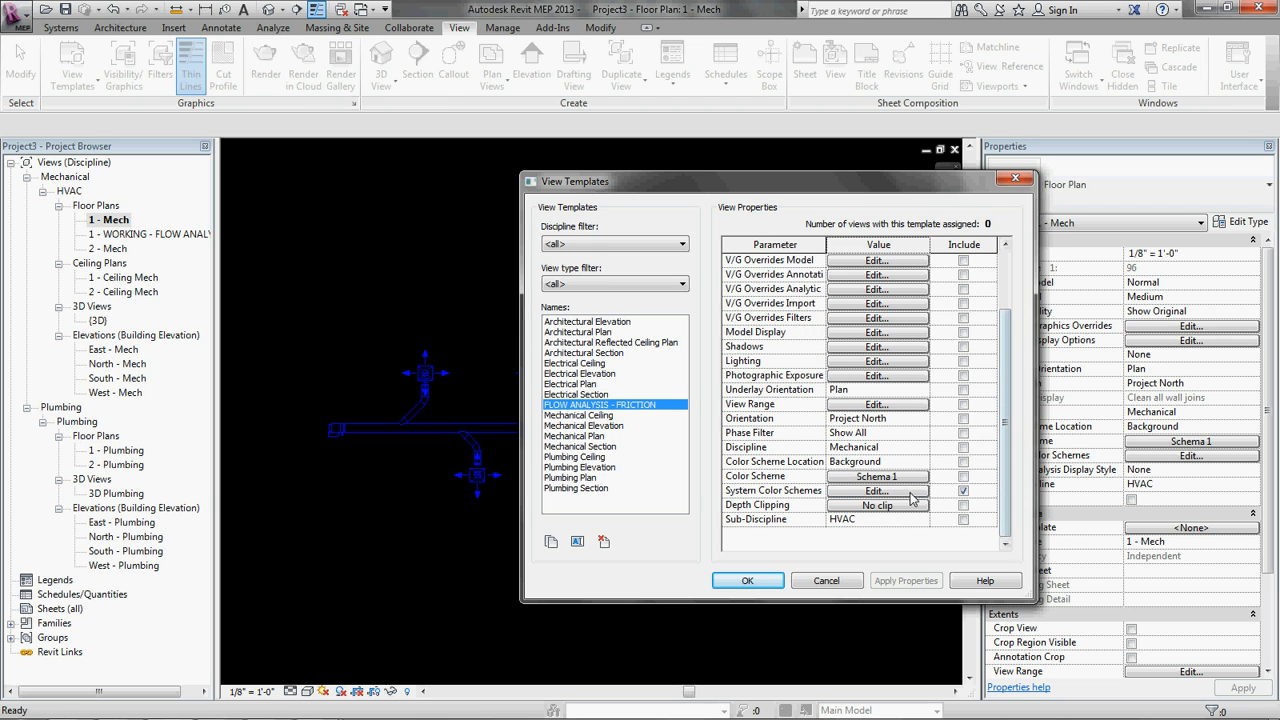
{"action": "left_click", "coordinate": [877, 490]}
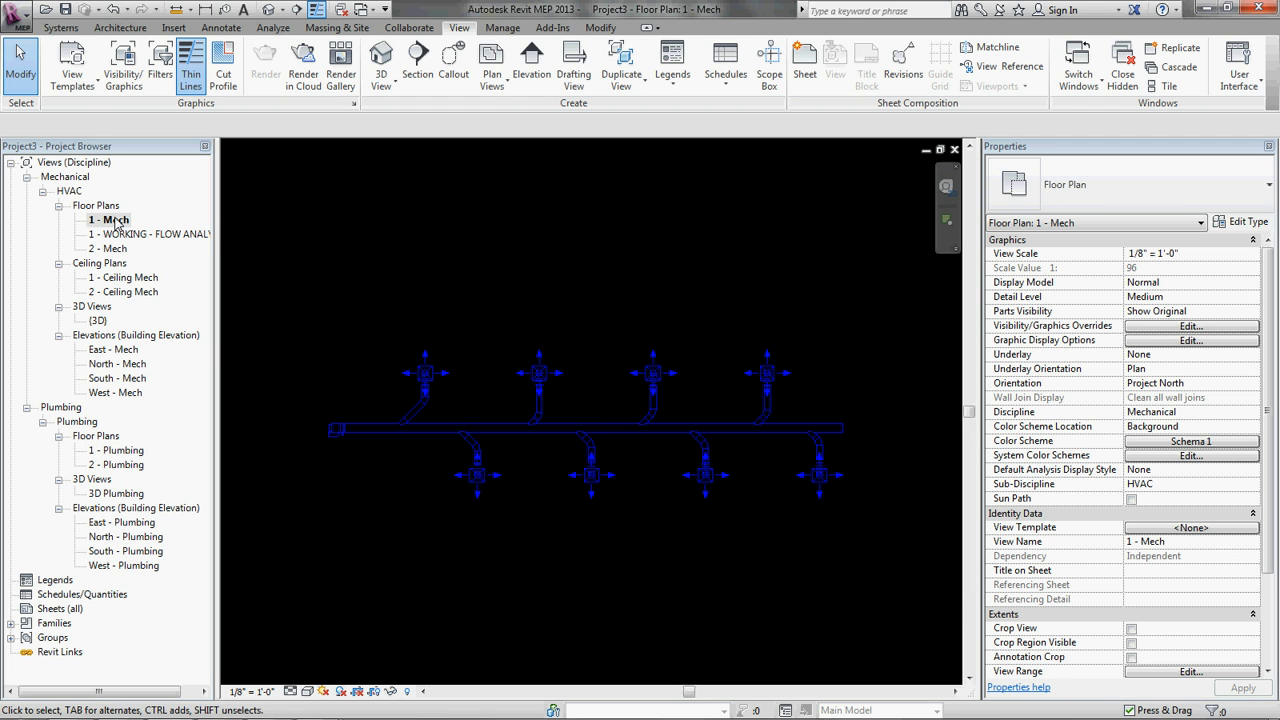
{"action": "left_click", "coordinate": [71, 65]}
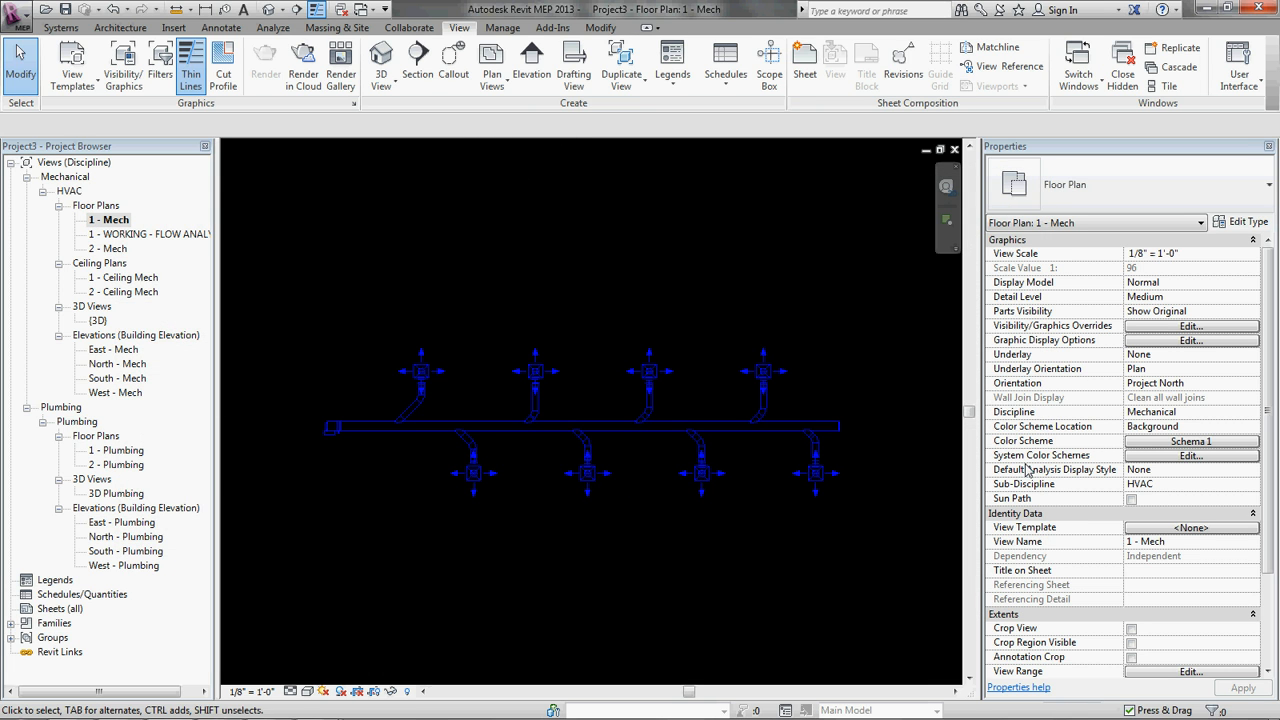
{"action": "left_click", "coordinate": [1190, 441]}
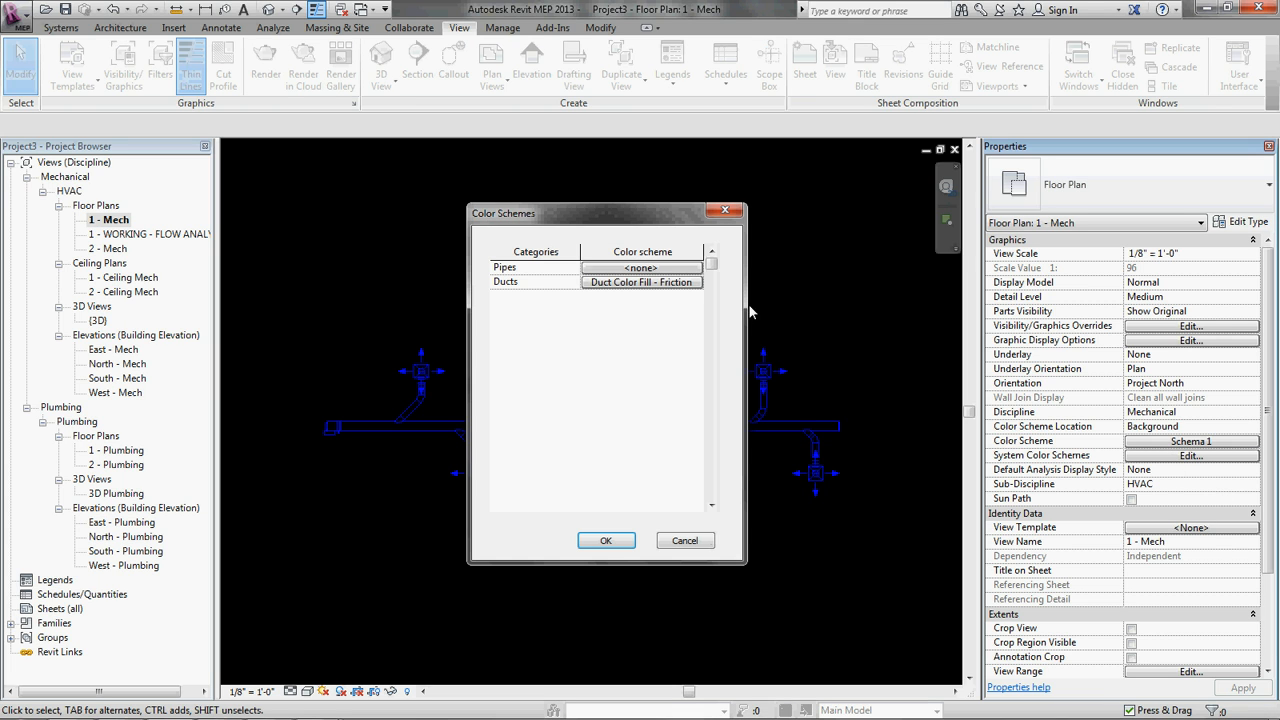
{"action": "left_click", "coordinate": [605, 540]}
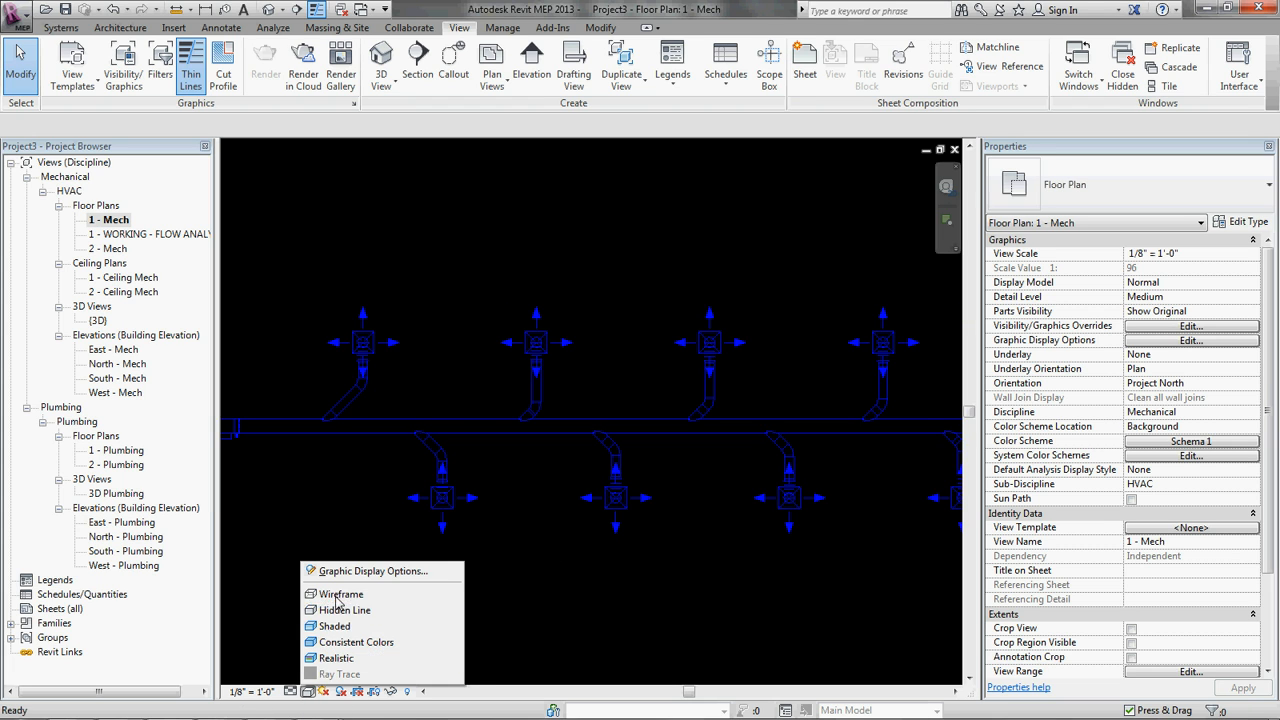
{"action": "left_click", "coordinate": [341, 594]}
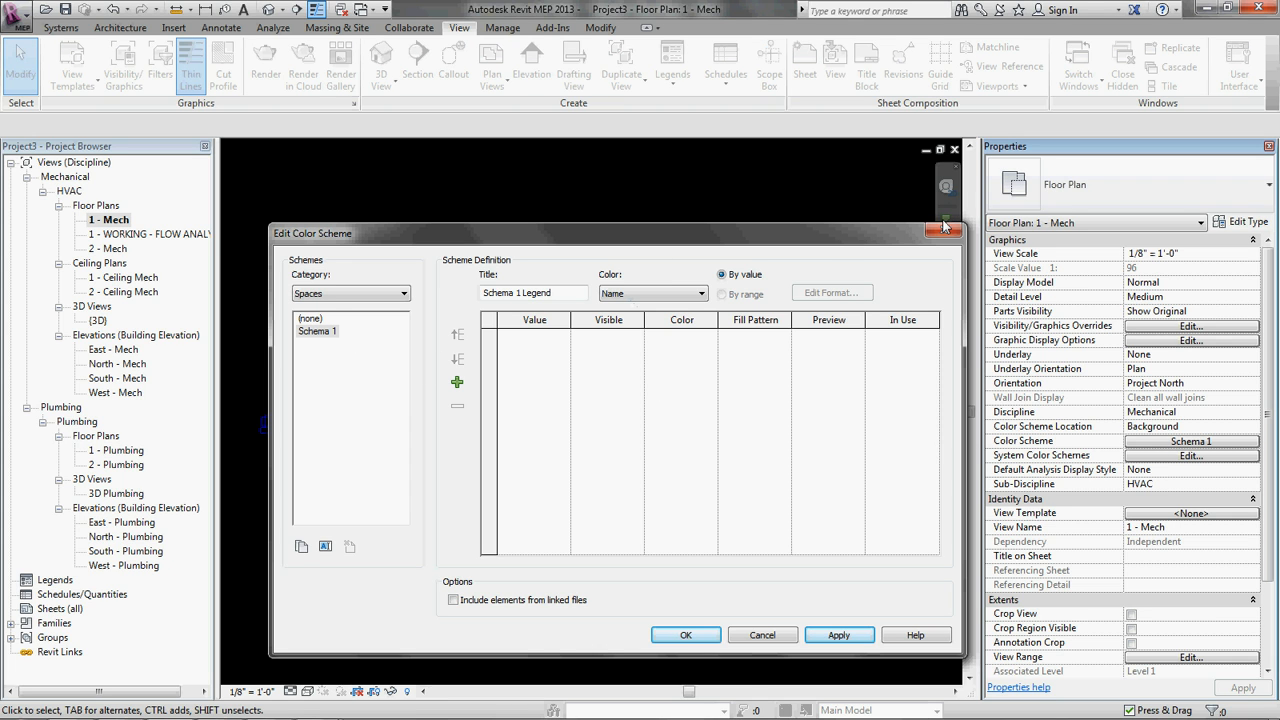
{"action": "left_click", "coordinate": [945, 230]}
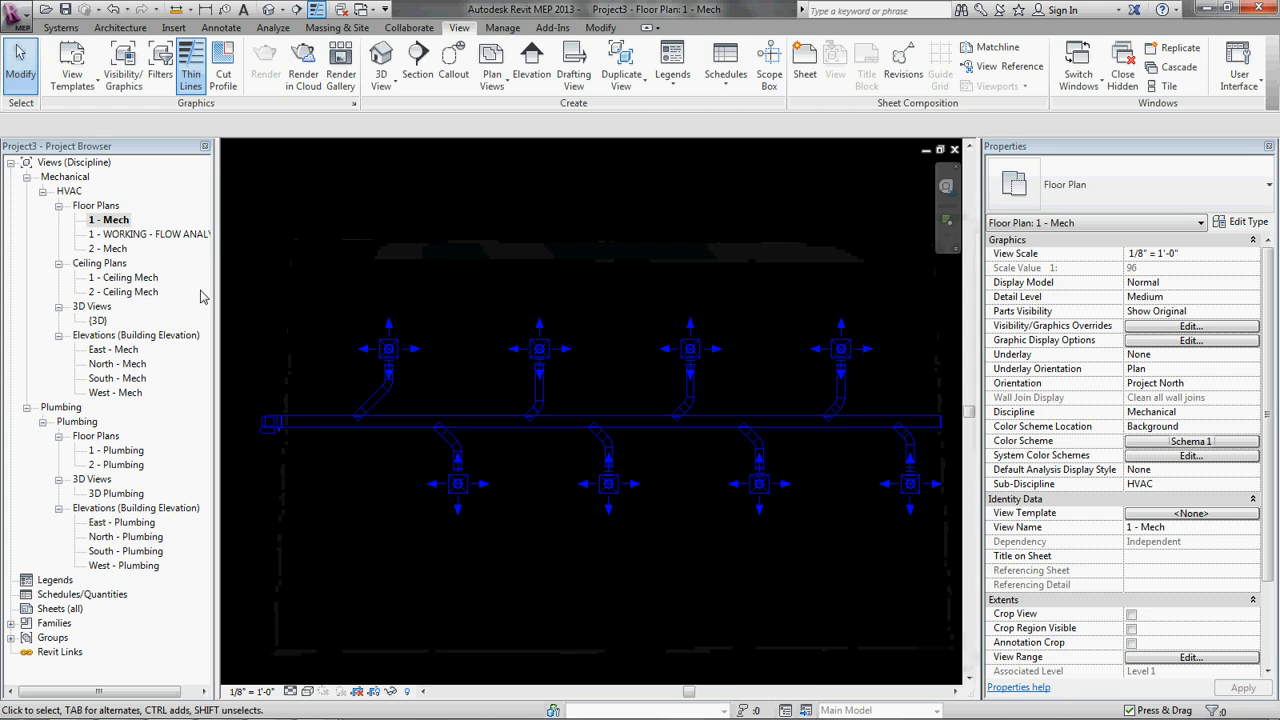
{"action": "double_click", "coordinate": [148, 234]}
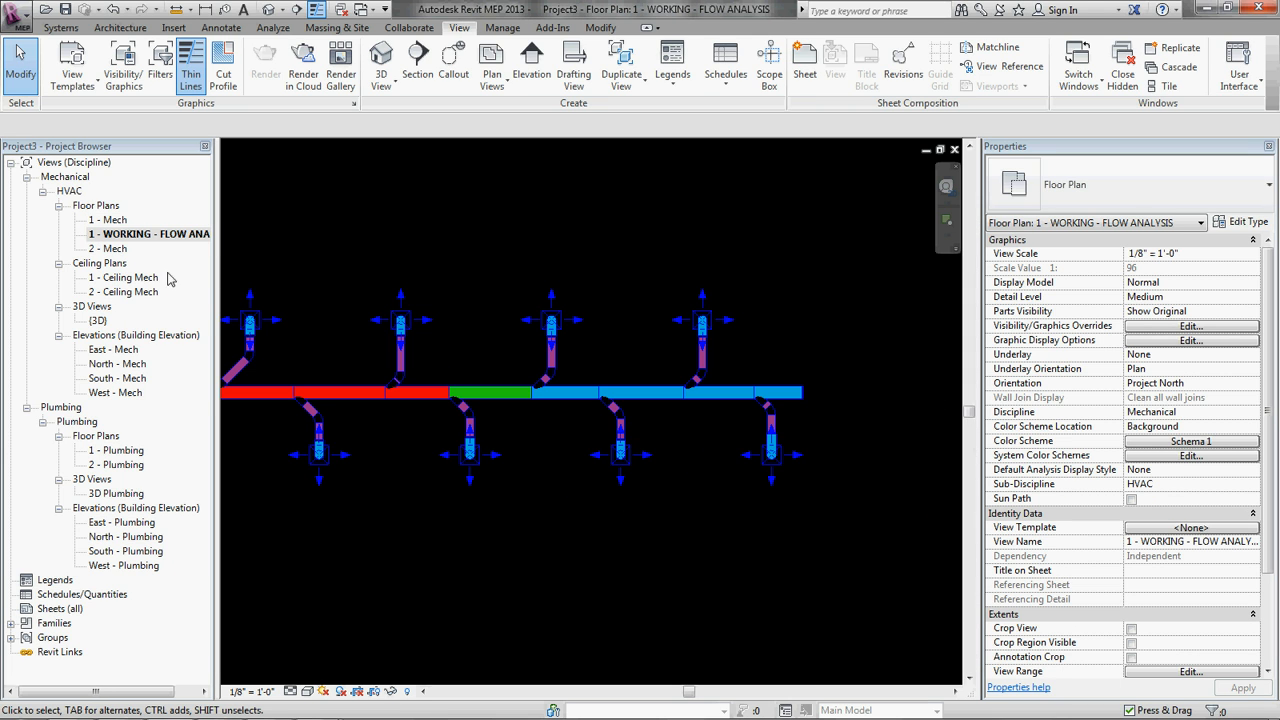
{"action": "double_click", "coordinate": [114, 219]}
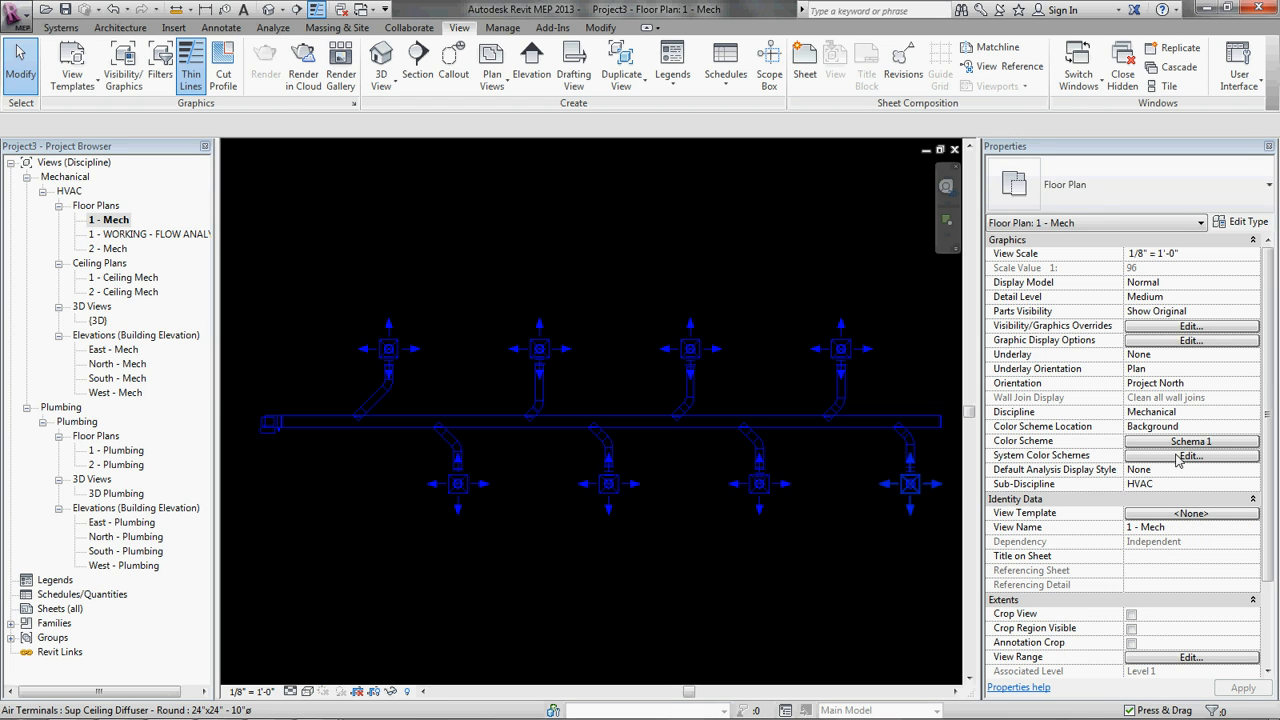
{"action": "left_click", "coordinate": [1190, 441]}
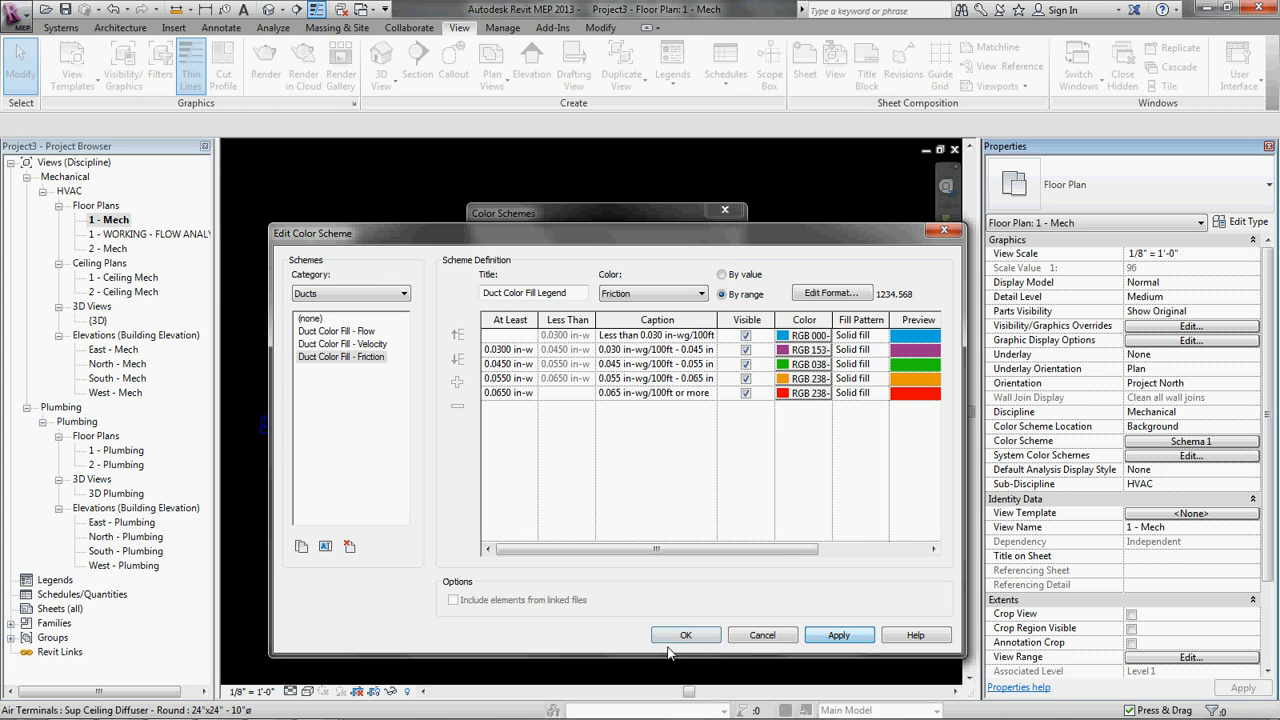
{"action": "left_click", "coordinate": [686, 635]}
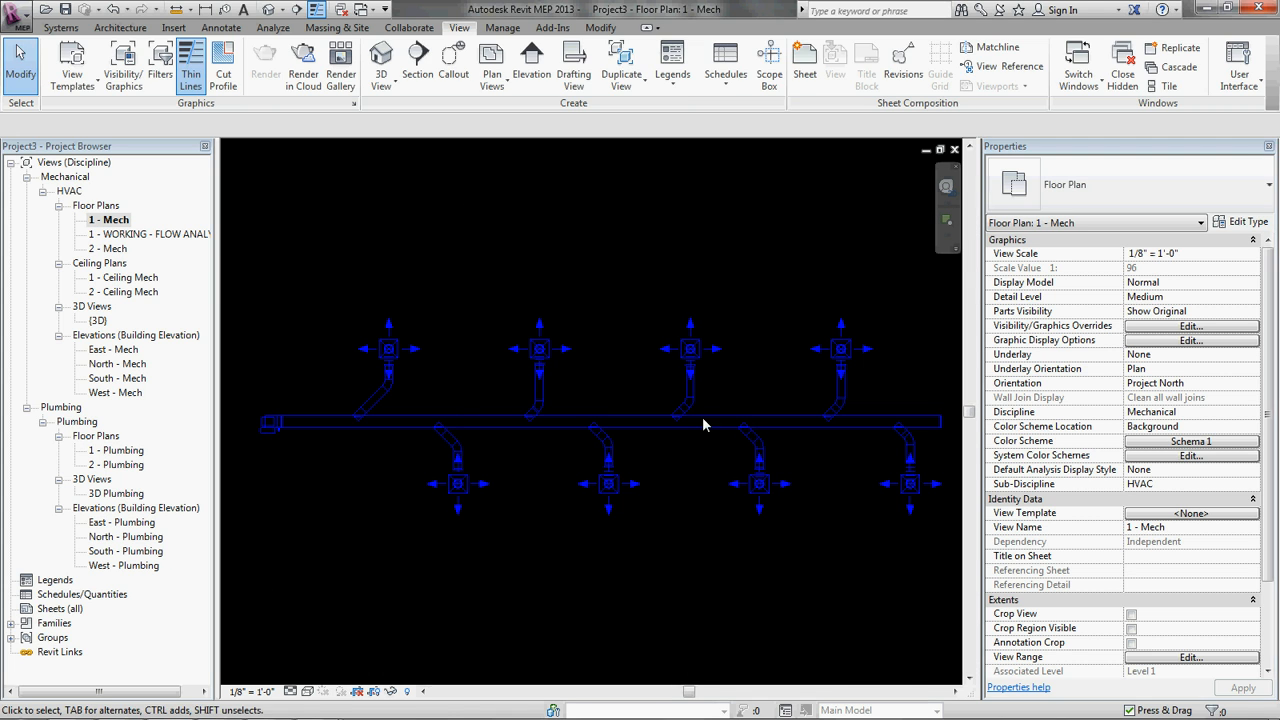
{"action": "left_click", "coordinate": [610, 420]}
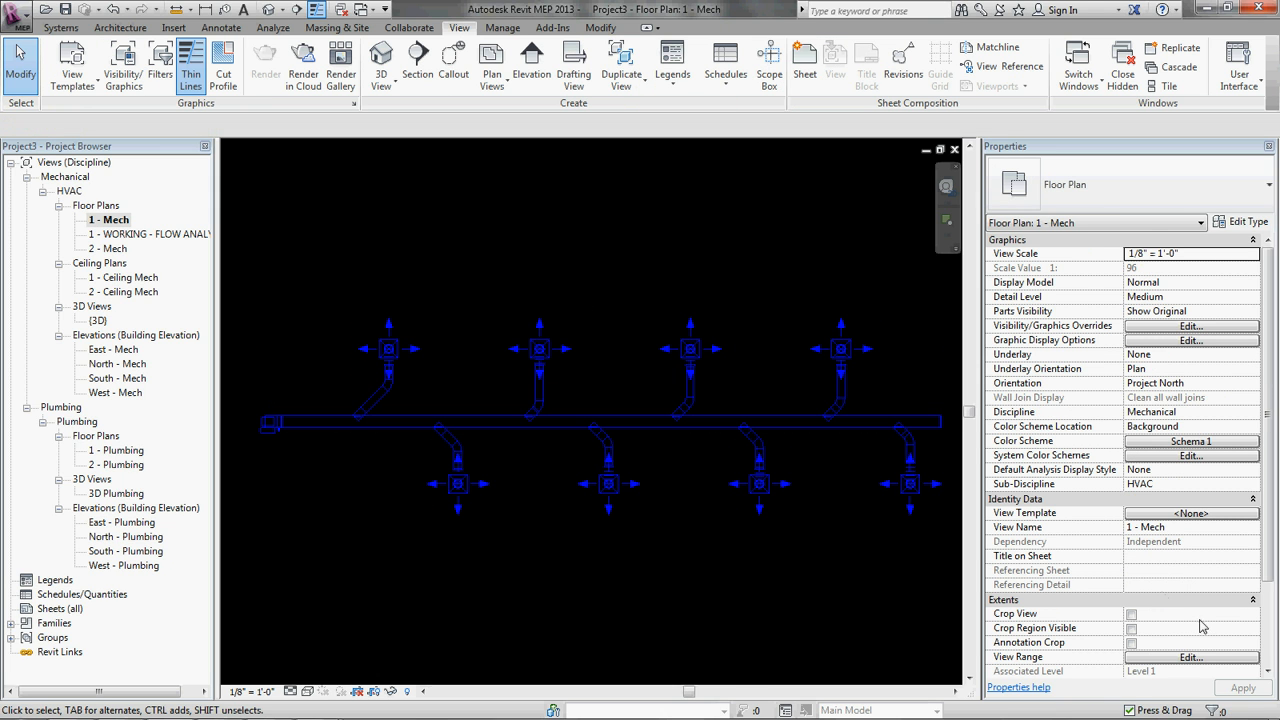
Step: Set the 1 - Mech color scheme location to Foreground and dismiss the hidden line notice
{"action": "left_click", "coordinate": [1190, 657]}
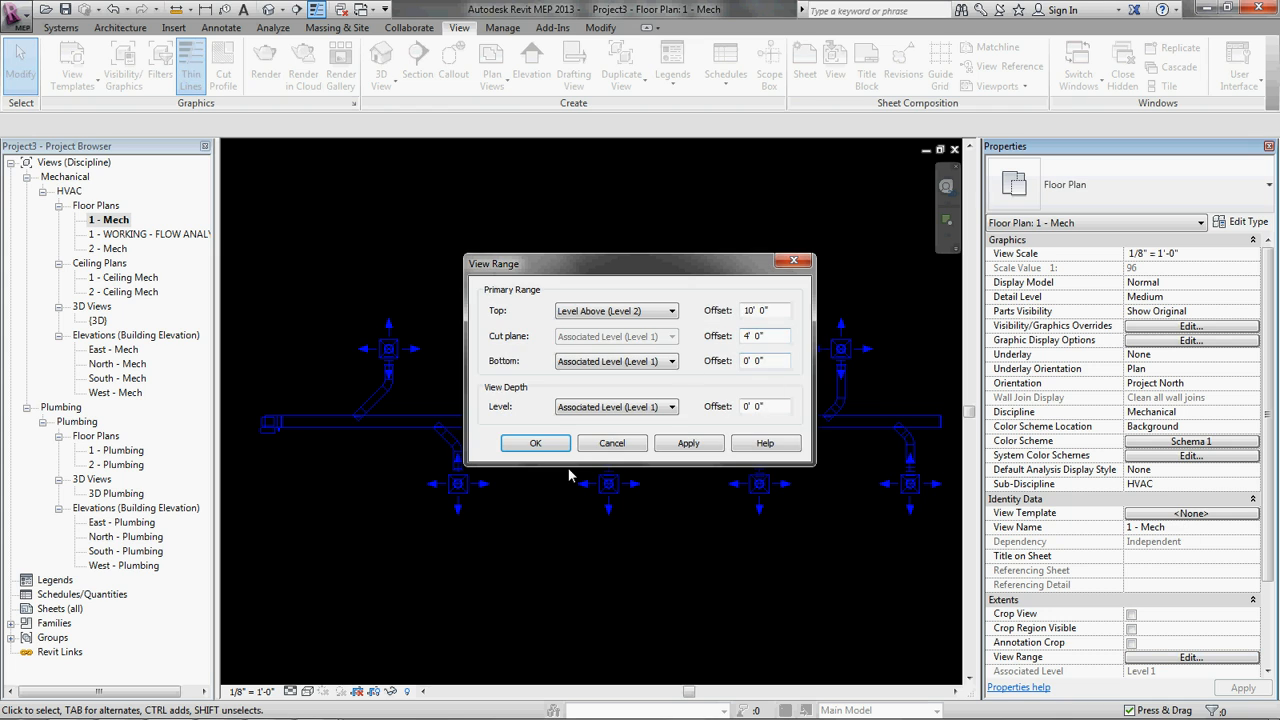
{"action": "left_click", "coordinate": [535, 443]}
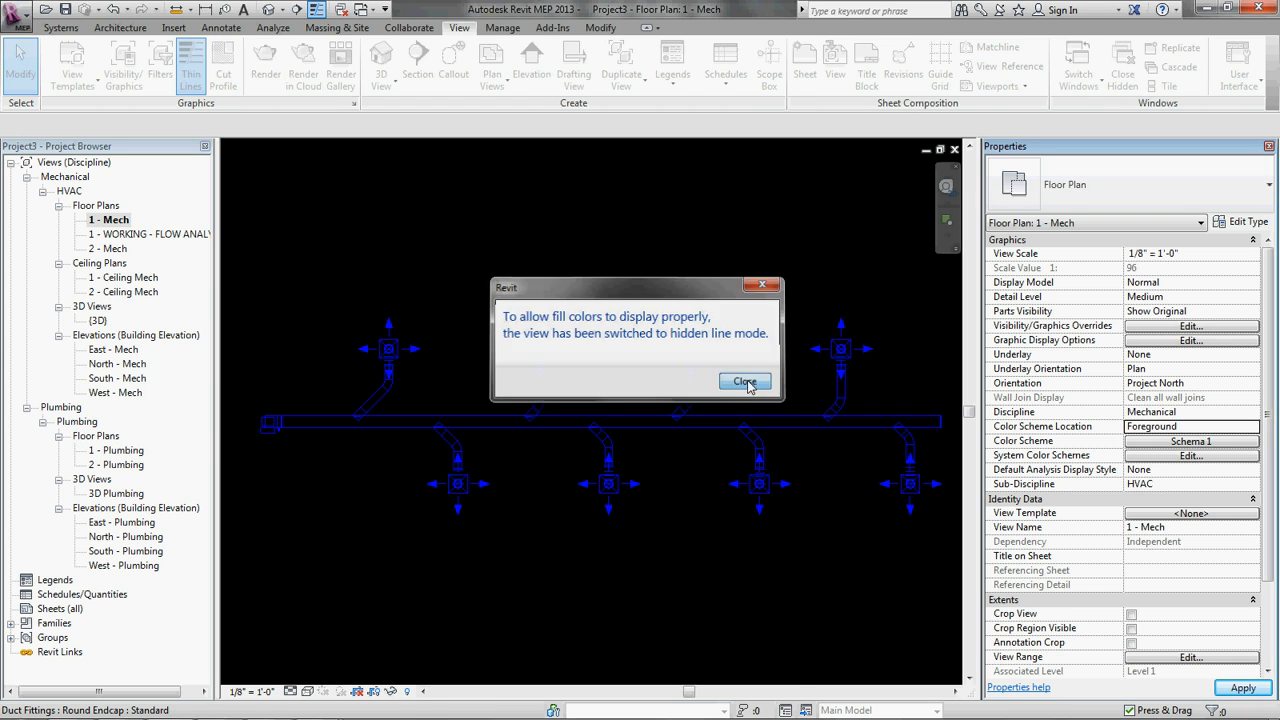
{"action": "left_click", "coordinate": [745, 381]}
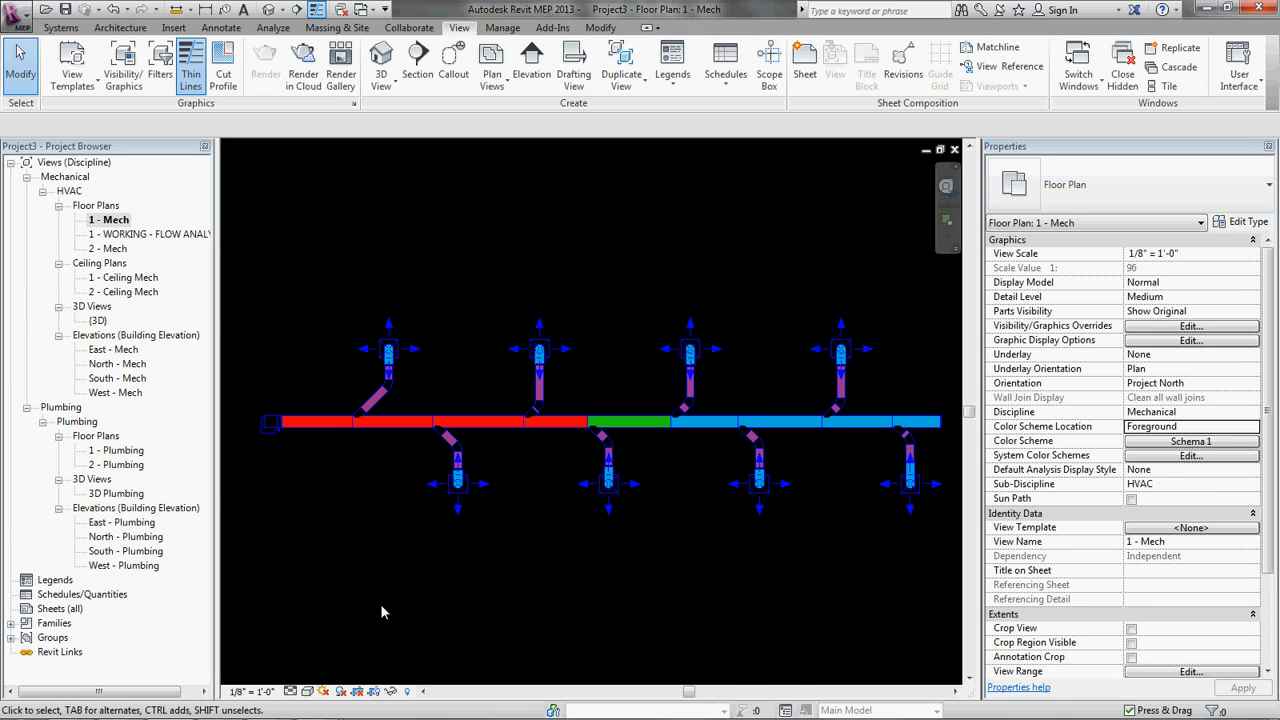
Step: Open the 1 - WORKING - FLOW ANALYSIS and 1 - Mech plans and tile them side by side
{"action": "double_click", "coordinate": [148, 234]}
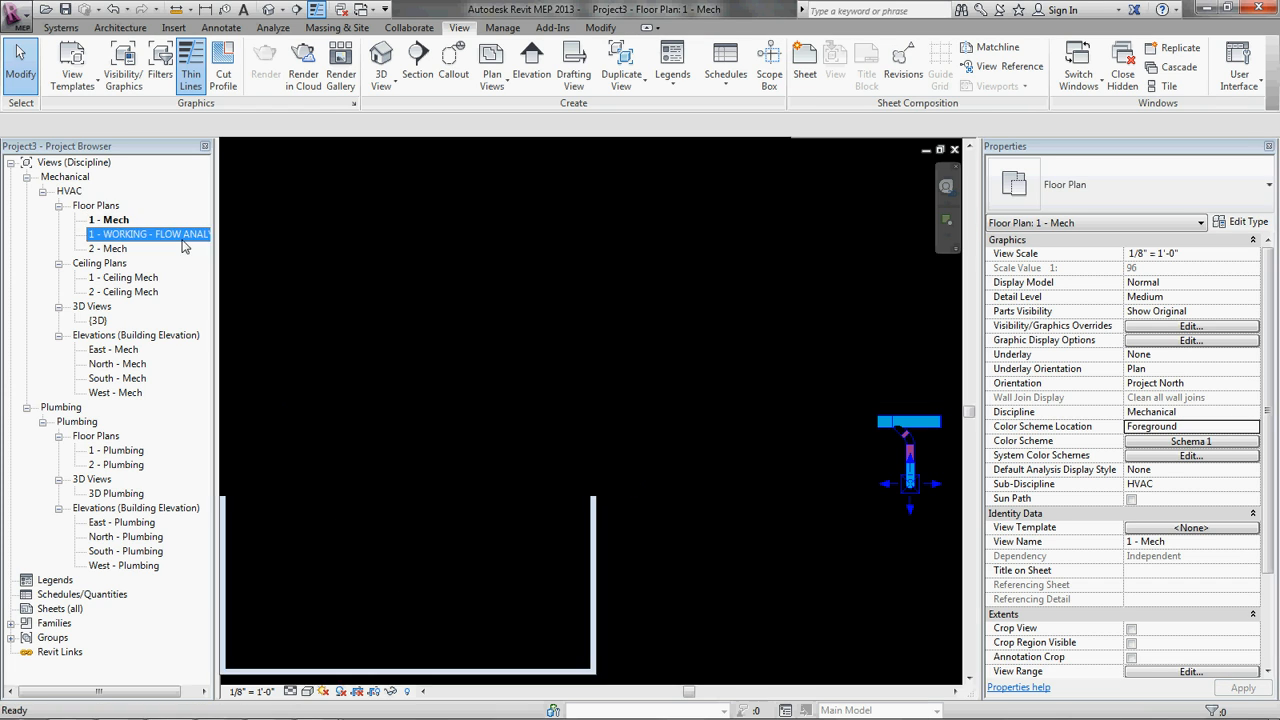
{"action": "double_click", "coordinate": [148, 233]}
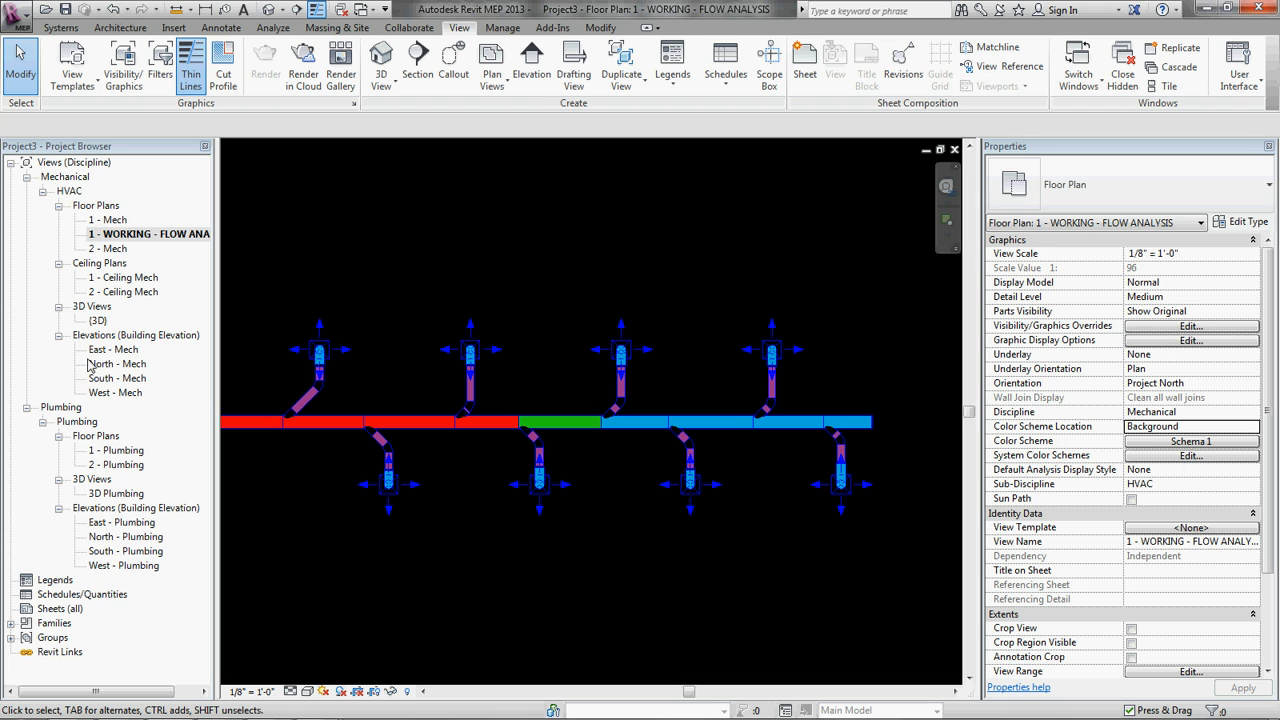
{"action": "double_click", "coordinate": [112, 219]}
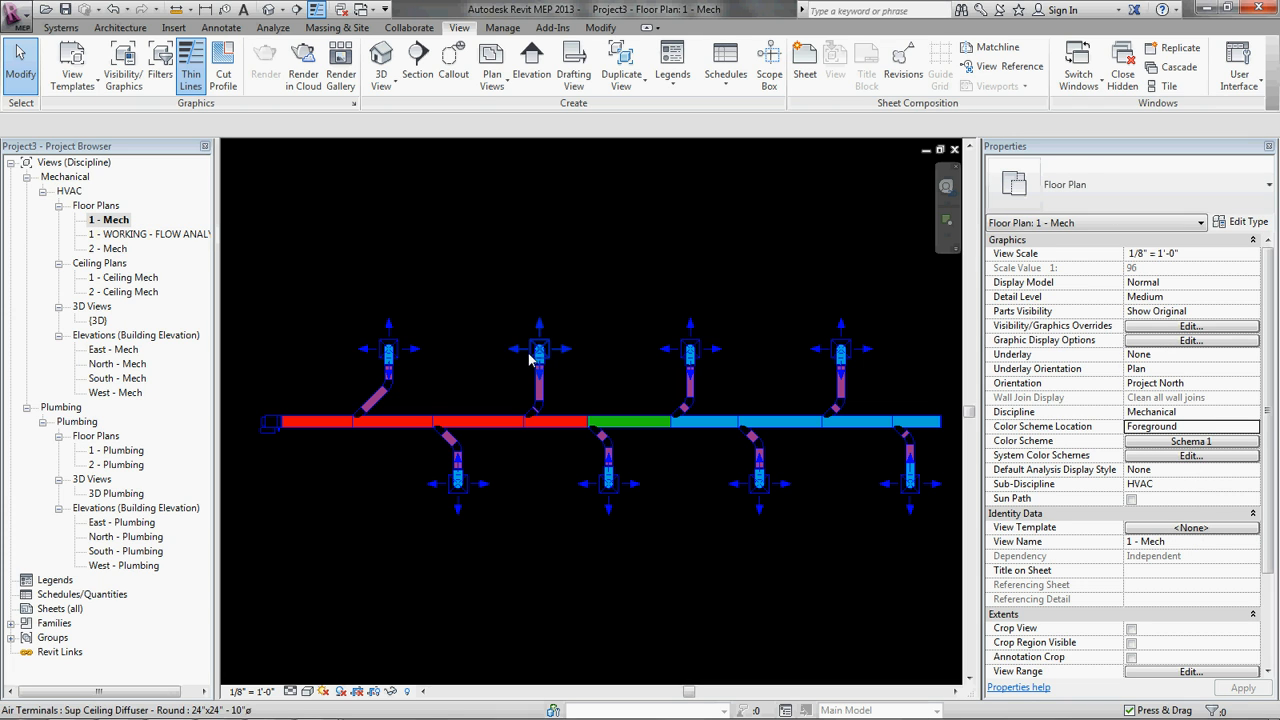
{"action": "left_click", "coordinate": [1190, 426]}
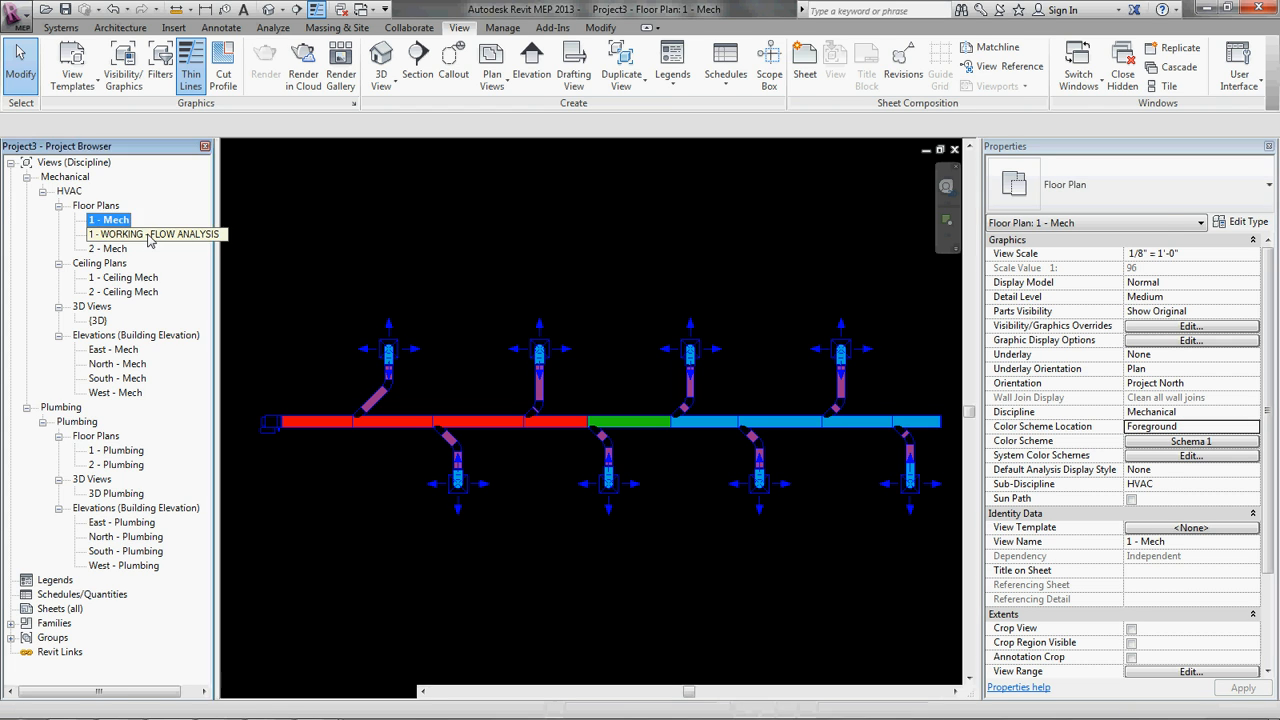
{"action": "left_click", "coordinate": [1167, 66]}
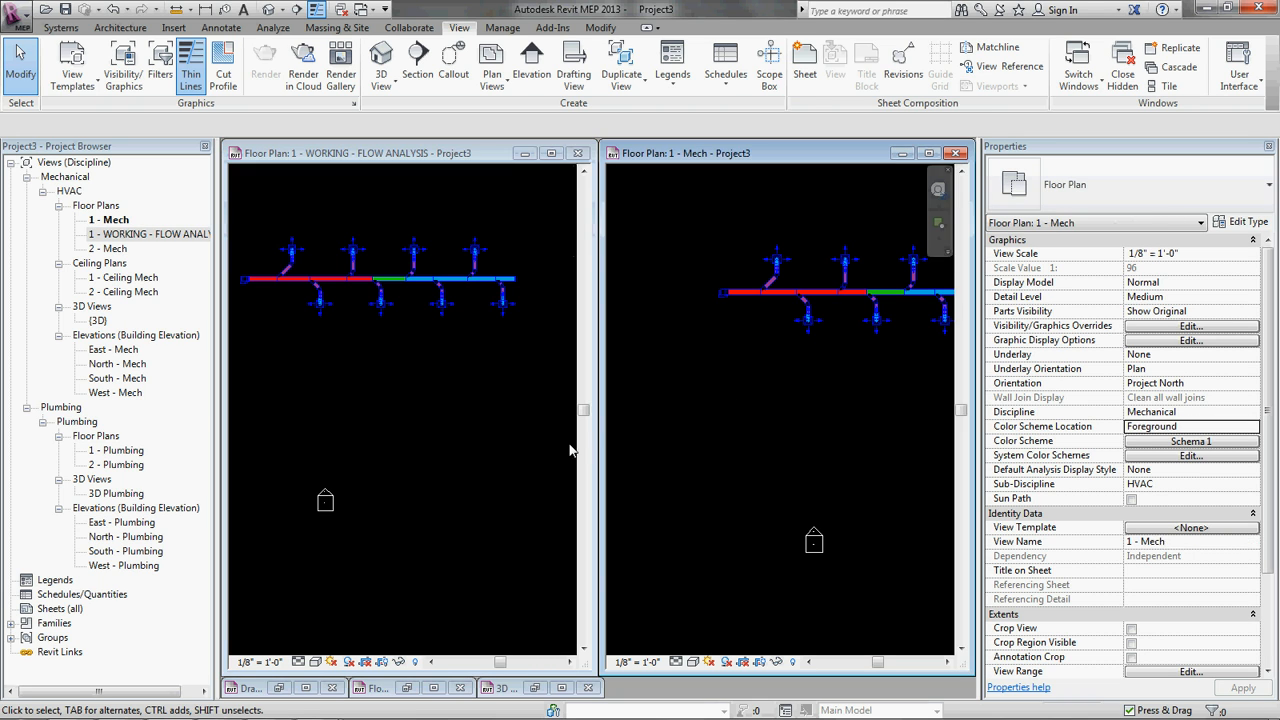
Step: Apply FLOW ANALYSIS - FRICTION to 2 - Mech with the color scheme in Foreground
{"action": "left_click", "coordinate": [435, 463]}
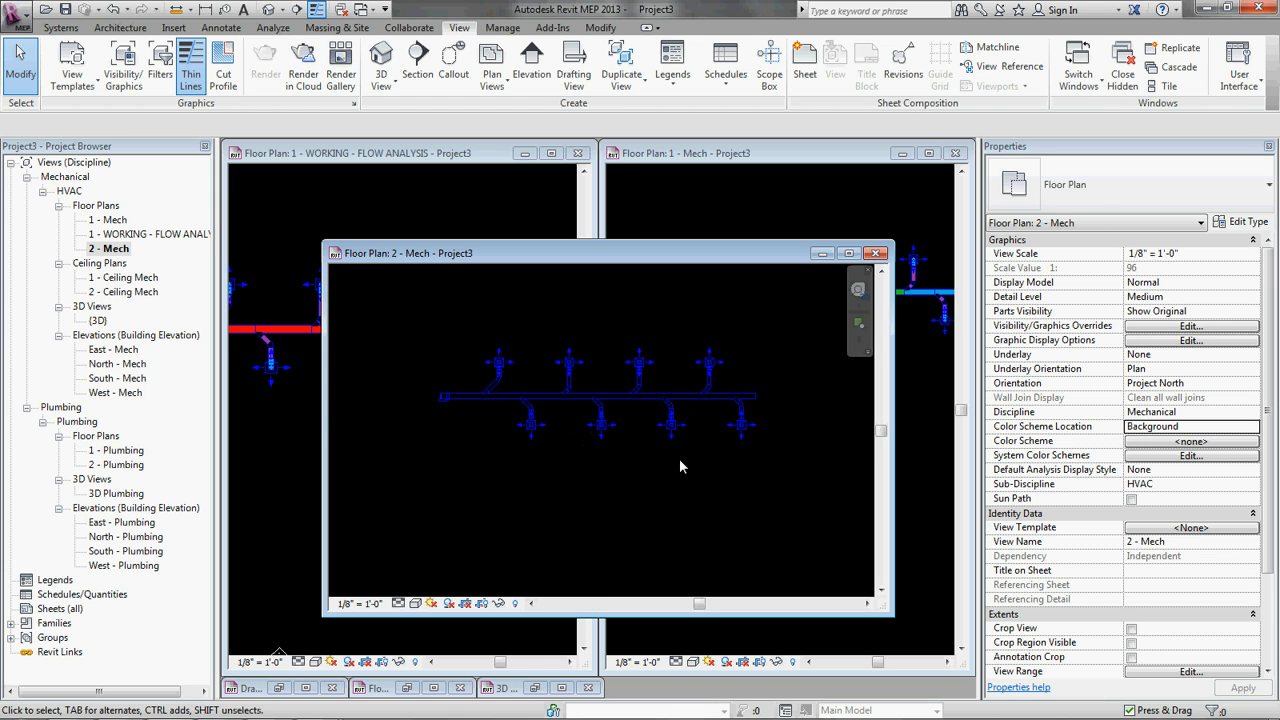
{"action": "left_click", "coordinate": [110, 248]}
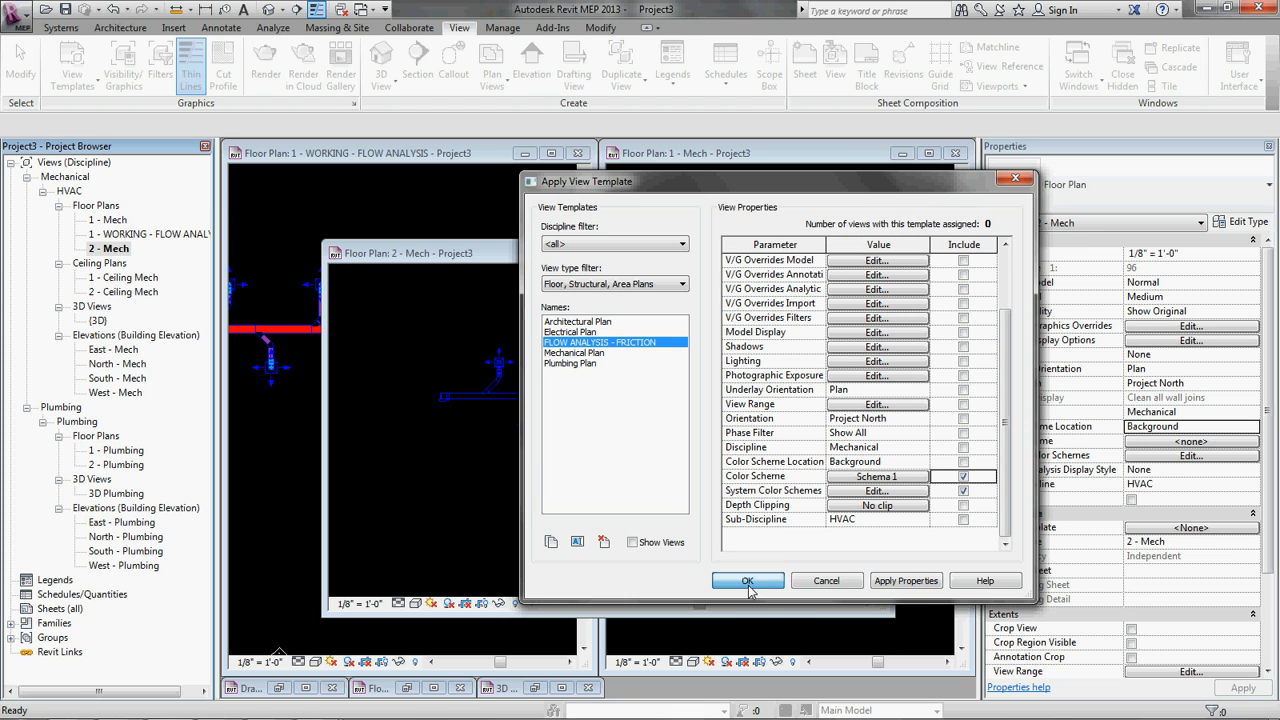
{"action": "left_click", "coordinate": [747, 581]}
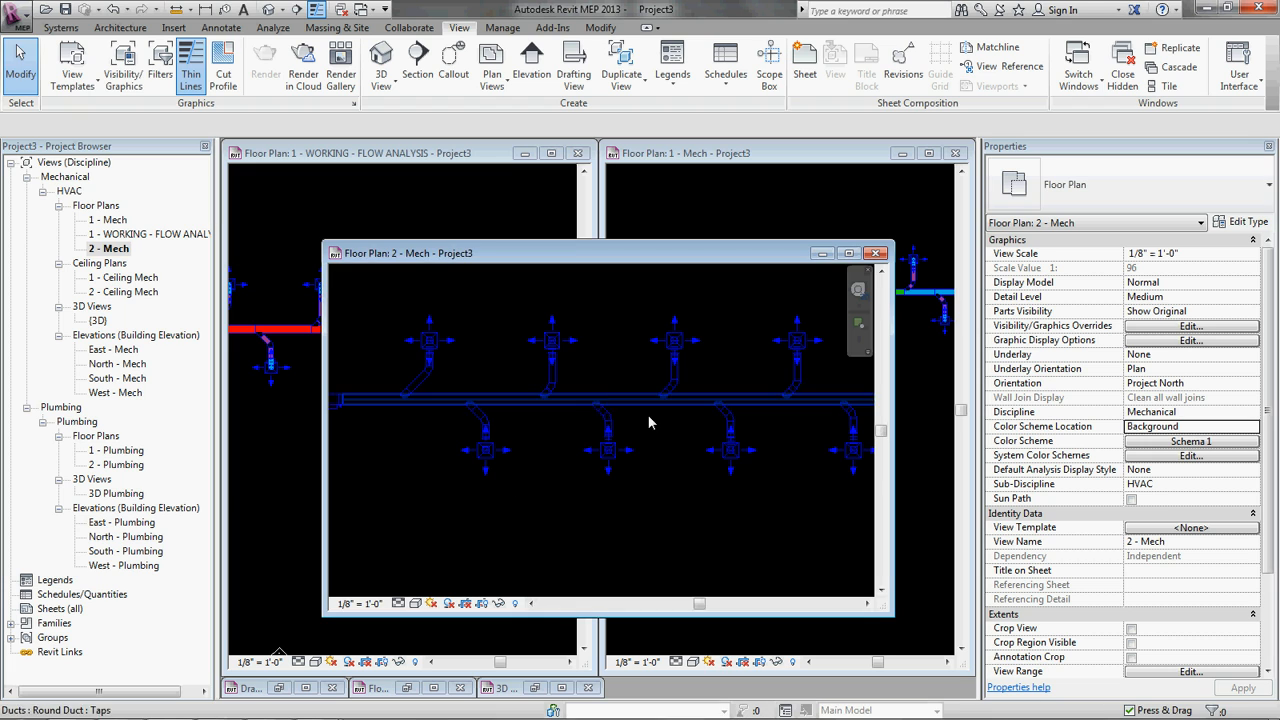
{"action": "left_click", "coordinate": [1253, 426]}
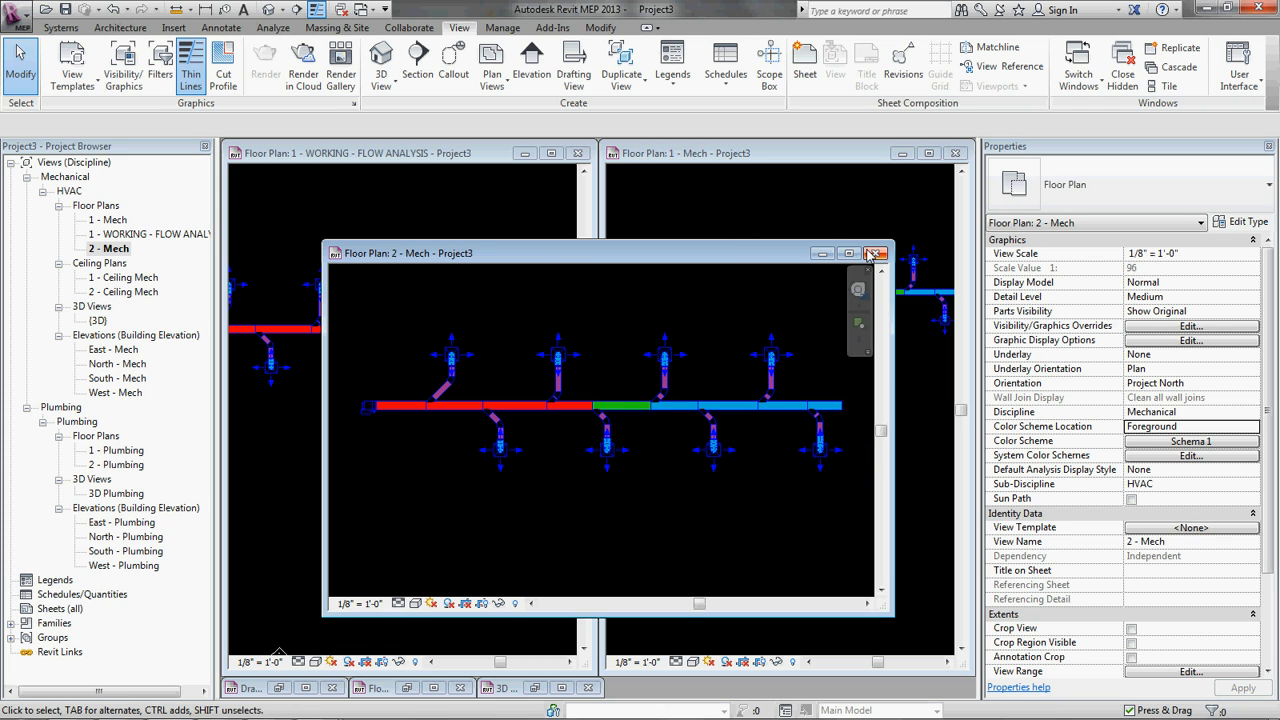
{"action": "mouse_move", "coordinate": [875, 254]}
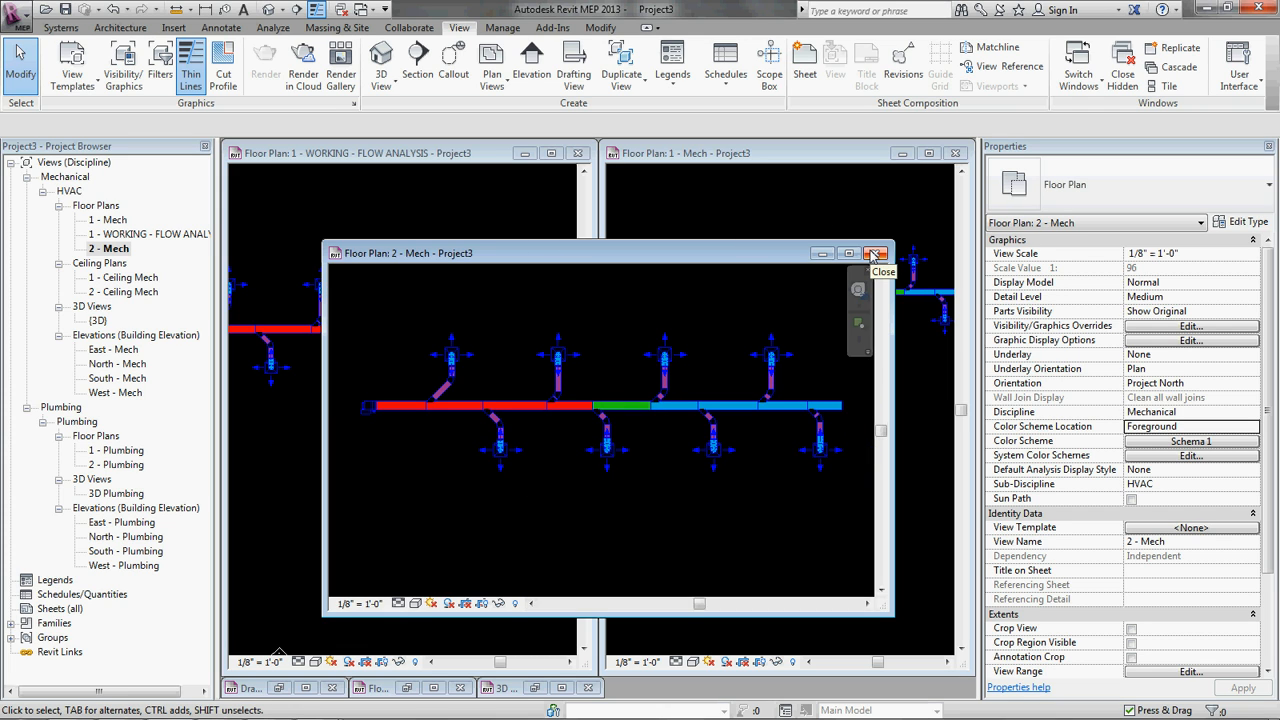
{"action": "mouse_move", "coordinate": [625, 383]}
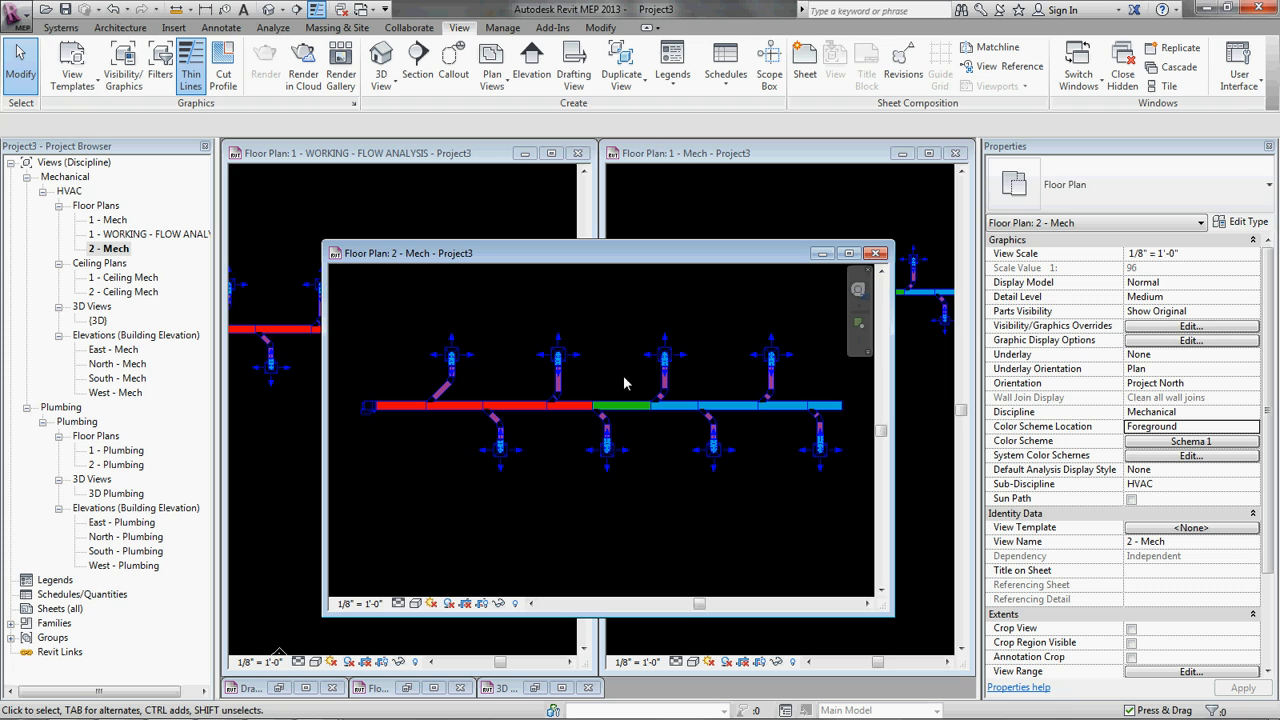